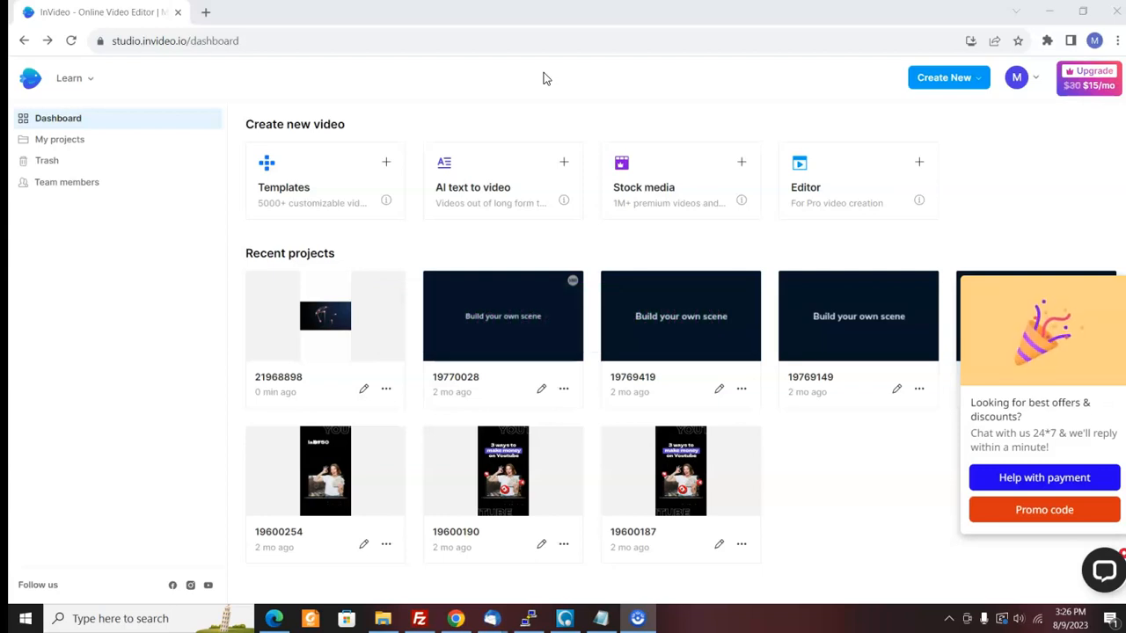
pyautogui.moveTo(345, 191)
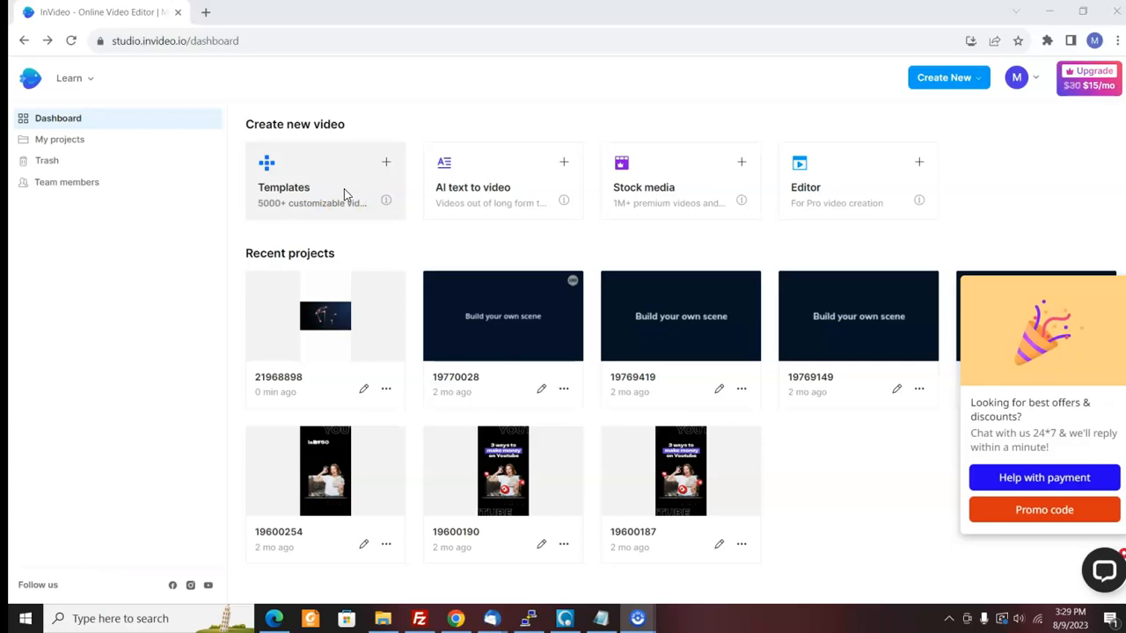
# Step: Browse the AI text-to-video templates and pause the Cool Environmental Facts preview
pyautogui.click(471, 180)
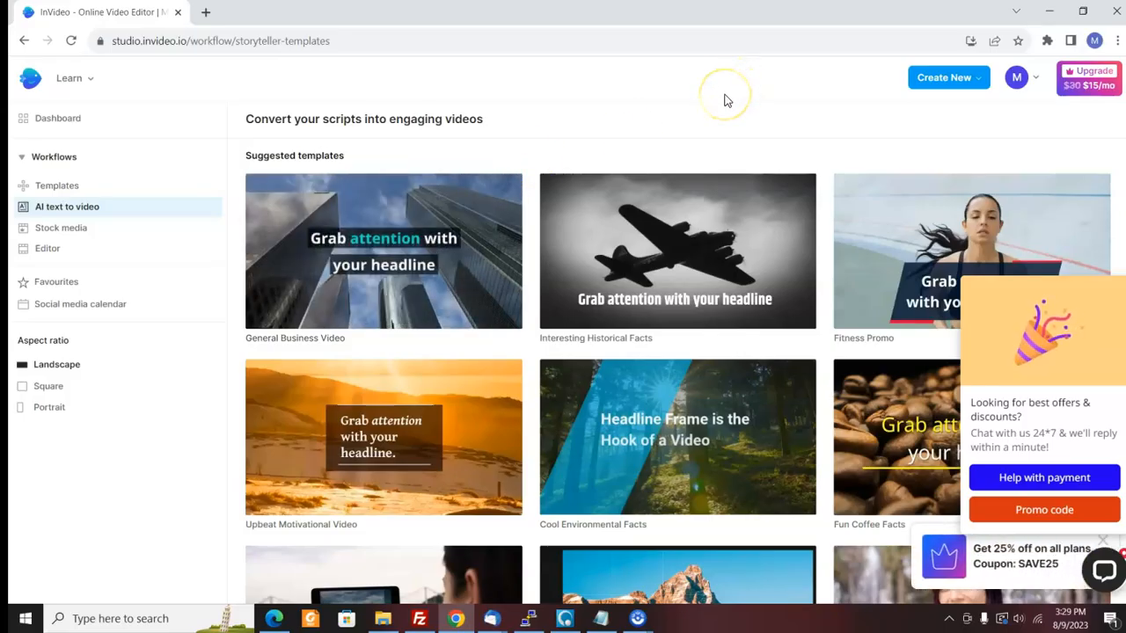
pyautogui.moveTo(714, 104)
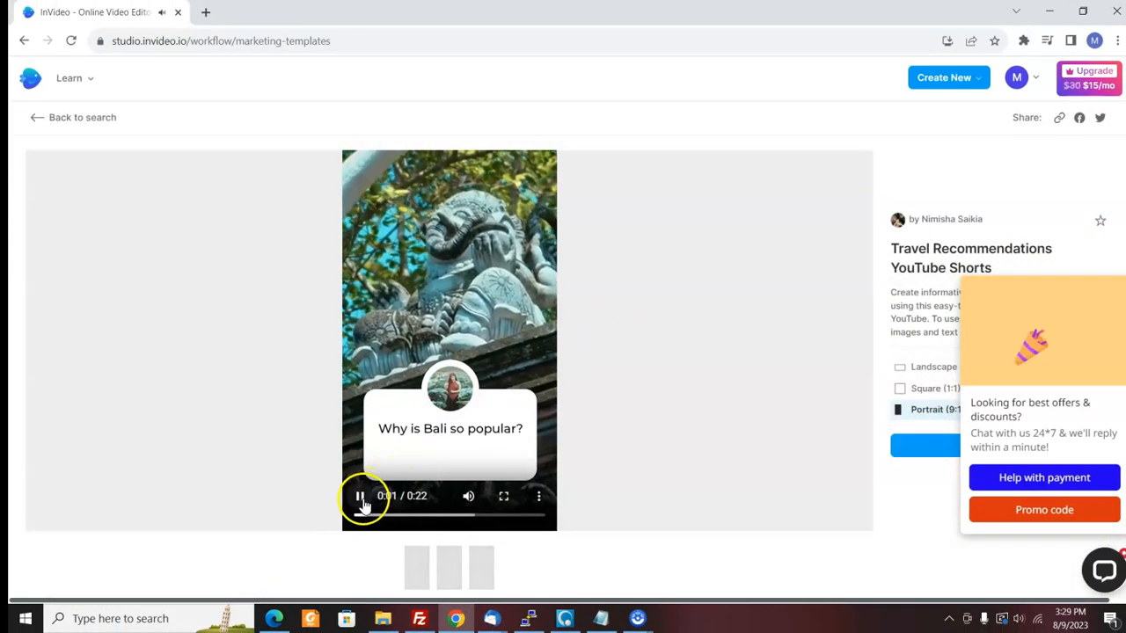
pyautogui.click(359, 496)
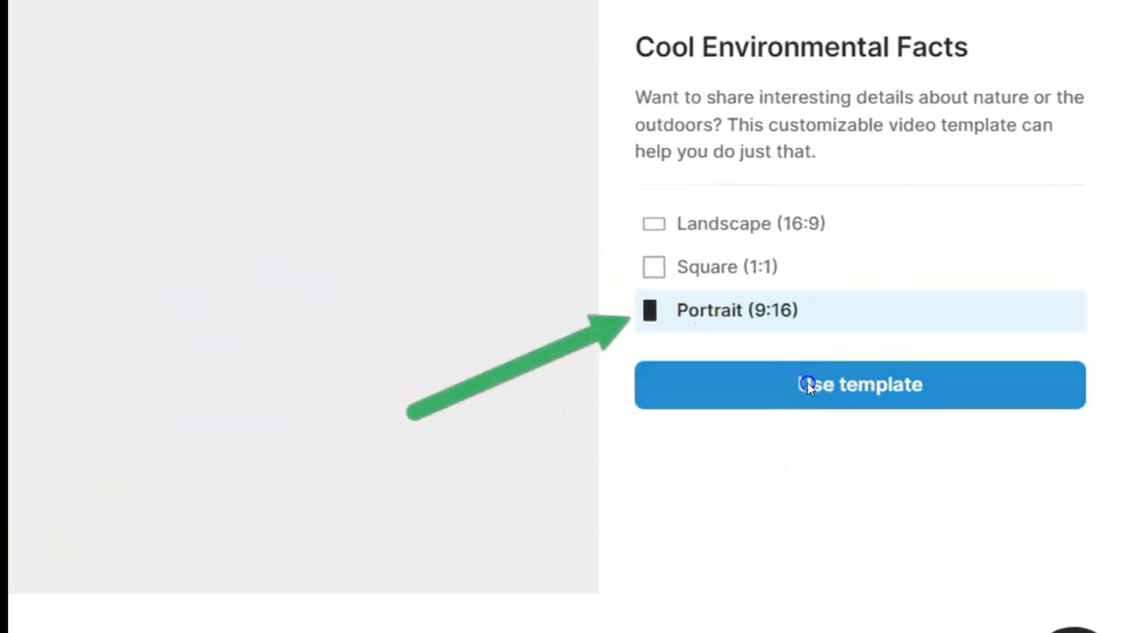
# Step: Start a video from the template and generate a script for '5 Ways to Make Money With Video Marketing'
pyautogui.click(860, 384)
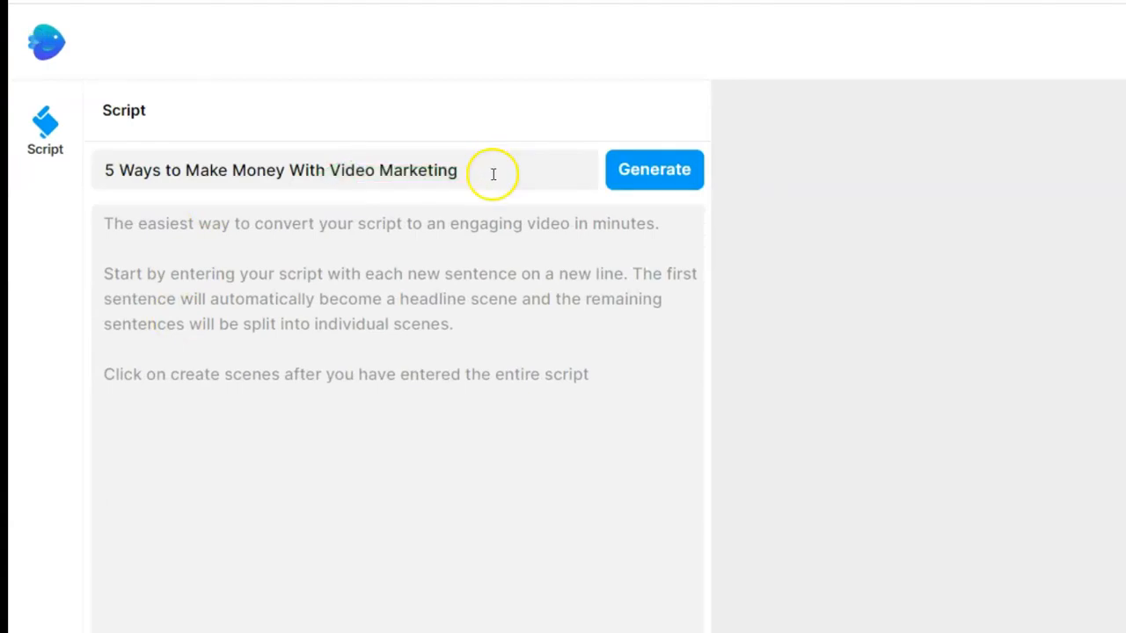
pyautogui.moveTo(579, 174)
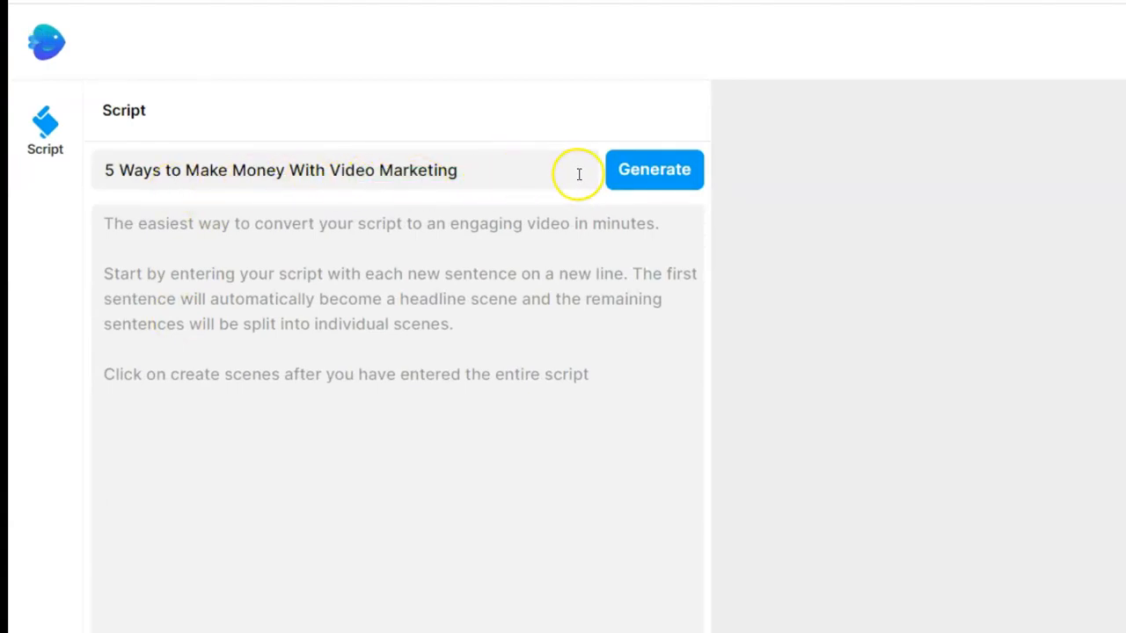
pyautogui.moveTo(658, 180)
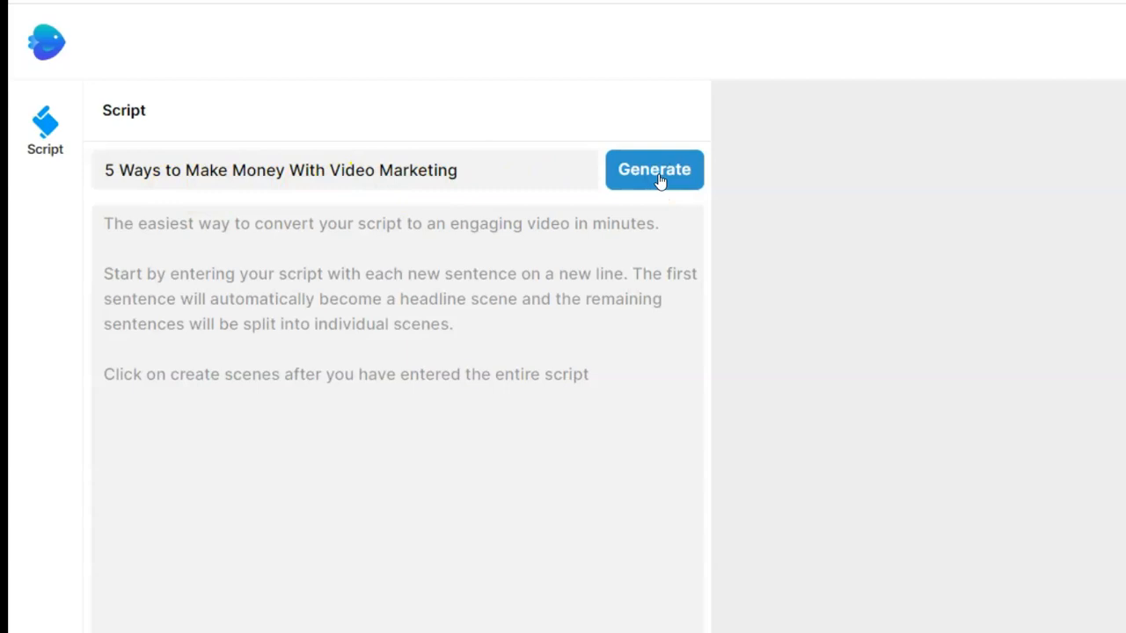
pyautogui.moveTo(250, 245)
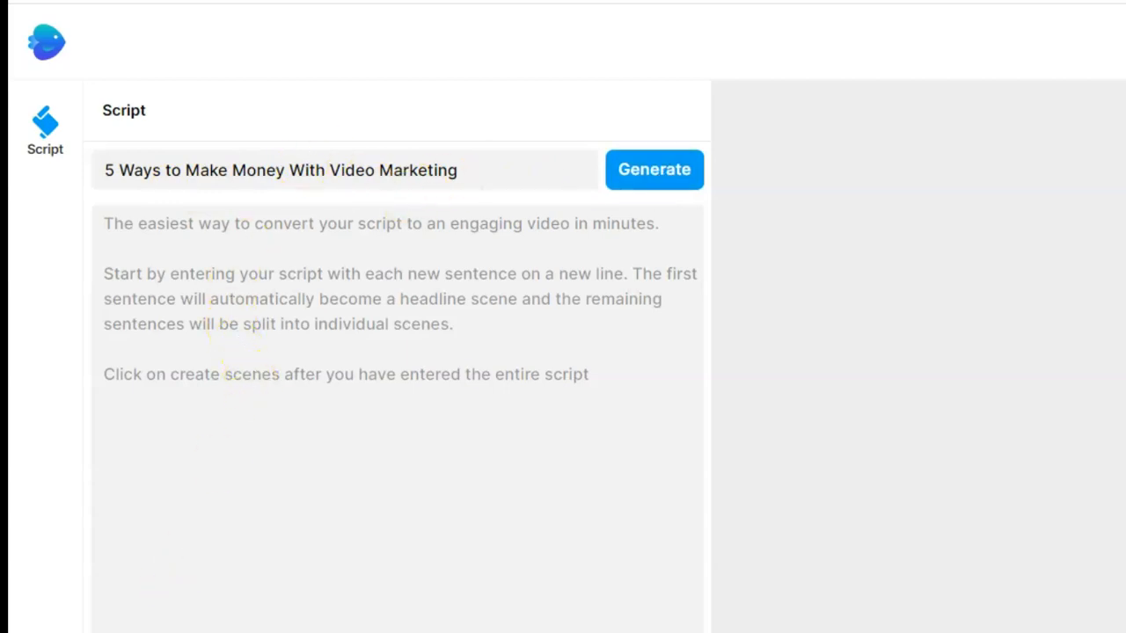
pyautogui.click(654, 169)
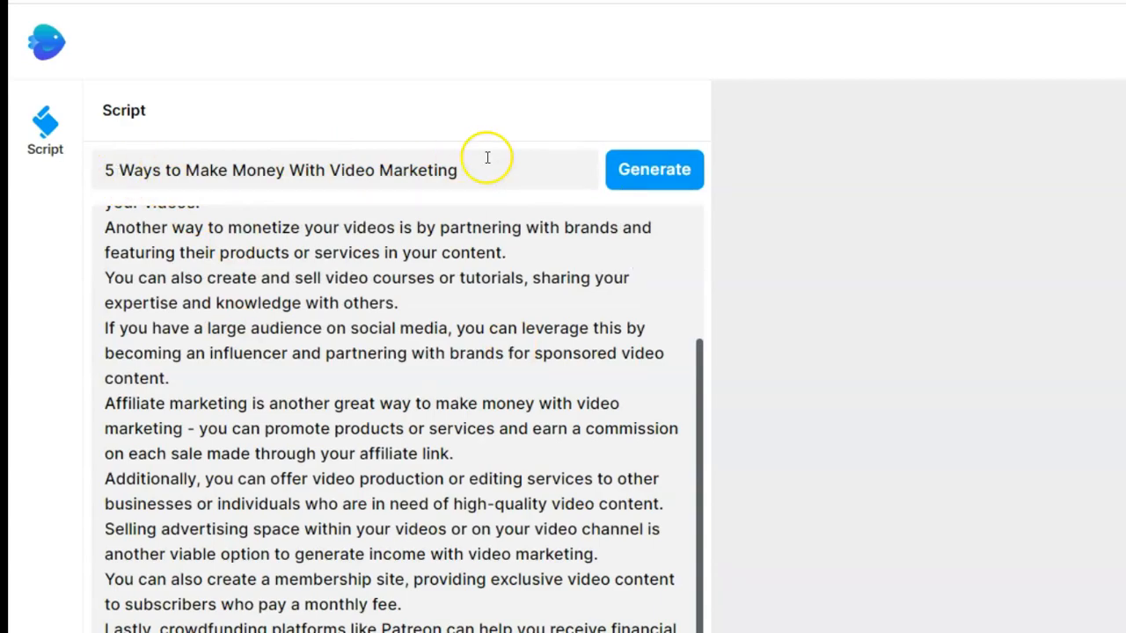
pyautogui.moveTo(699, 394)
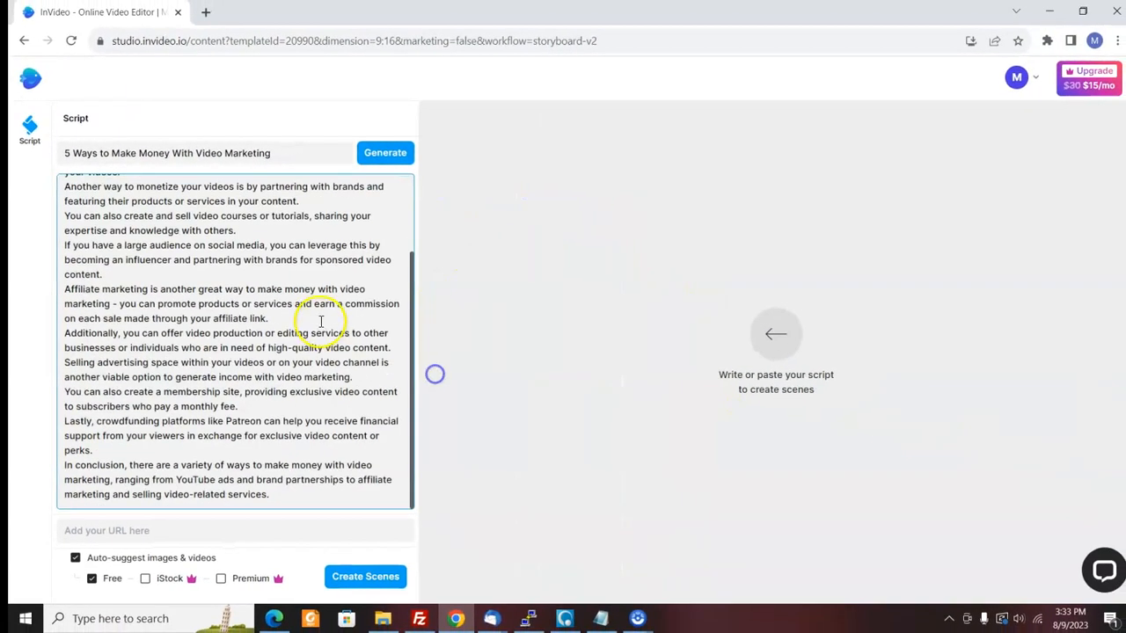
pyautogui.moveTo(352, 436)
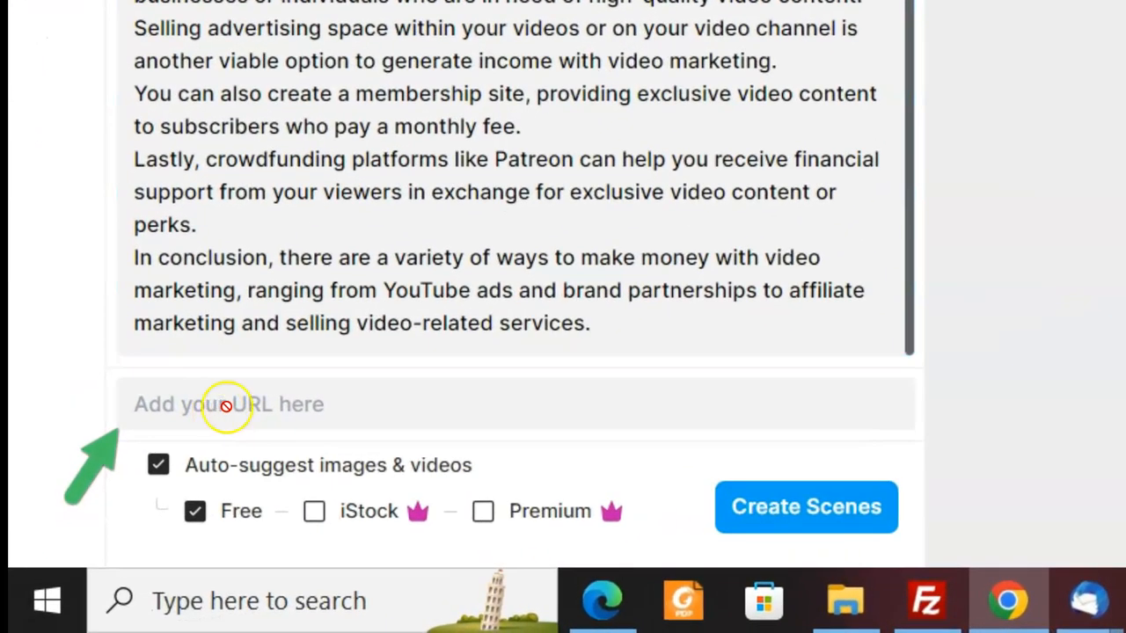
pyautogui.moveTo(123, 475)
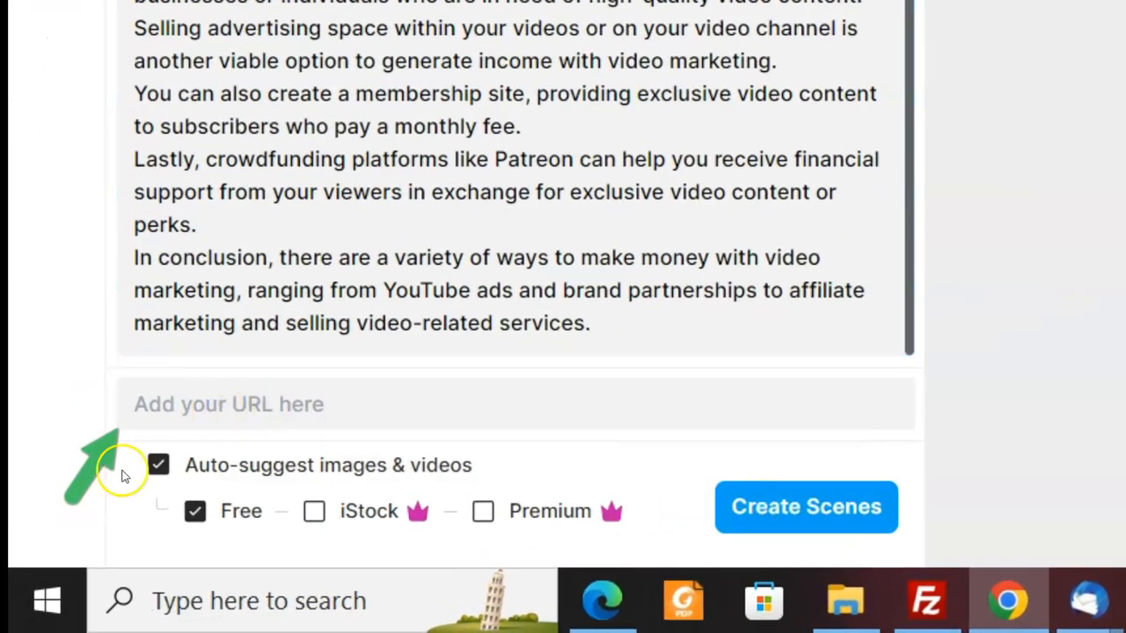
# Step: Create scenes from the script, then select the second scene and its headline text
pyautogui.click(805, 506)
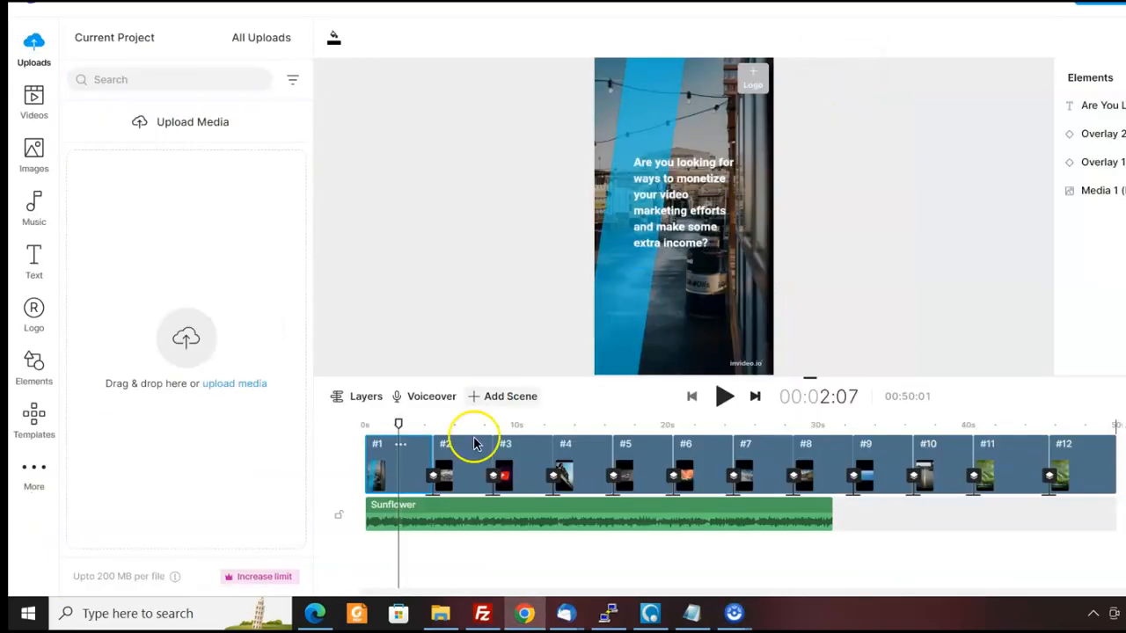
pyautogui.click(677, 202)
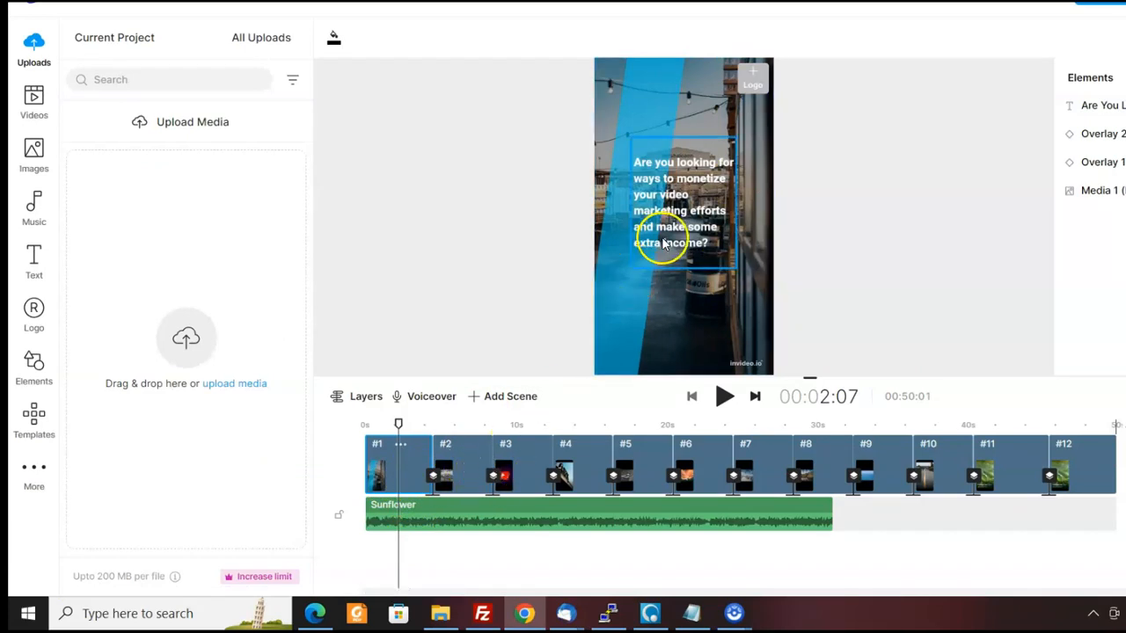
pyautogui.click(677, 203)
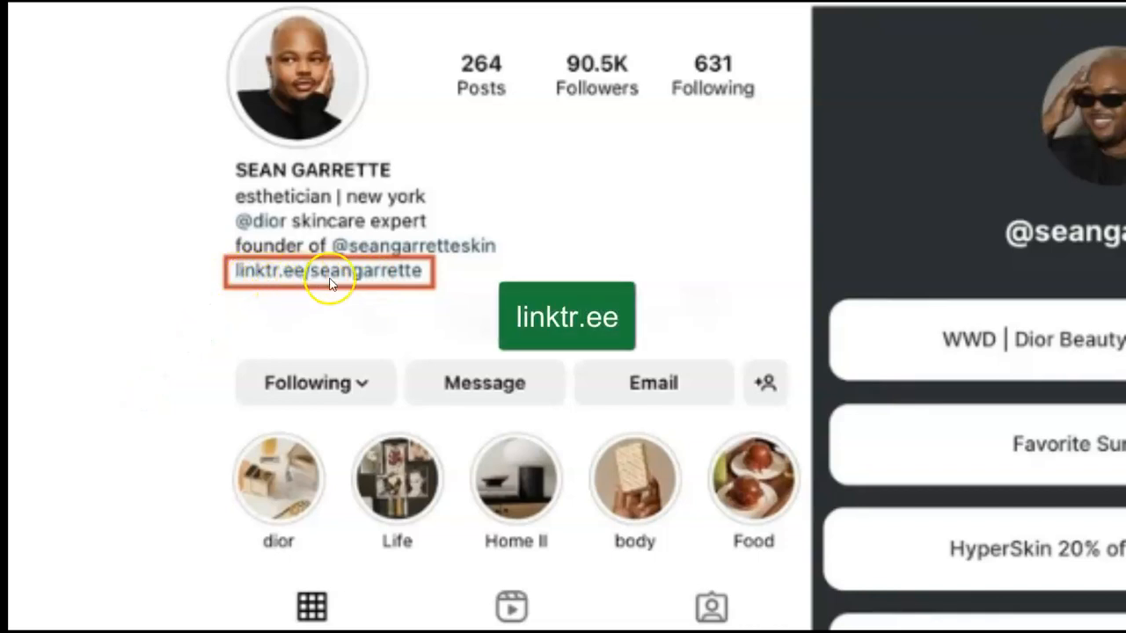
pyautogui.moveTo(1081, 282)
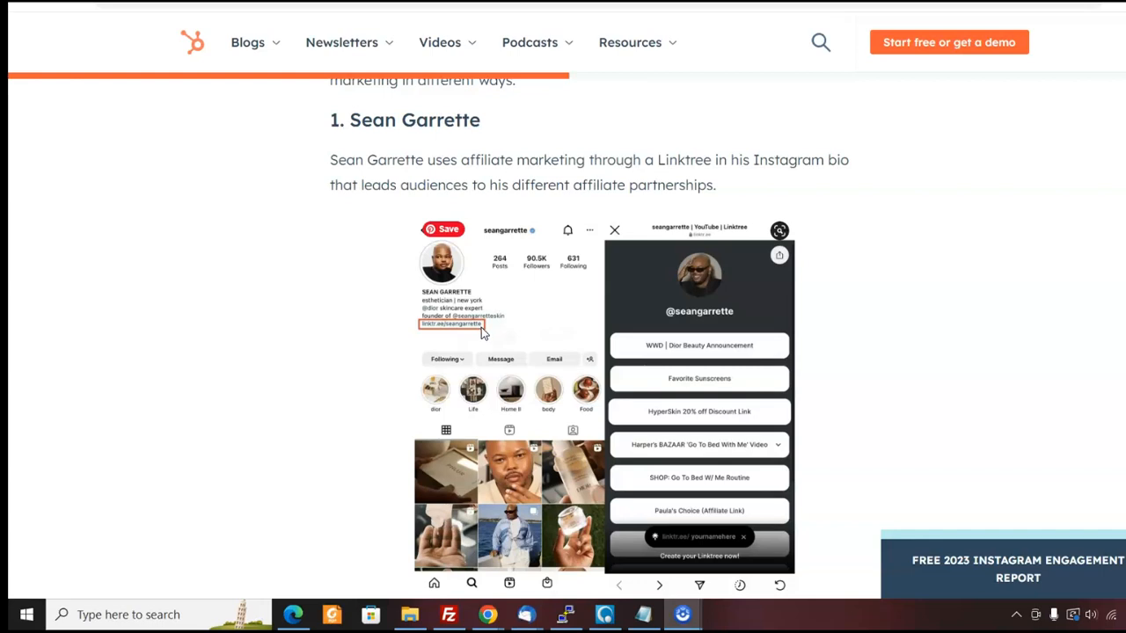
pyautogui.moveTo(481, 331)
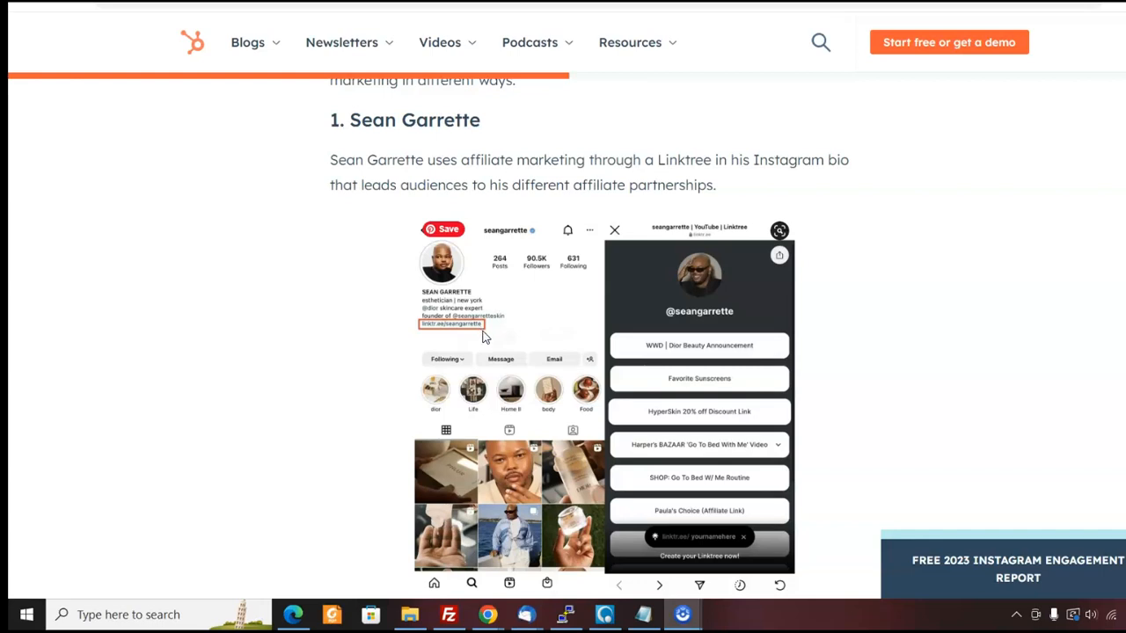
pyautogui.moveTo(485, 345)
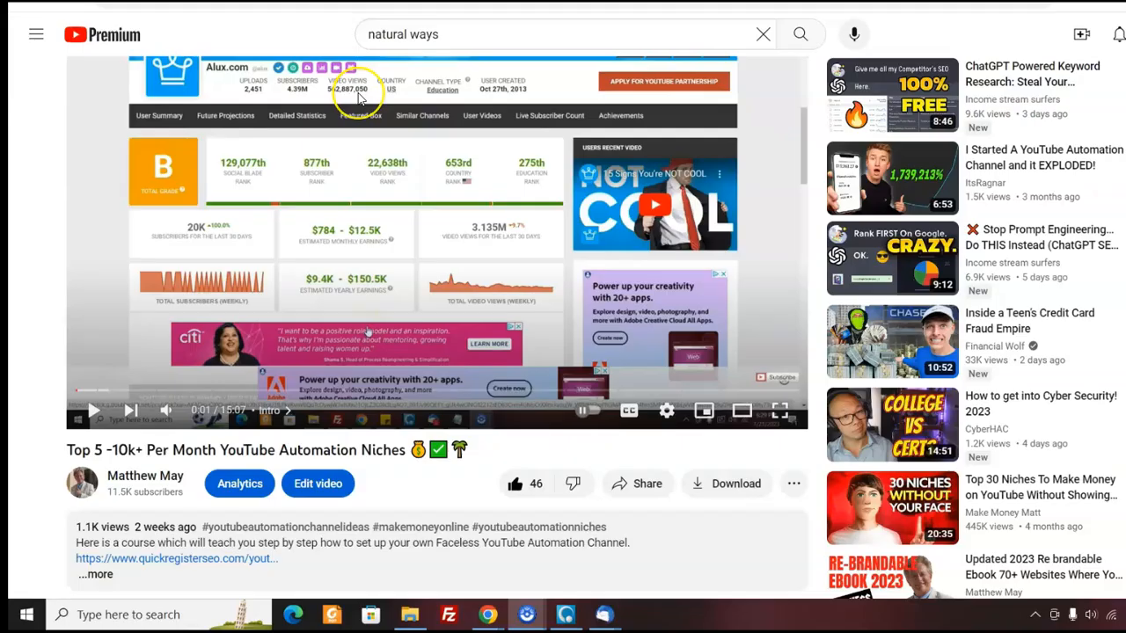
pyautogui.moveTo(366, 97)
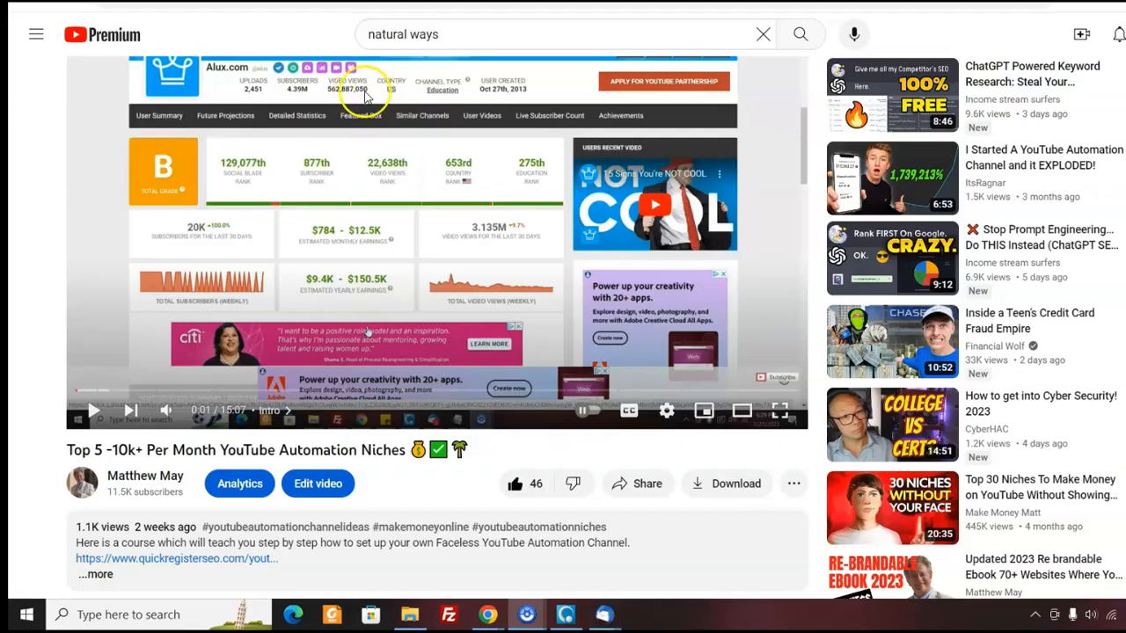
pyautogui.moveTo(272, 220)
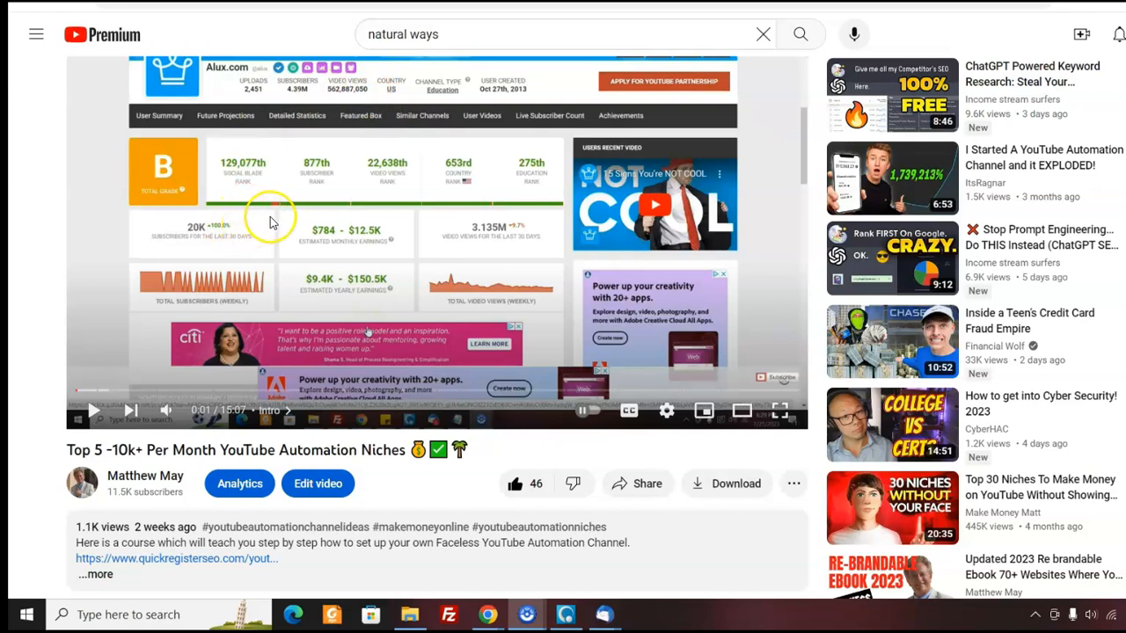
pyautogui.moveTo(272, 221)
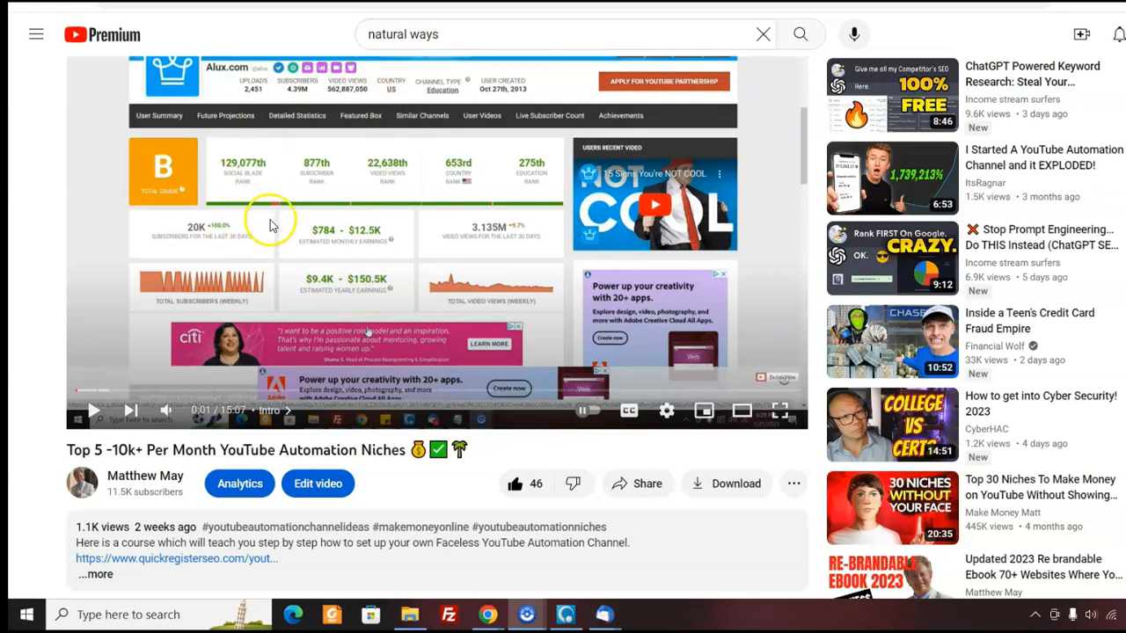
pyautogui.moveTo(274, 236)
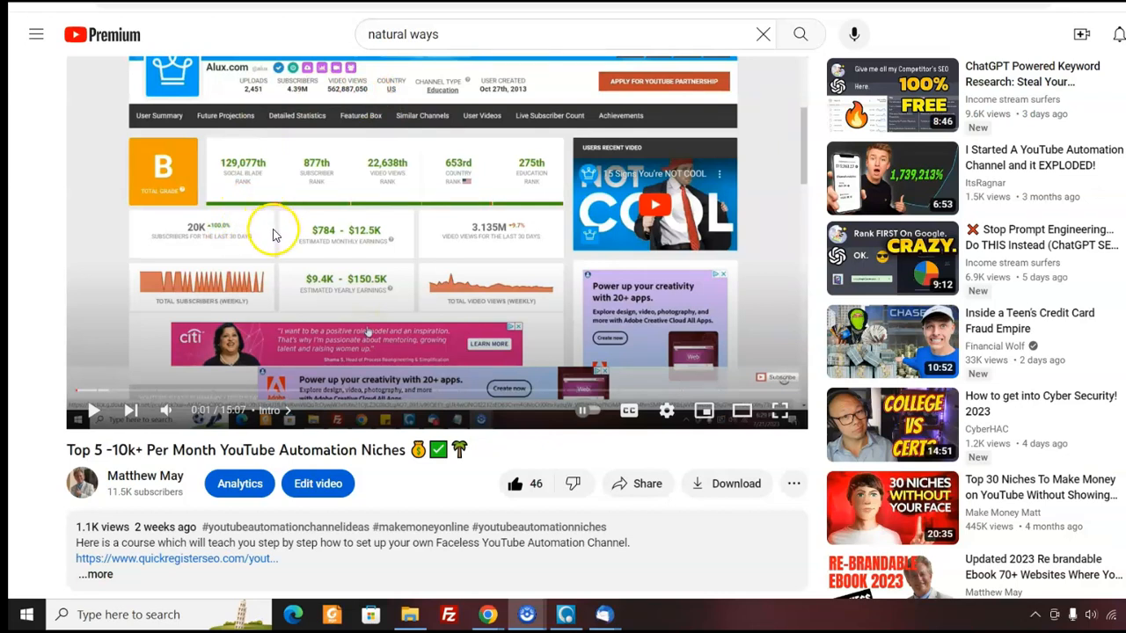
pyautogui.moveTo(285, 234)
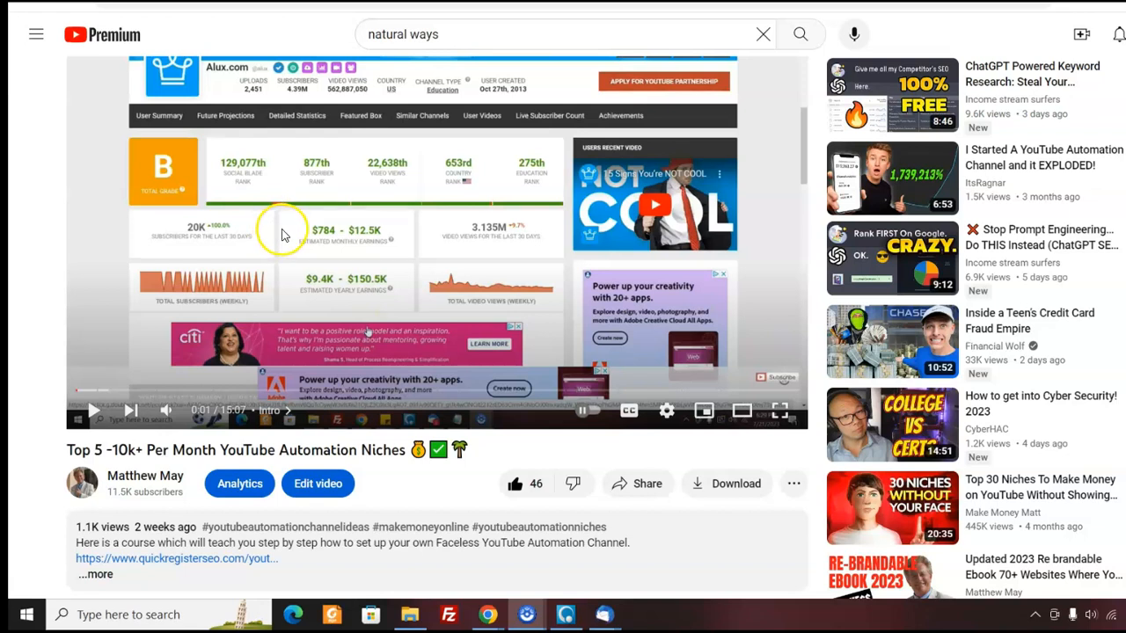
pyautogui.moveTo(367, 229)
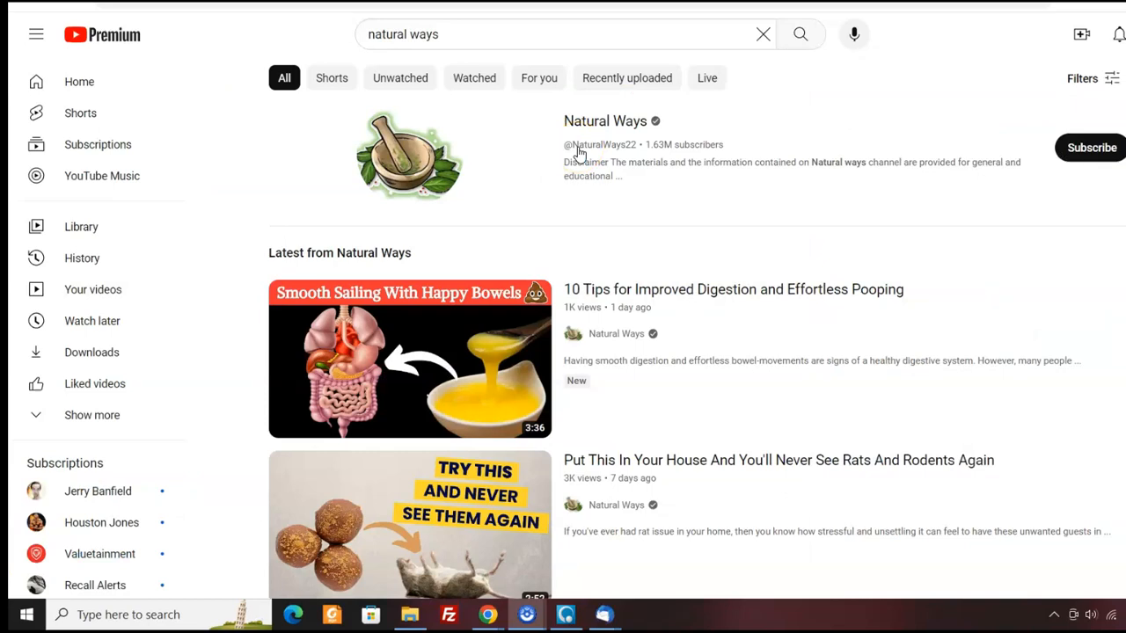
# Step: Open the Natural Ways channel's Videos tab sorted by Popular and look down the list
pyautogui.click(605, 119)
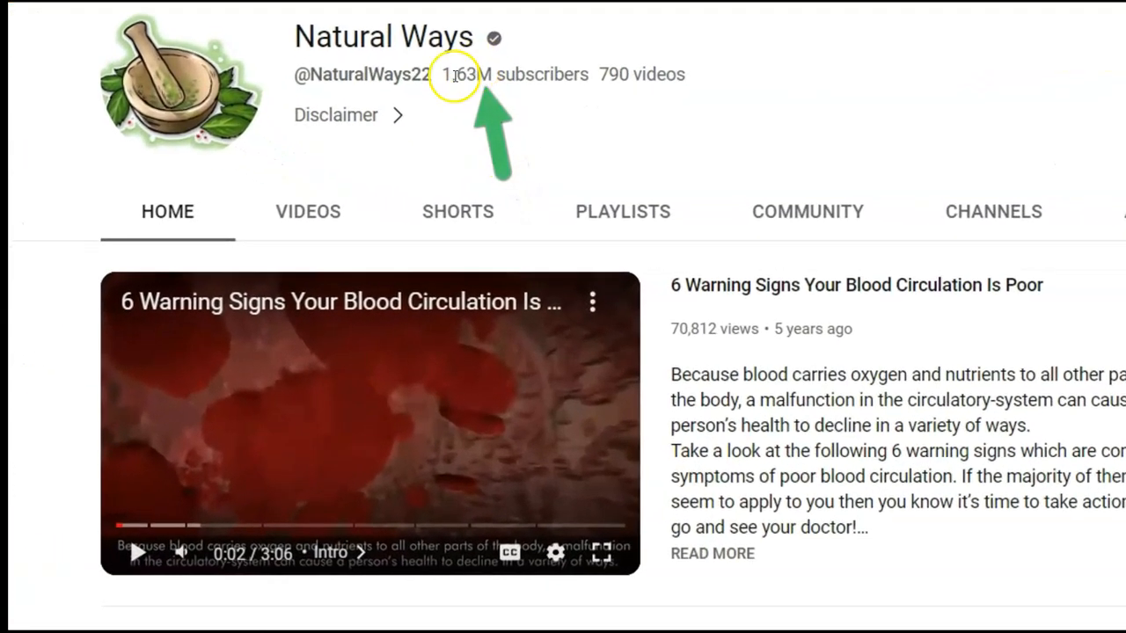
pyautogui.click(308, 211)
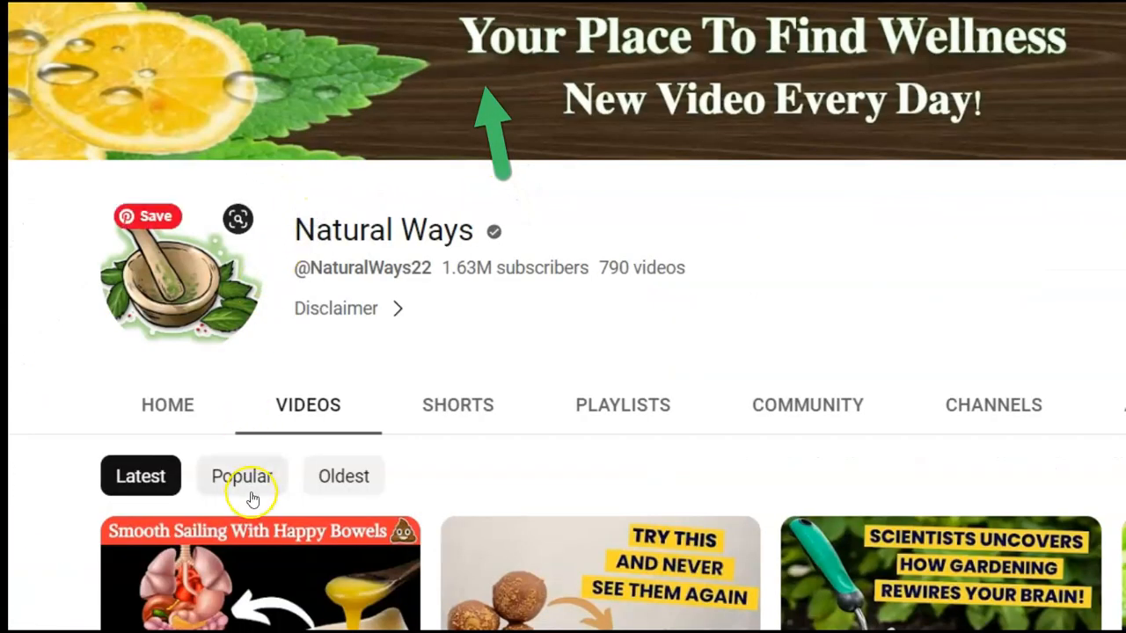
pyautogui.click(243, 475)
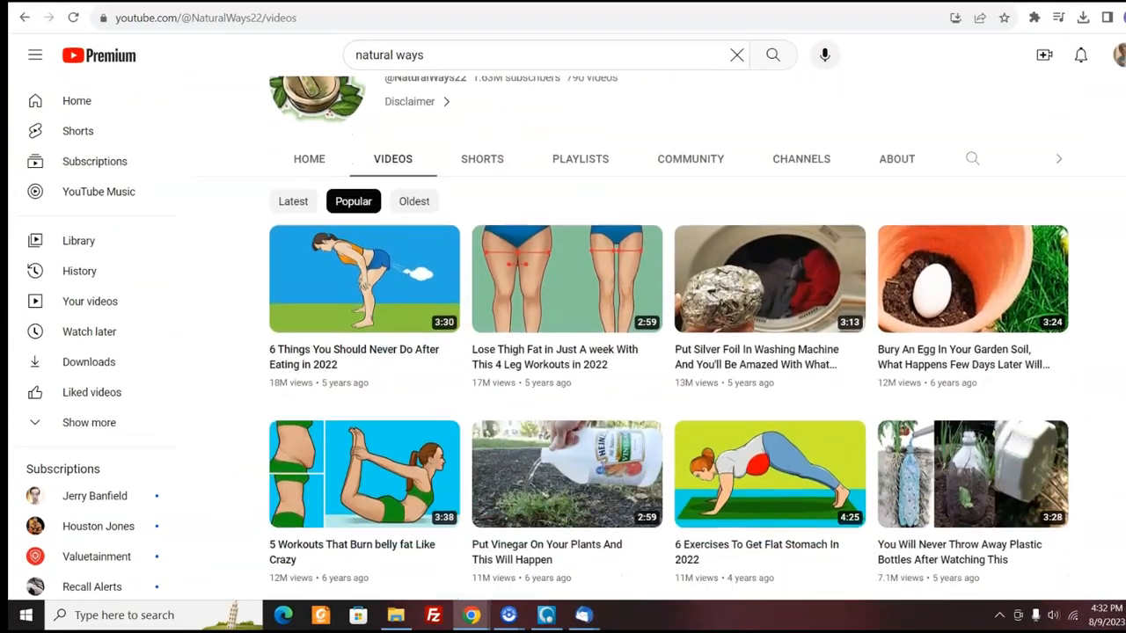
pyautogui.scroll(-3)
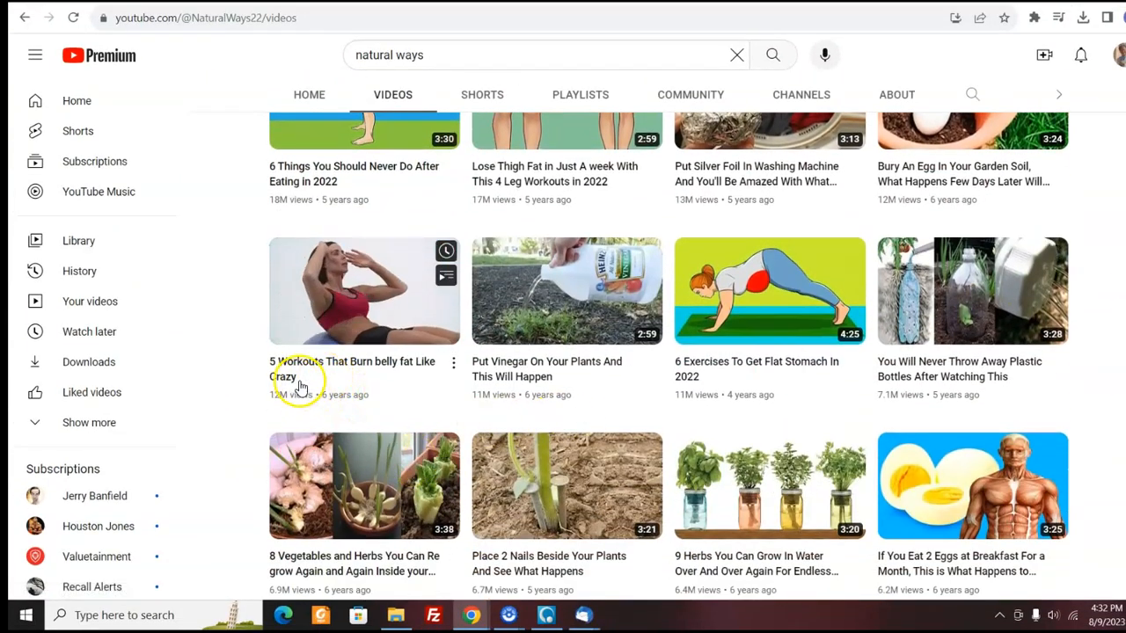
pyautogui.moveTo(317, 380)
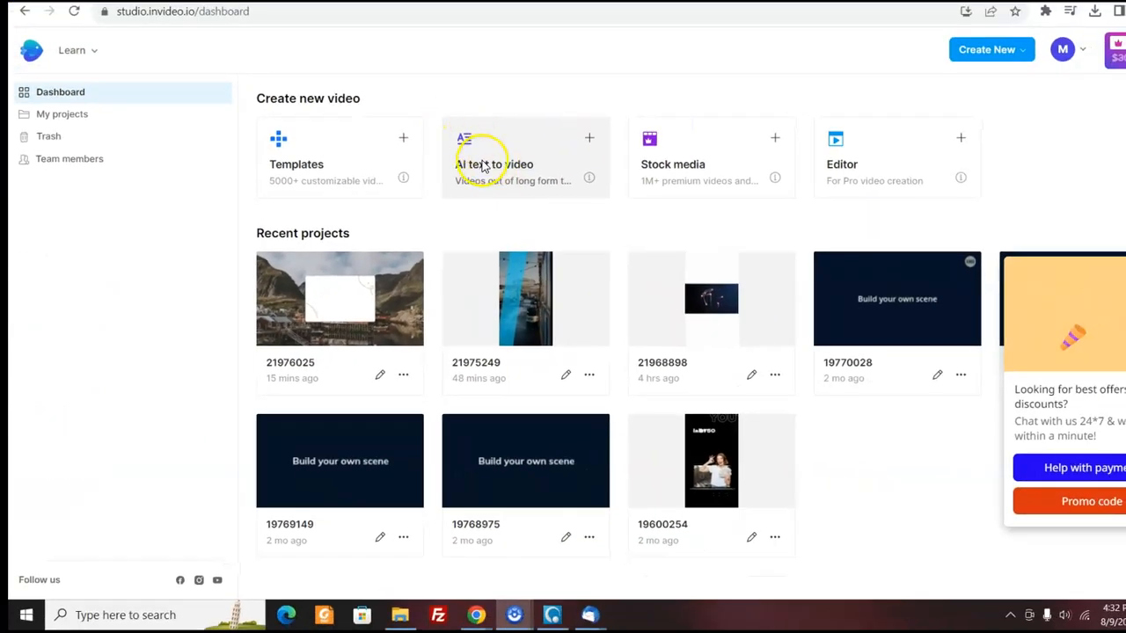
# Step: Browse the text-to-video template gallery and choose the Motivational Exercise Video template
pyautogui.click(485, 163)
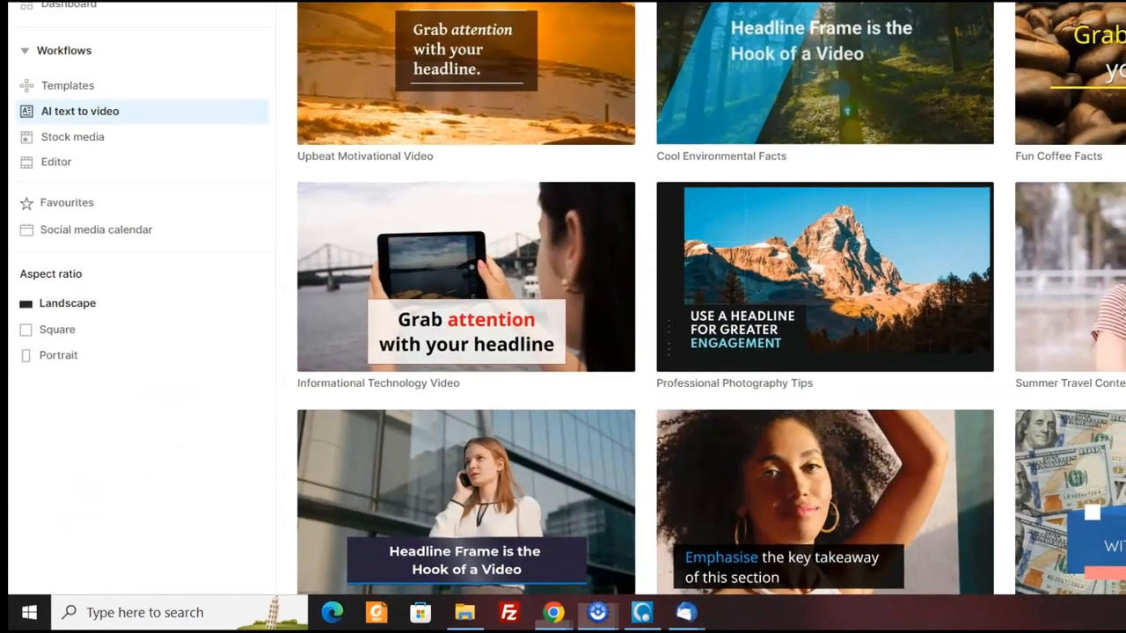
pyautogui.scroll(-3)
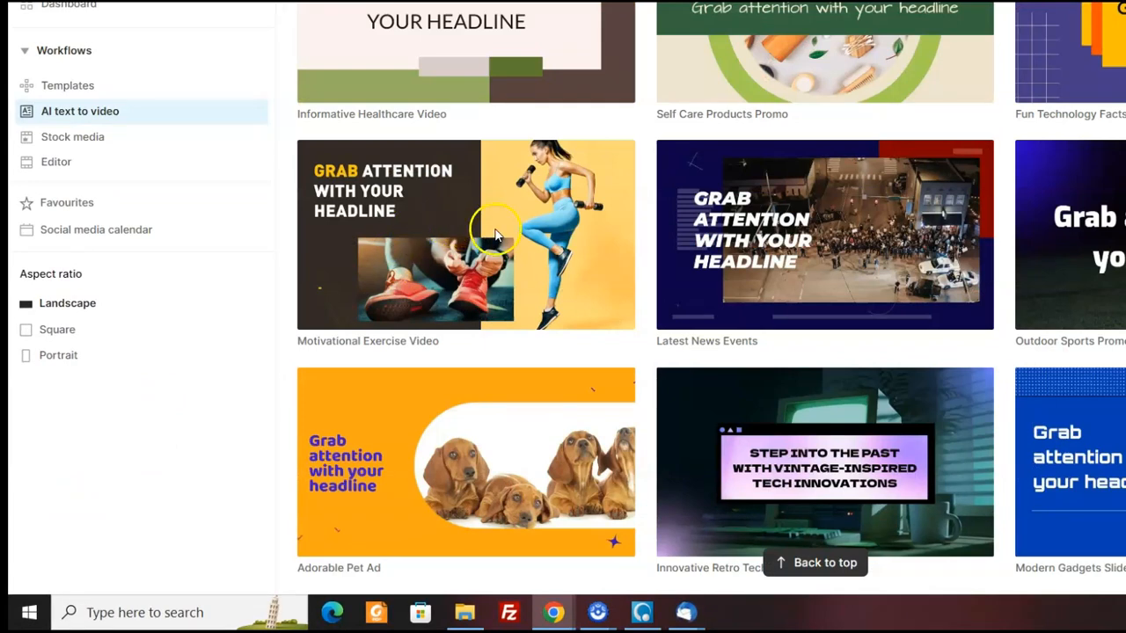
pyautogui.click(492, 232)
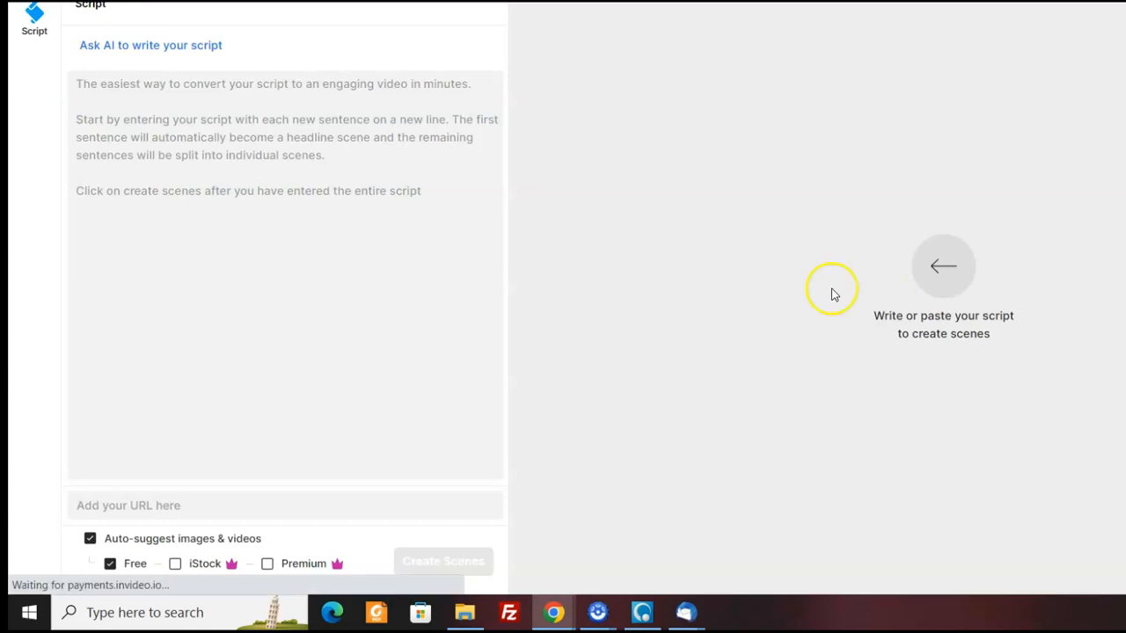
# Step: Generate a script from '5 Ways to Get Rid of Belly Fat Quick!' and create scenes from it
pyautogui.click(153, 45)
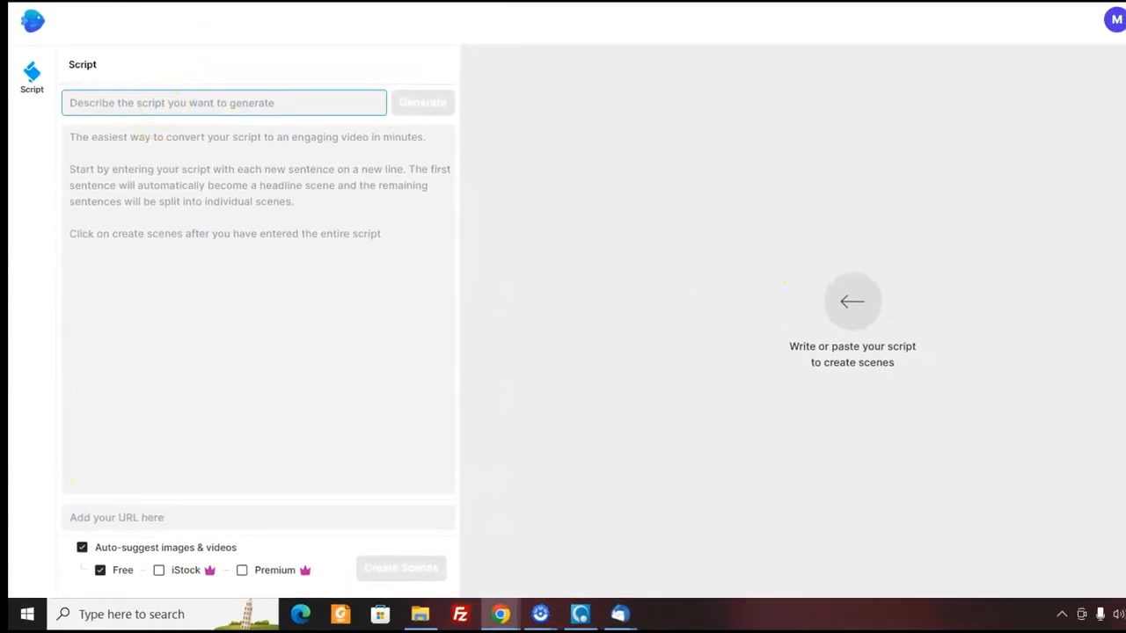
pyautogui.write('5 Ways to Get Rid of Belly Fat Quick!')
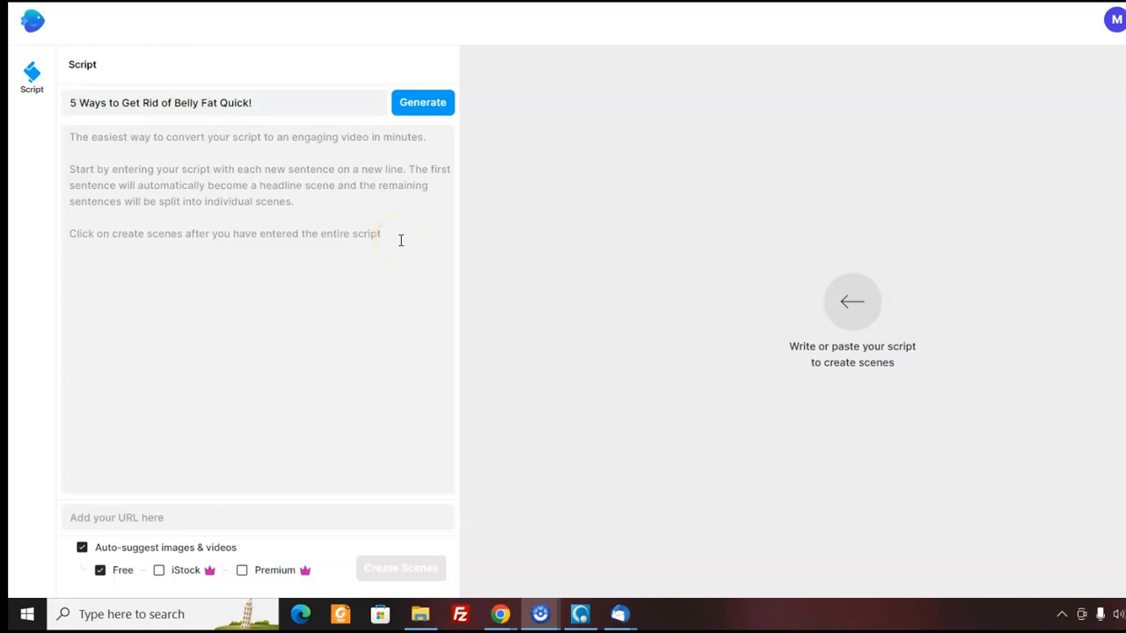
pyautogui.click(423, 102)
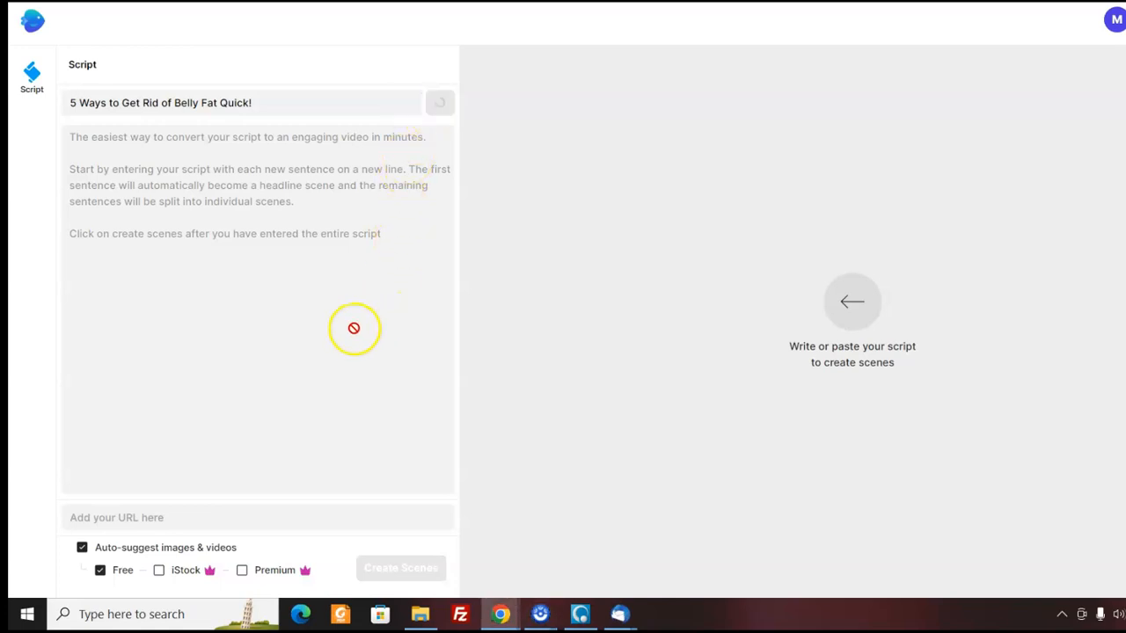
pyautogui.moveTo(62, 591)
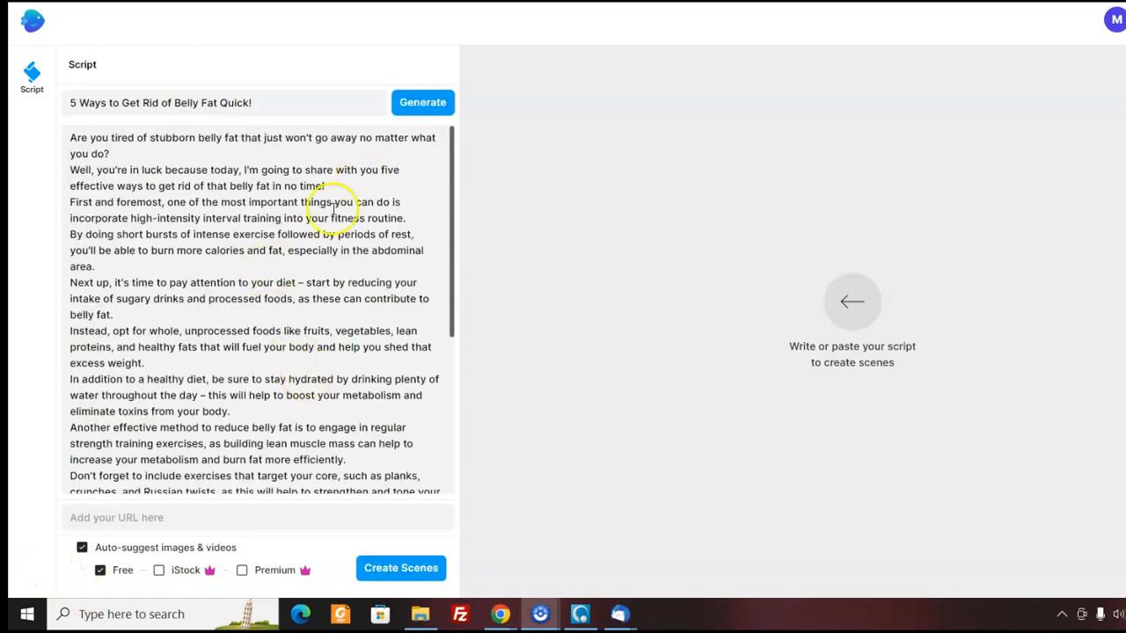
pyautogui.moveTo(401, 568)
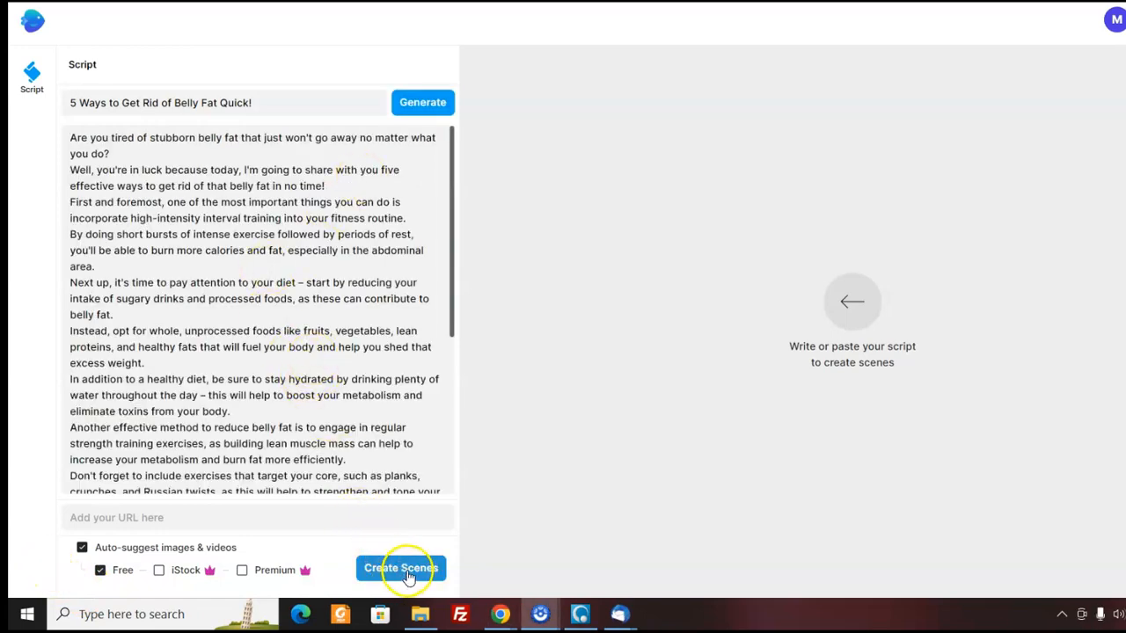
pyautogui.click(401, 568)
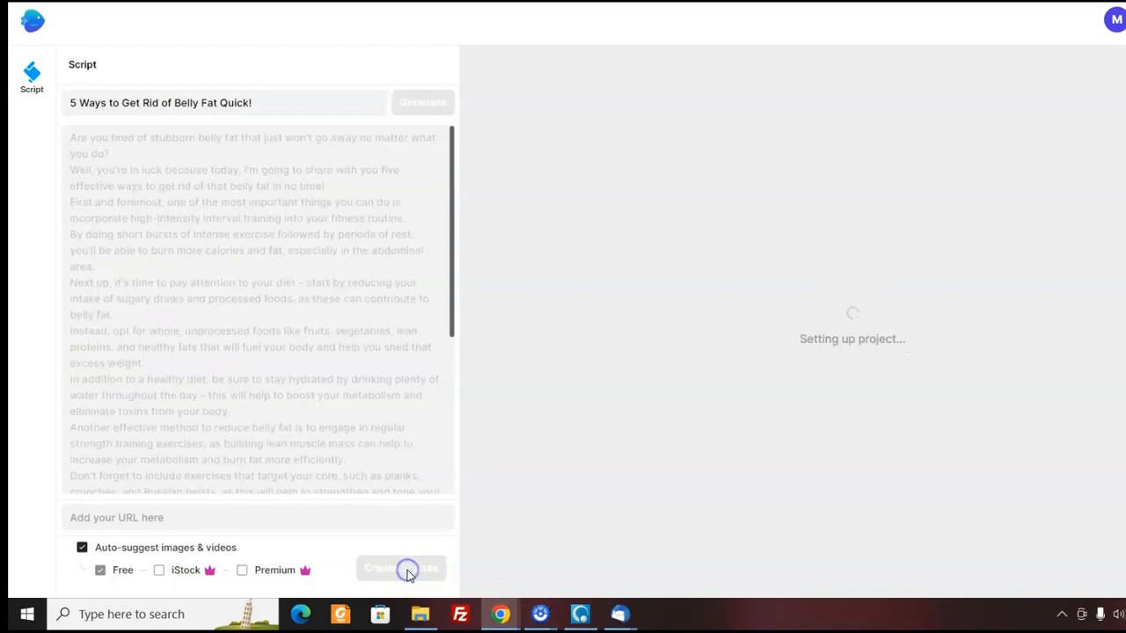
# Step: Open the belly-fat storyboard and play a preview of scene #1
pyautogui.click(408, 570)
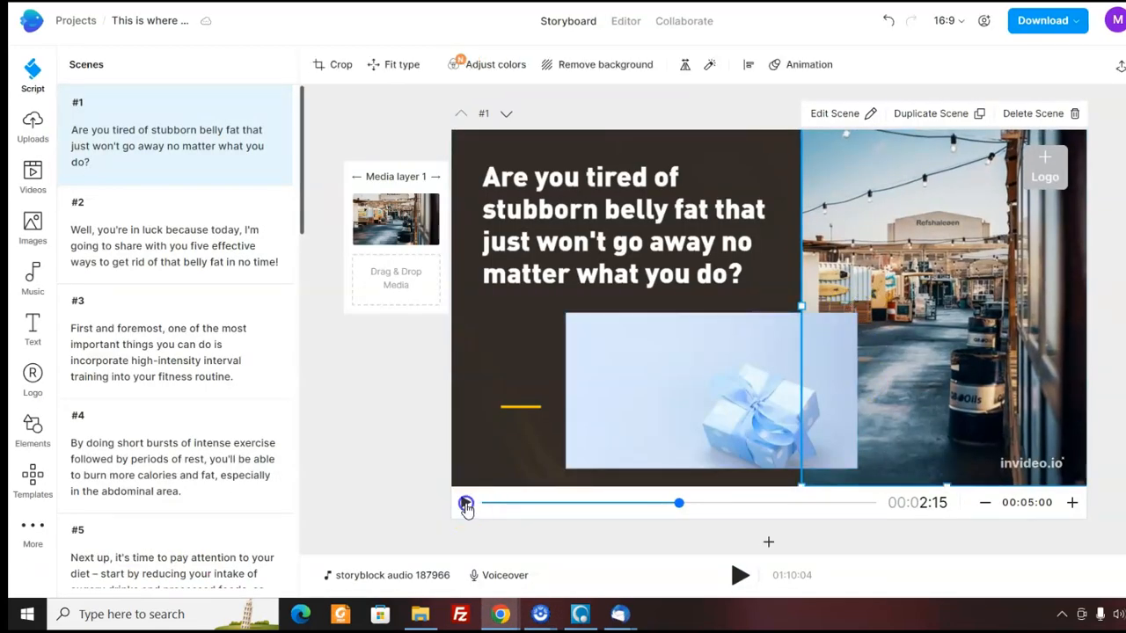
pyautogui.click(464, 503)
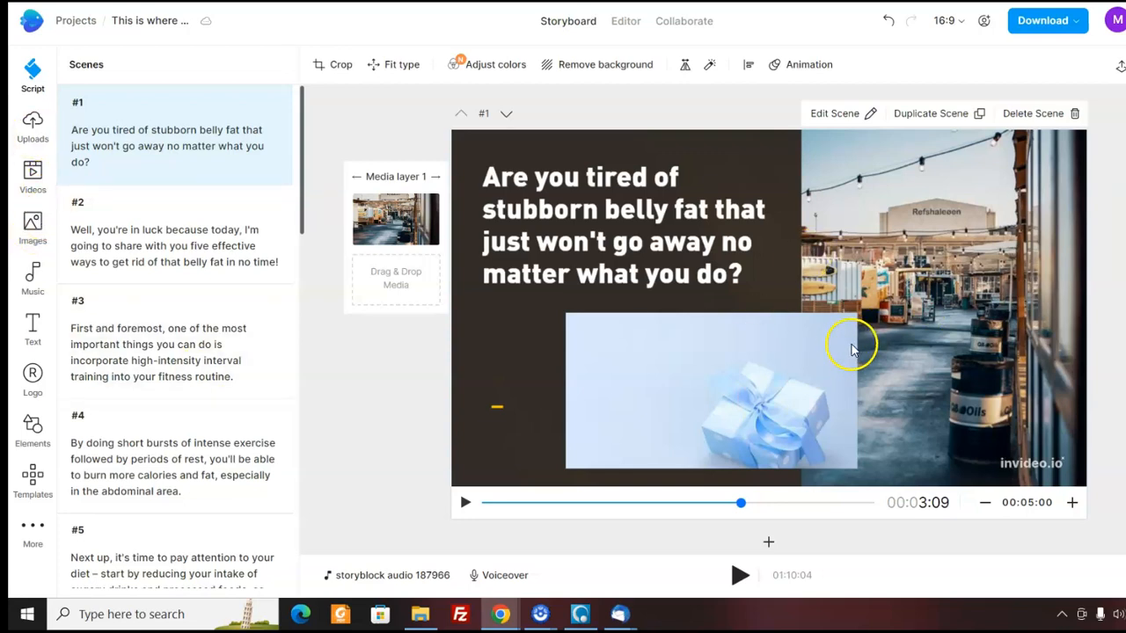
pyautogui.moveTo(806, 331)
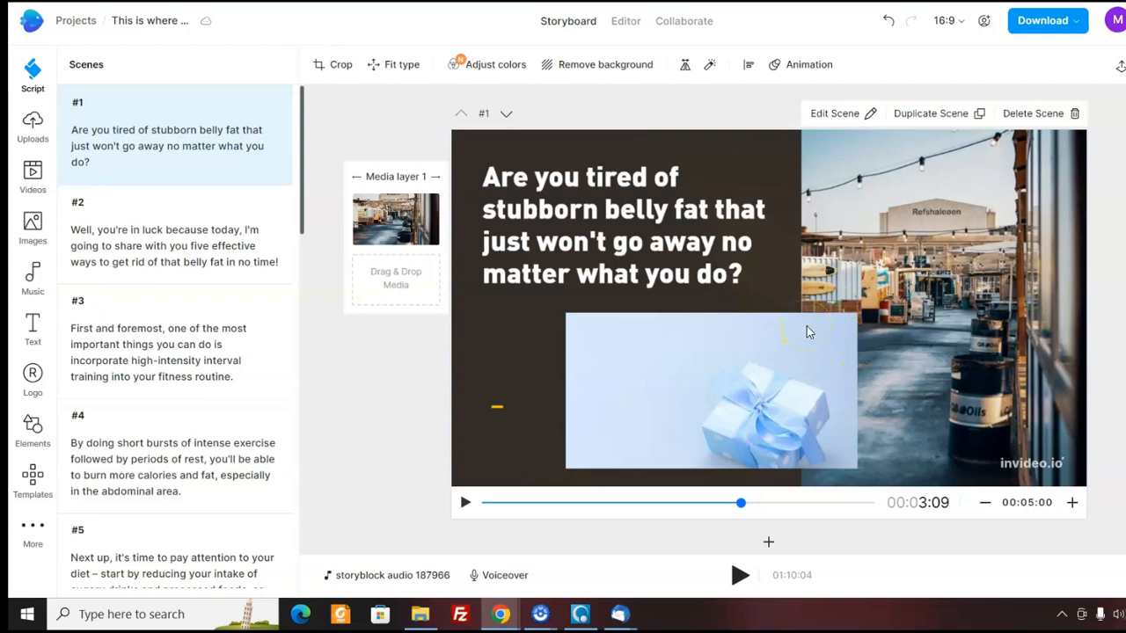
pyautogui.moveTo(816, 329)
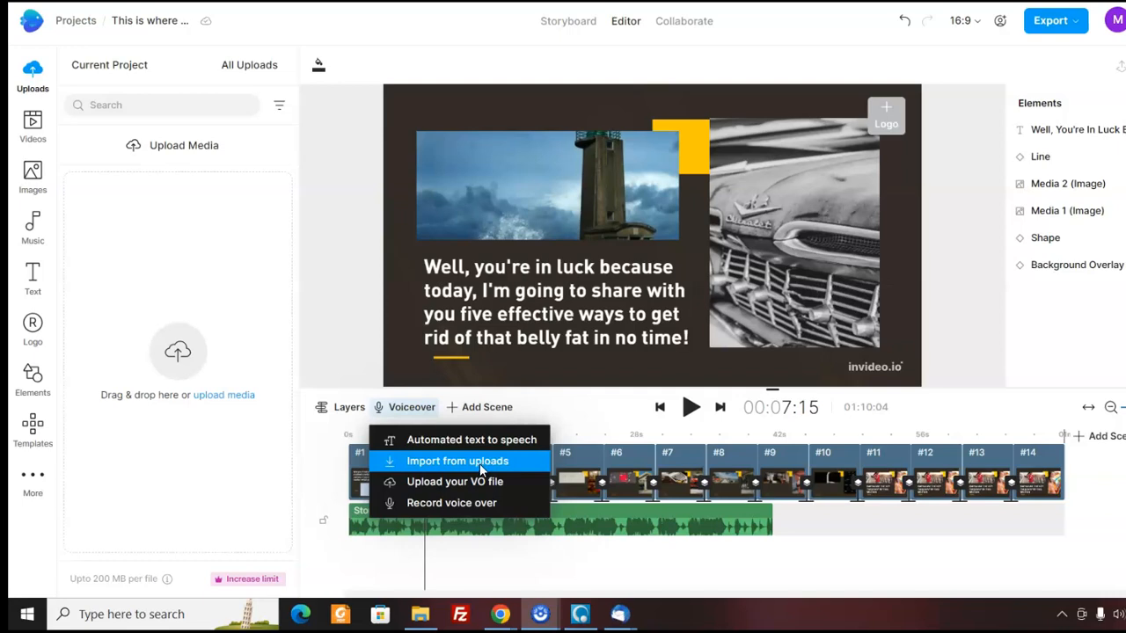
pyautogui.moveTo(454, 482)
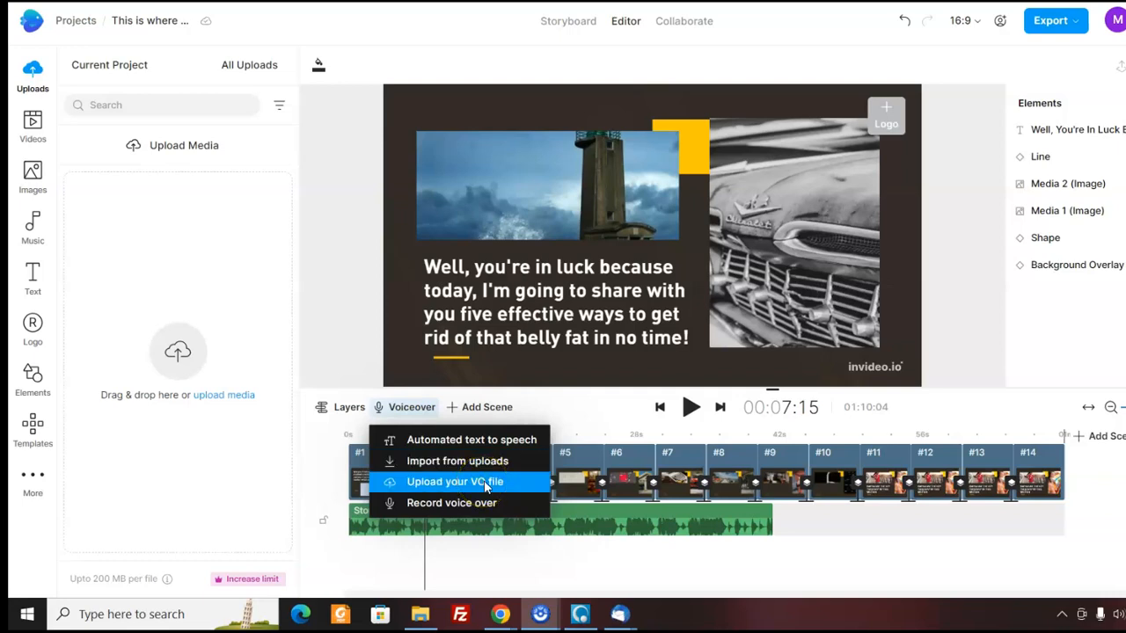
pyautogui.moveTo(452, 502)
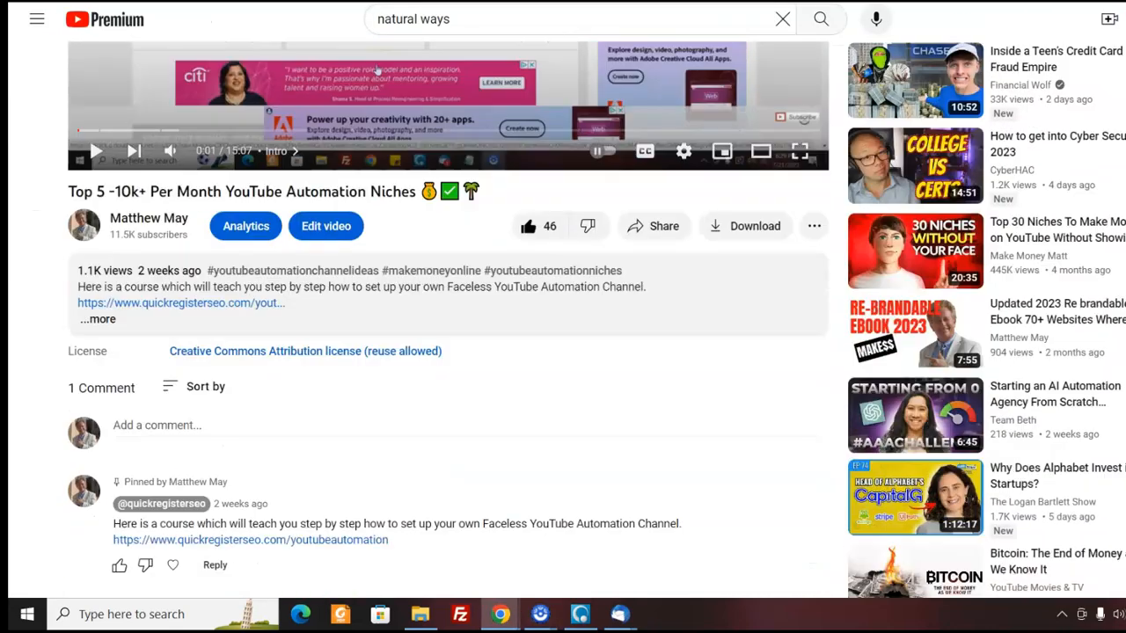
# Step: Expand the YouTube Automation Niches video's full description, read its links, and open the pinned comment's actions
pyautogui.scroll(-3)
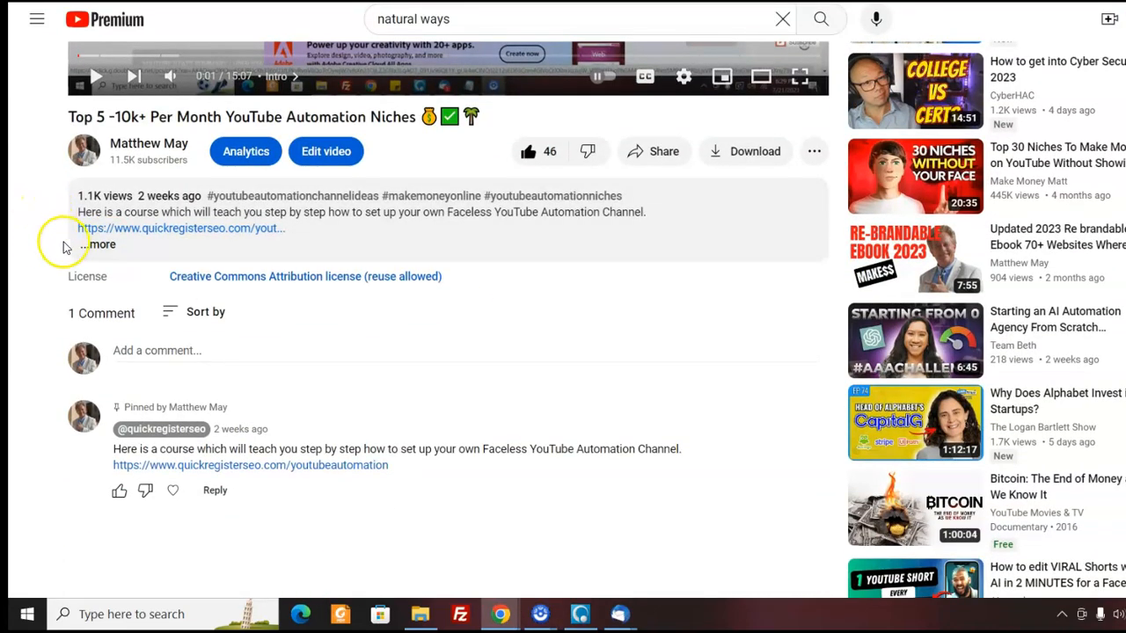
pyautogui.click(98, 244)
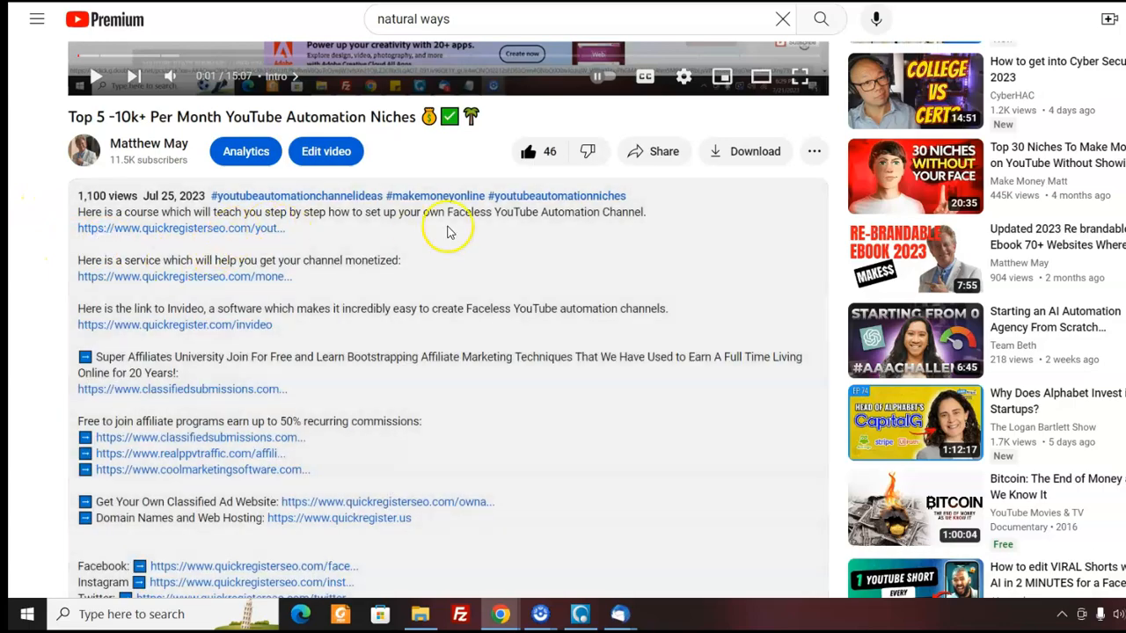
pyautogui.scroll(-3)
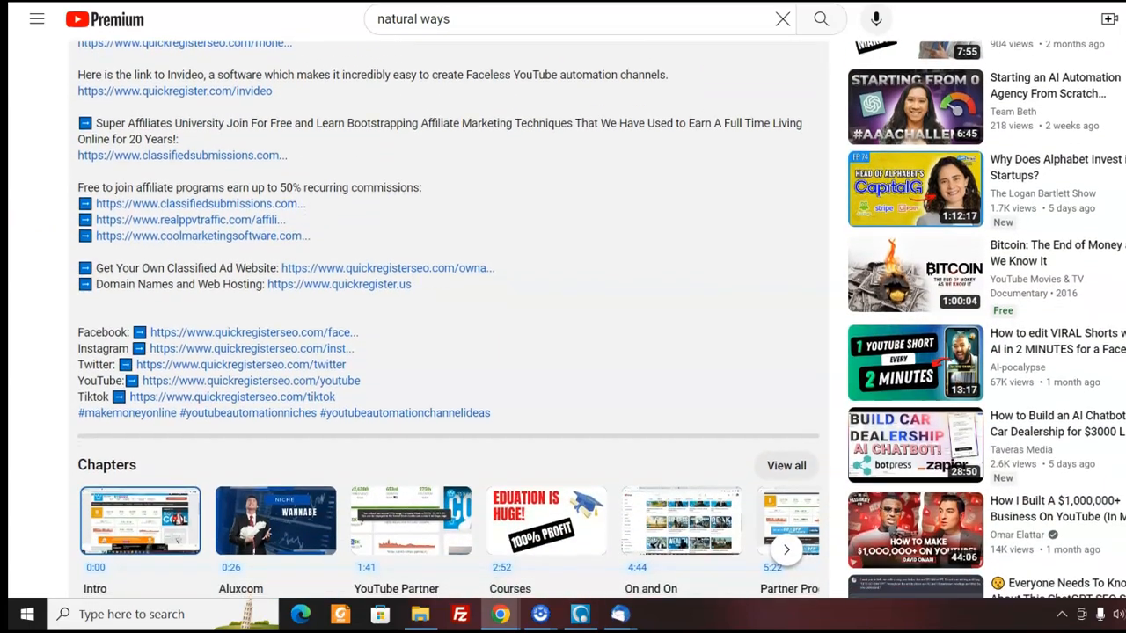
pyautogui.scroll(-3)
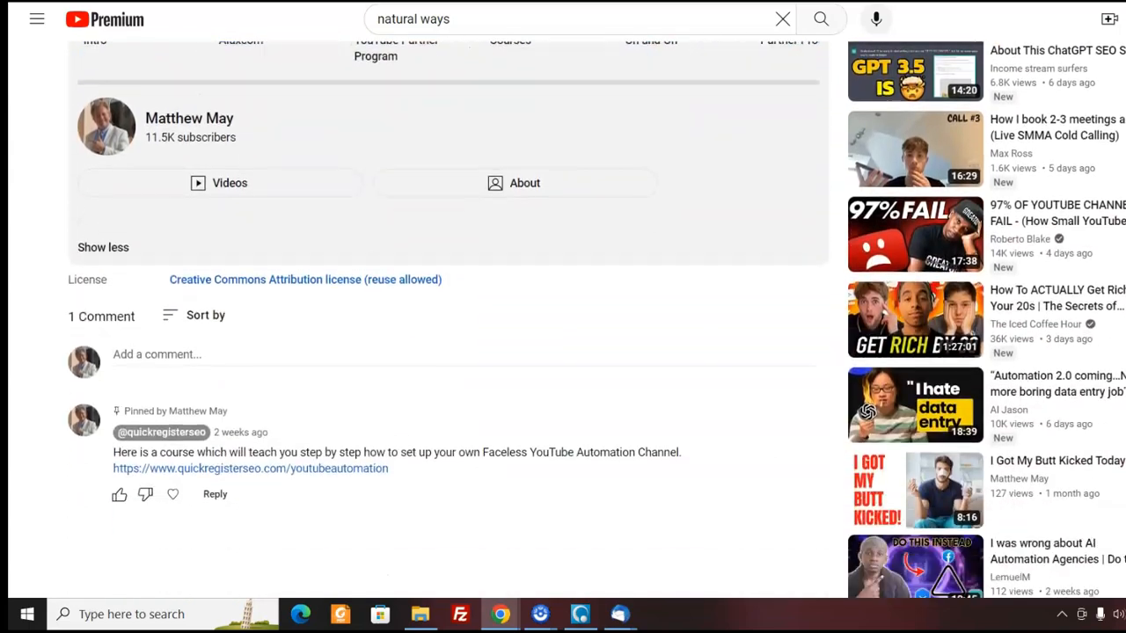
pyautogui.scroll(-3)
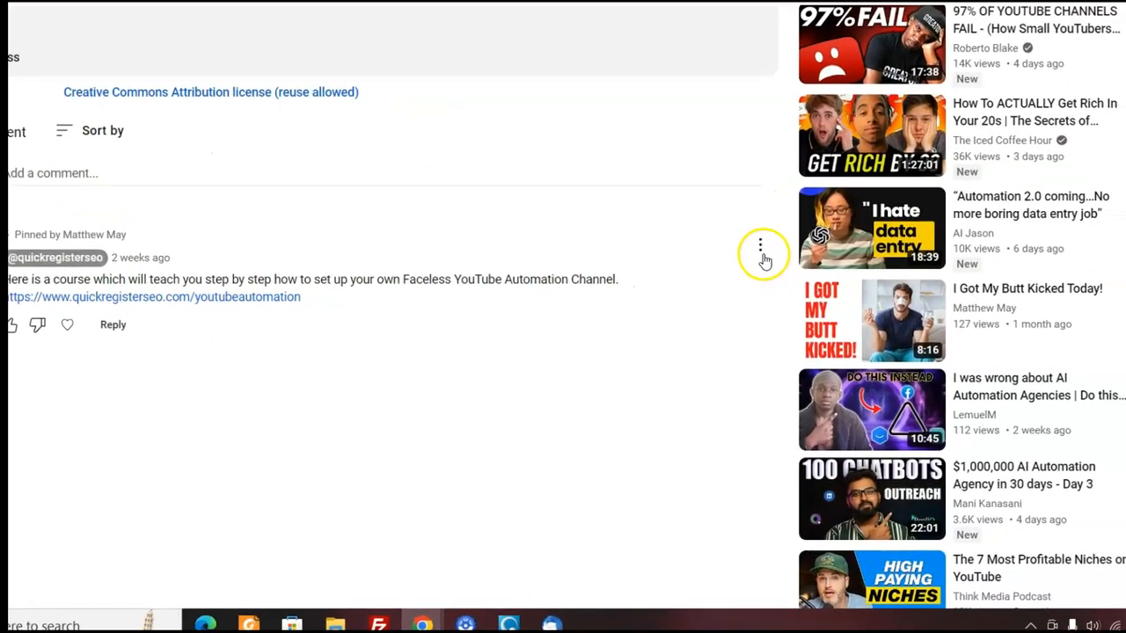
pyautogui.click(760, 244)
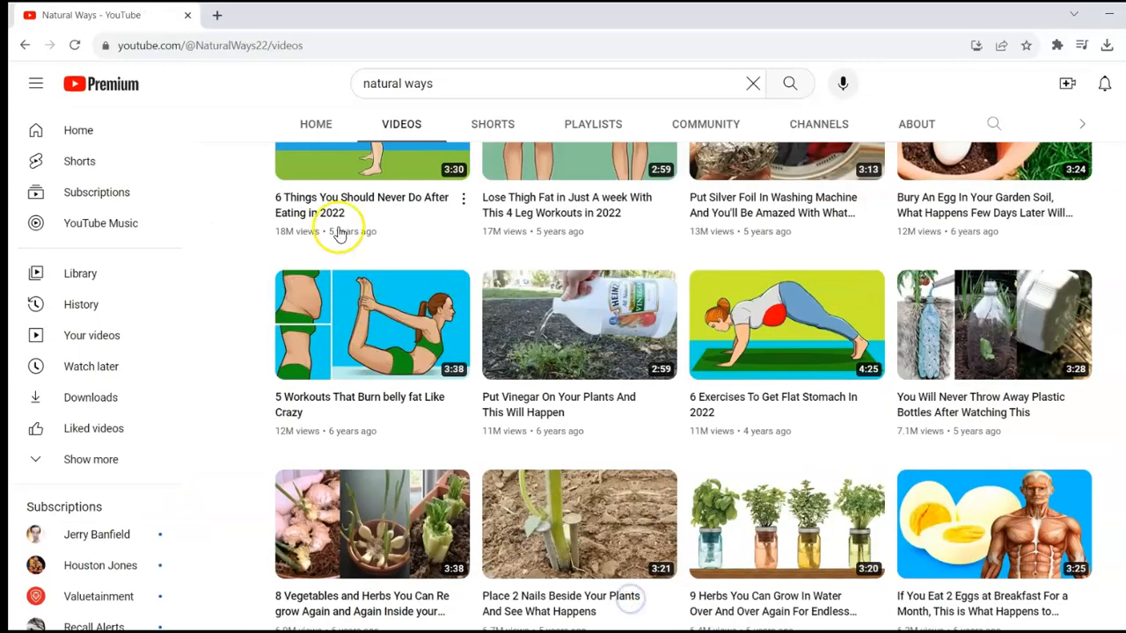
# Step: Open '5 Workouts That Burn belly fat Like Crazy' and scroll to its description and comments
pyautogui.click(371, 323)
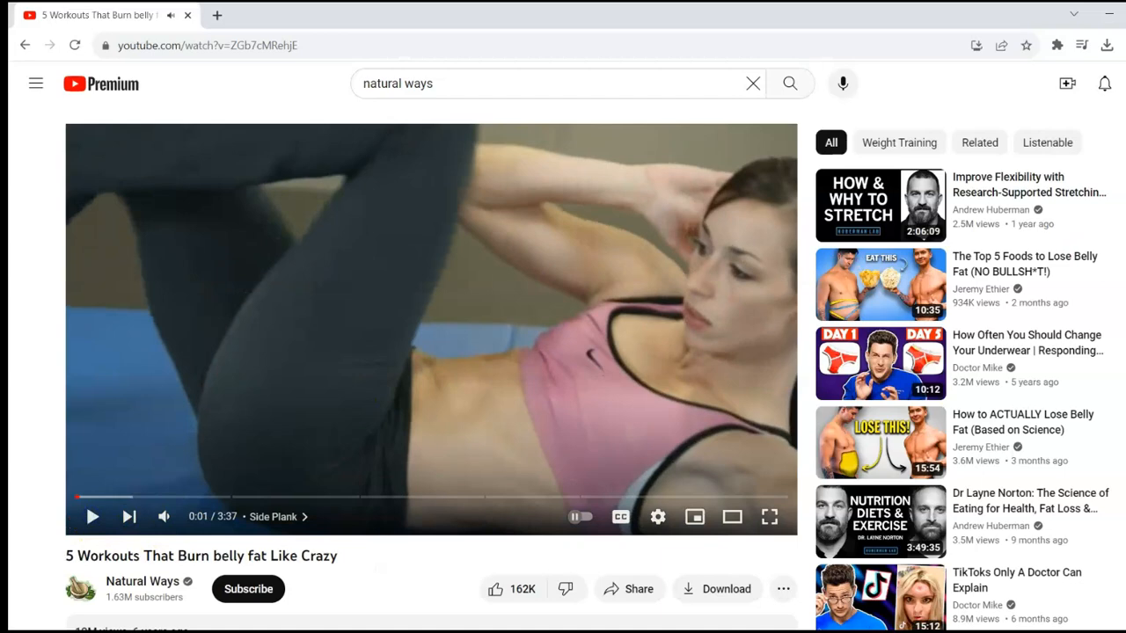
pyautogui.scroll(-3)
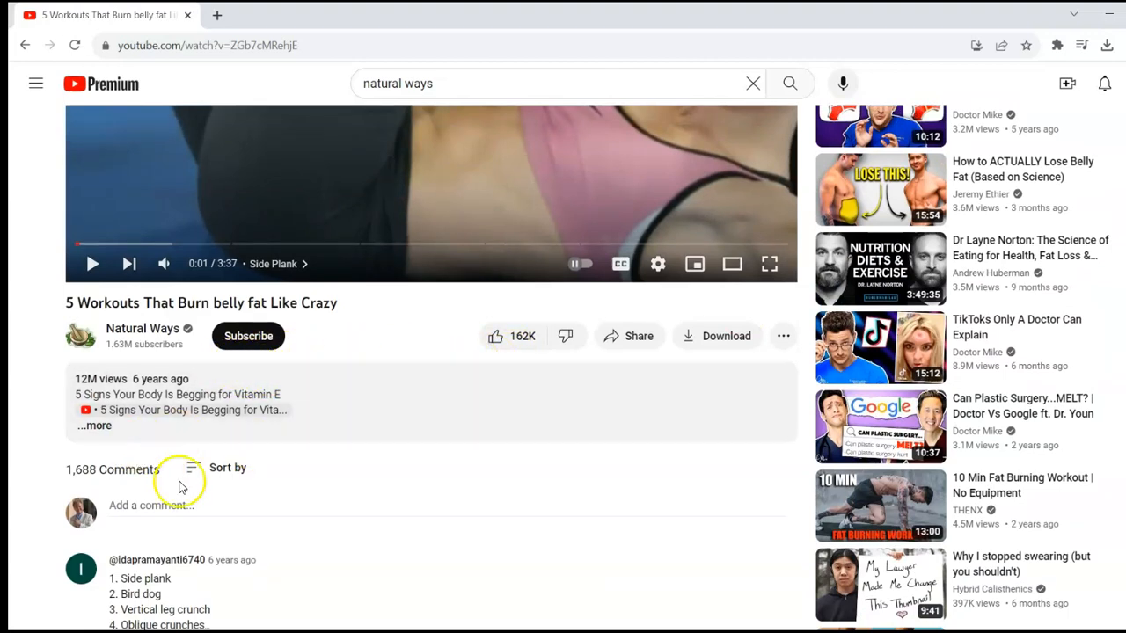
pyautogui.moveTo(193, 447)
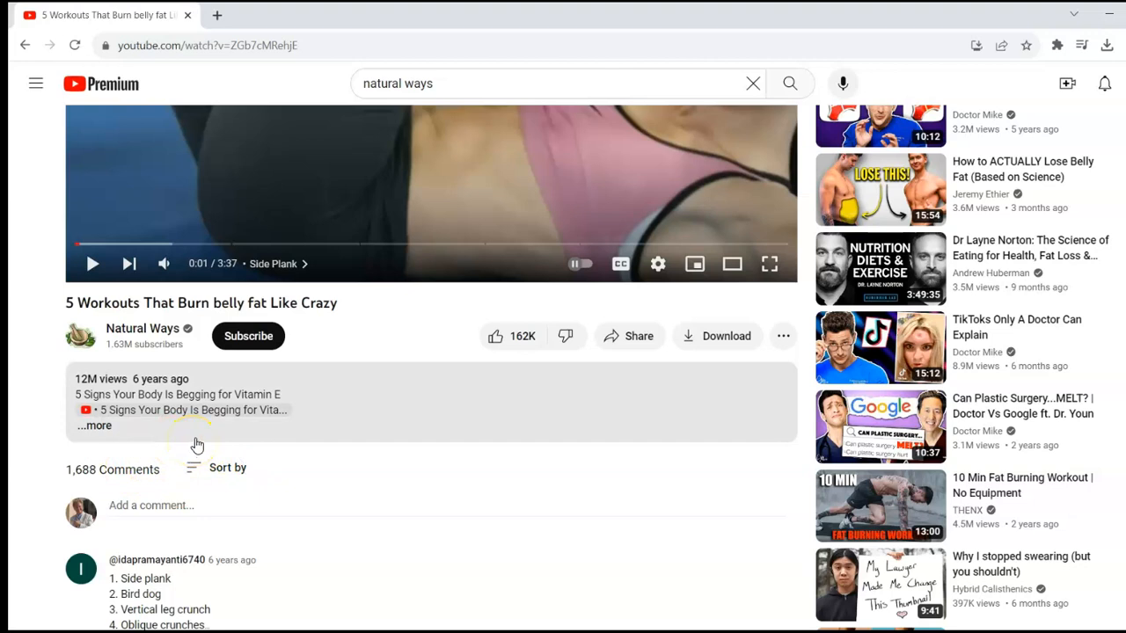
pyautogui.moveTo(204, 440)
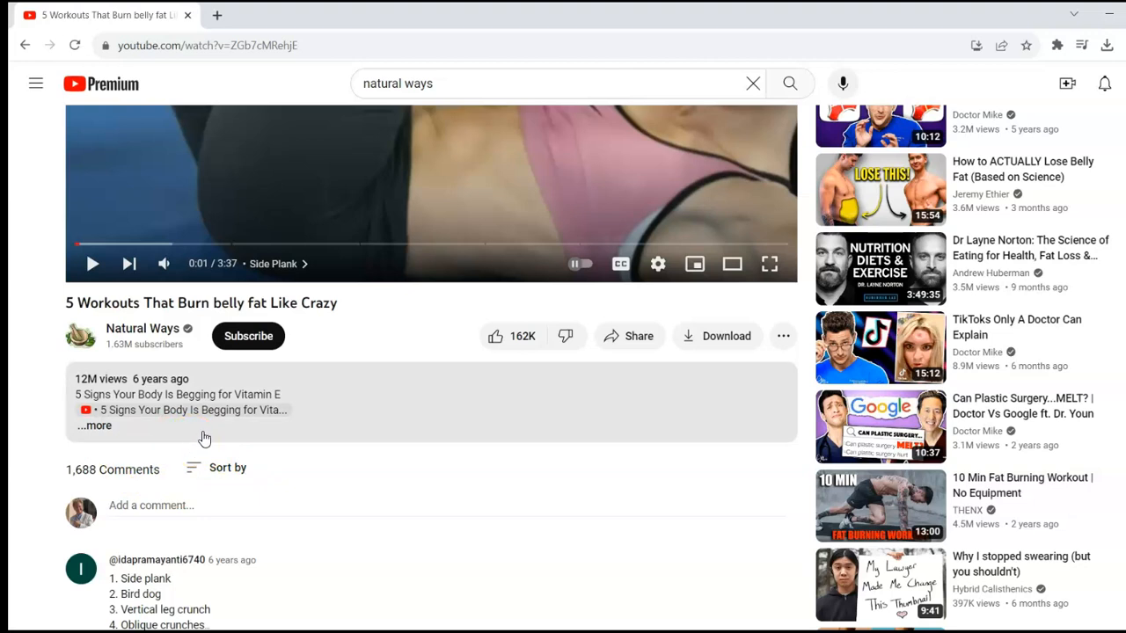
pyautogui.moveTo(214, 438)
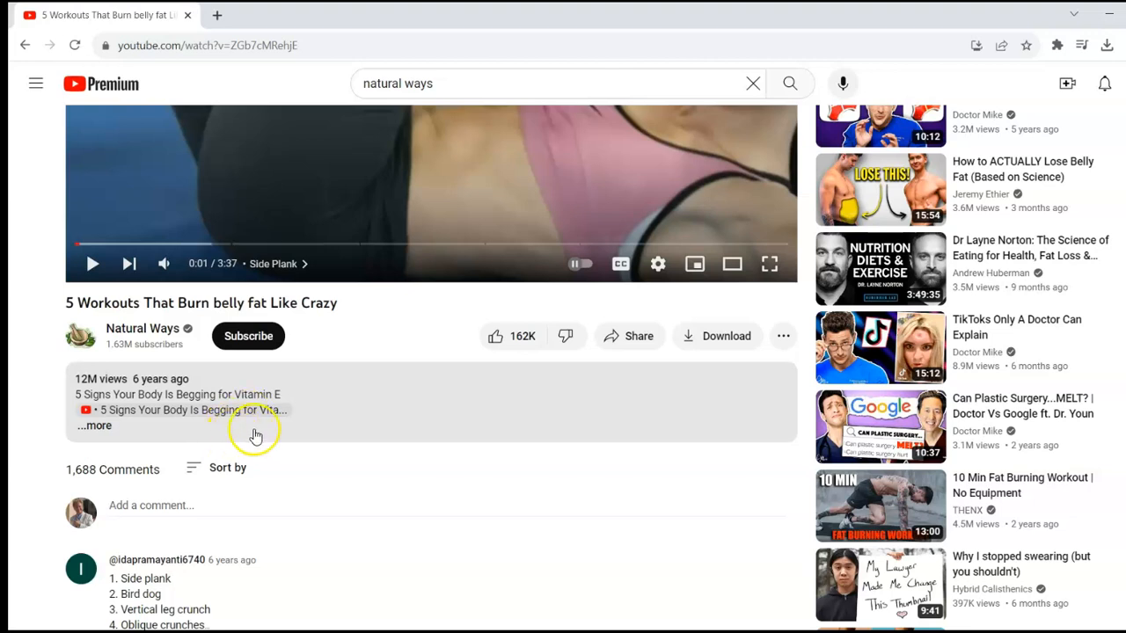
pyautogui.moveTo(665, 162)
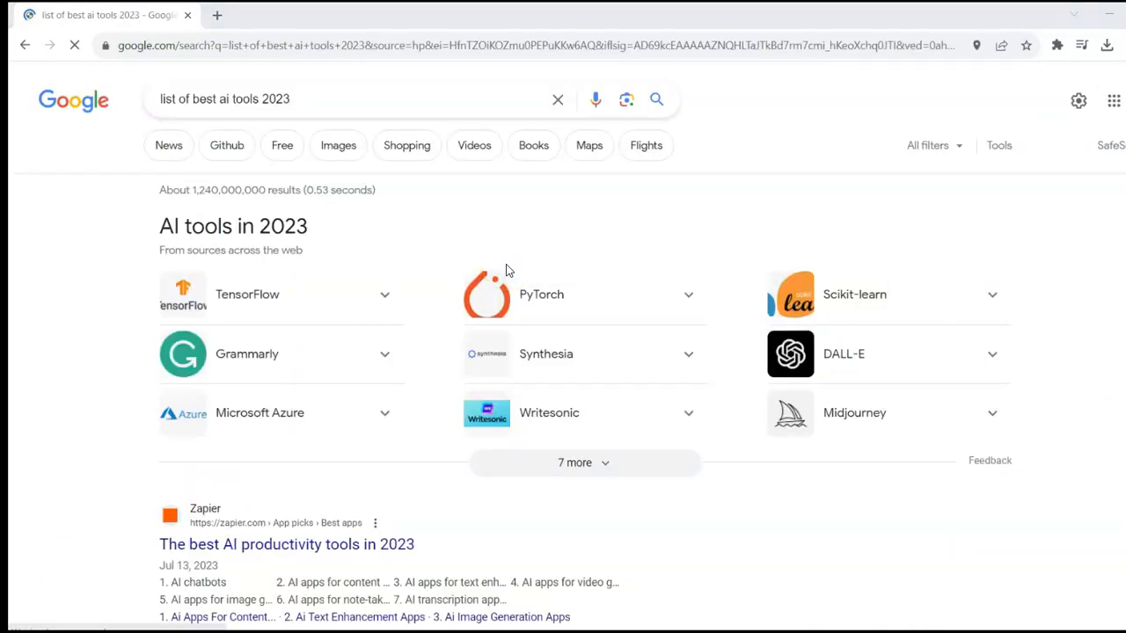
pyautogui.moveTo(397, 174)
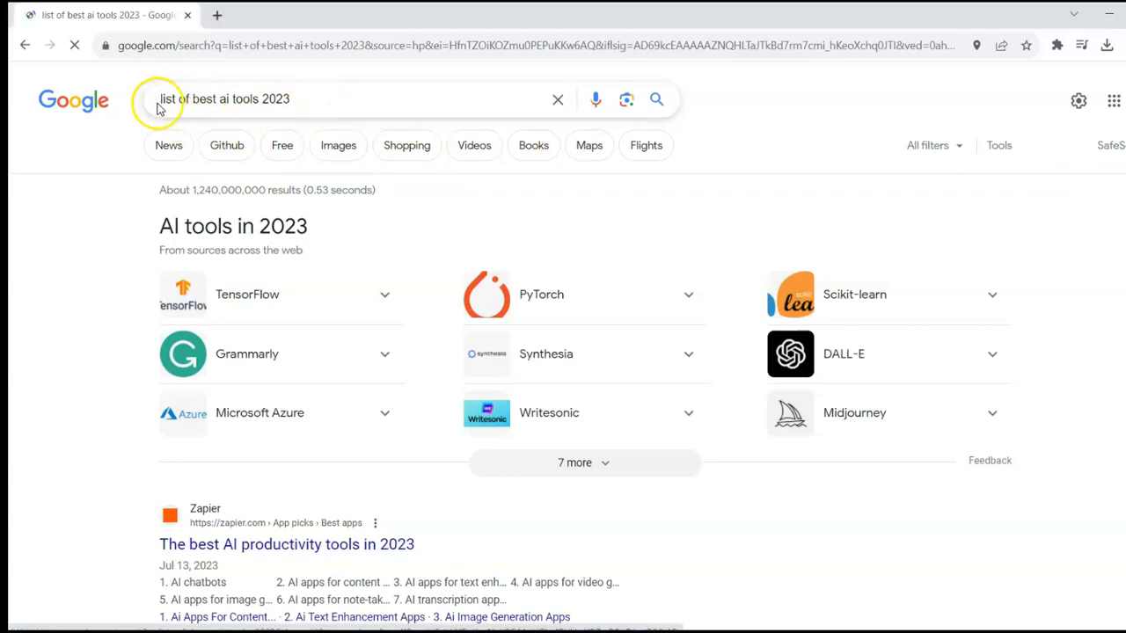
# Step: Scroll through the Google results for 'list of best ai tools 2023'
pyautogui.scroll(-3)
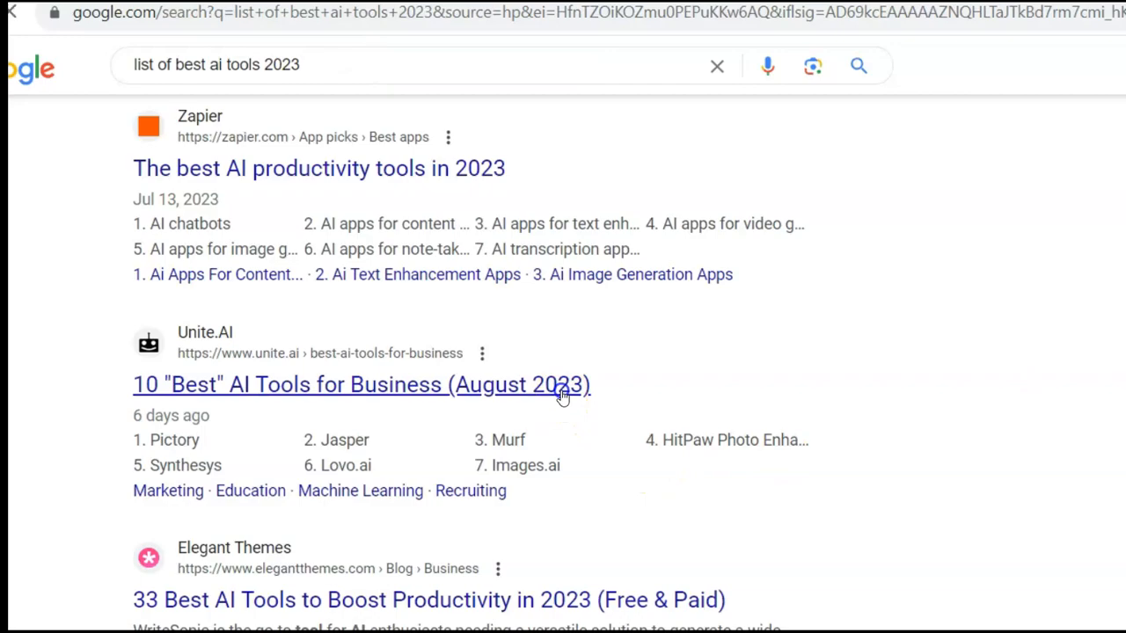
# Step: Read Unite.AI's best AI business tools article down through the Pictory, Jasper and Murf entries
pyautogui.click(359, 383)
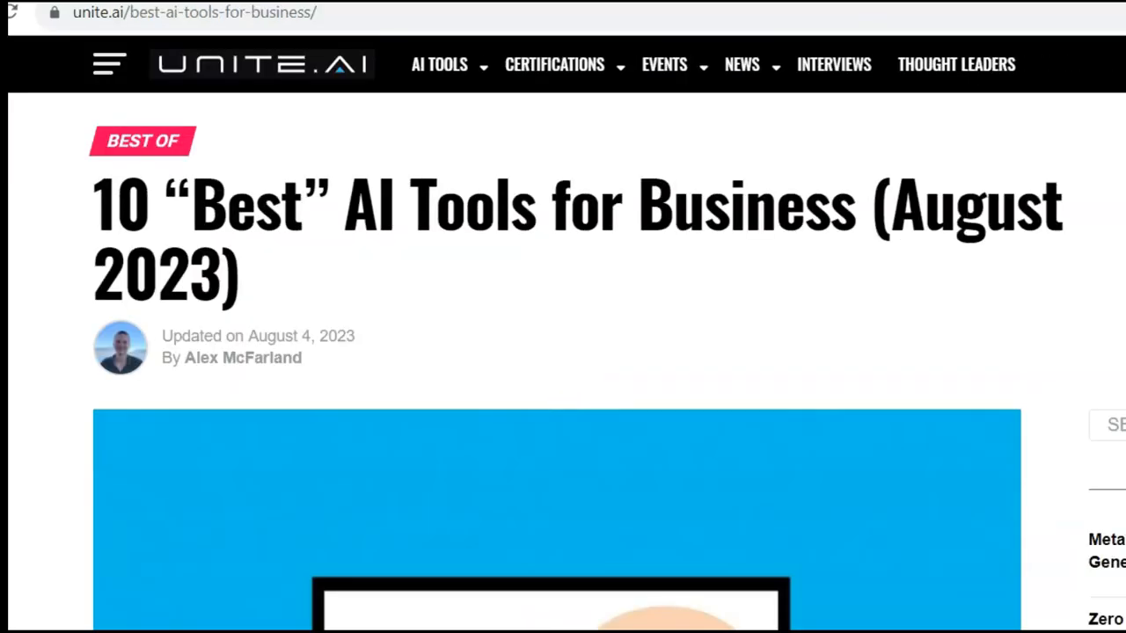
pyautogui.scroll(-3)
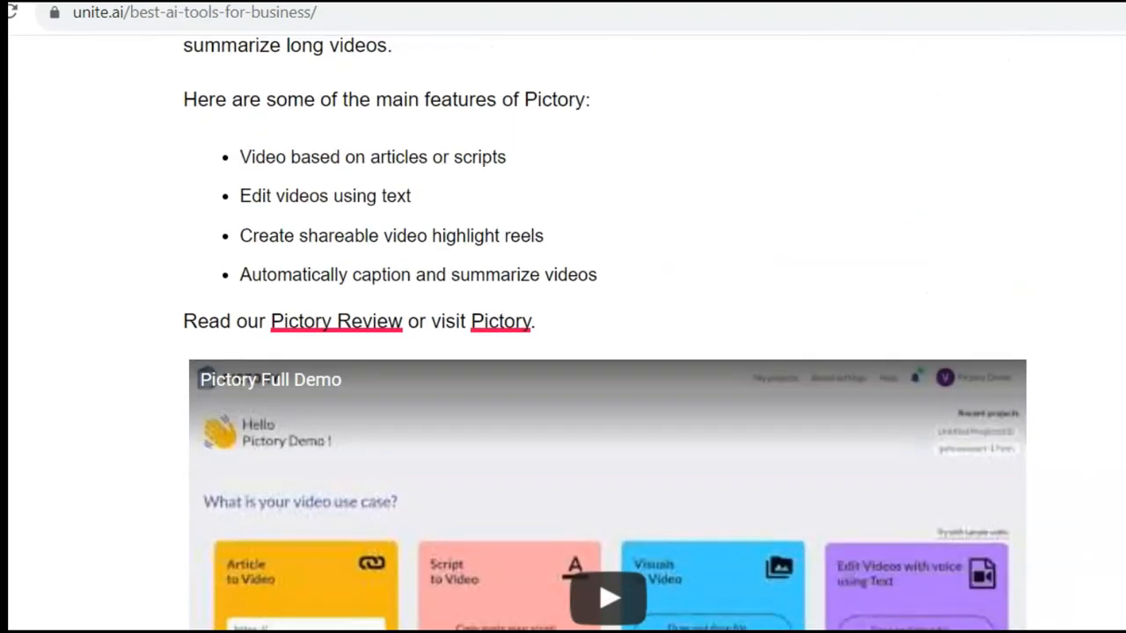
pyautogui.scroll(-3)
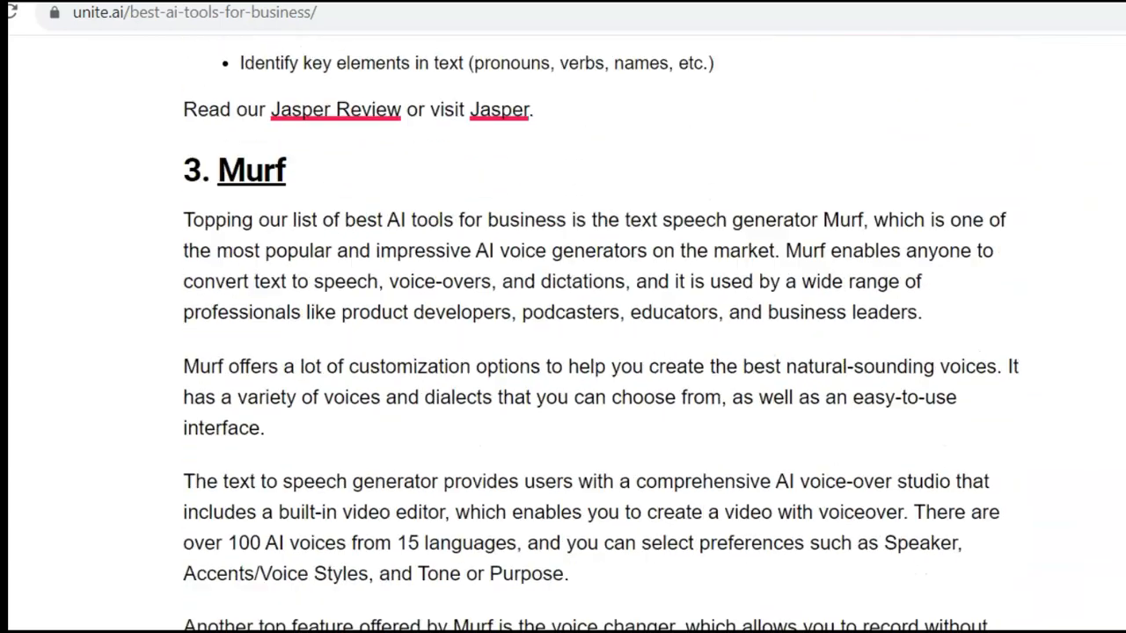
pyautogui.scroll(-3)
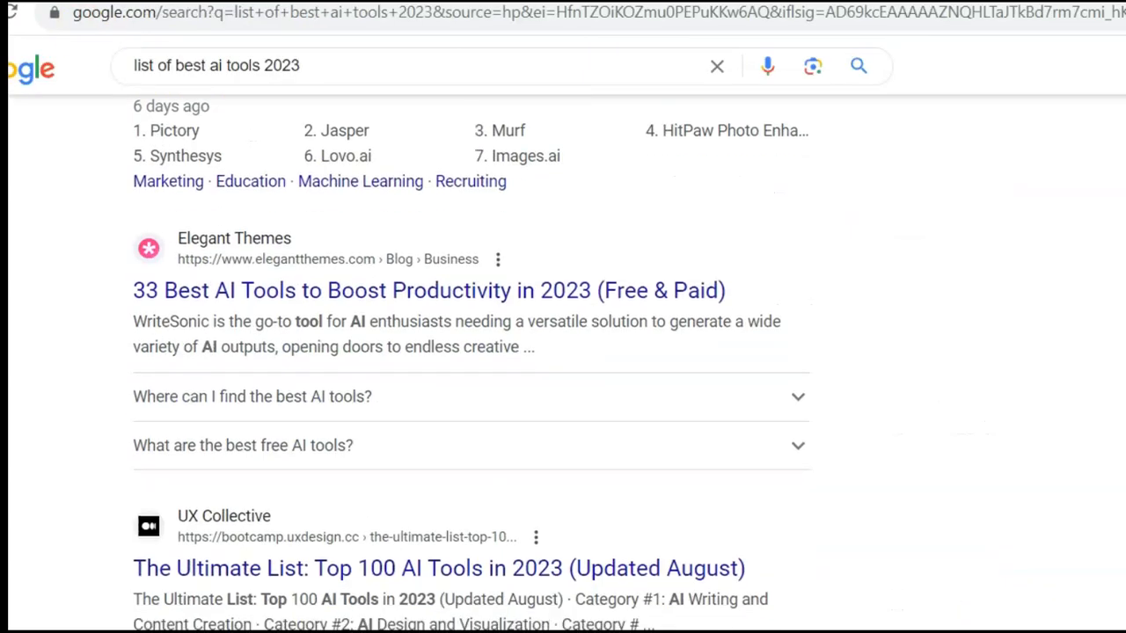
pyautogui.scroll(-3)
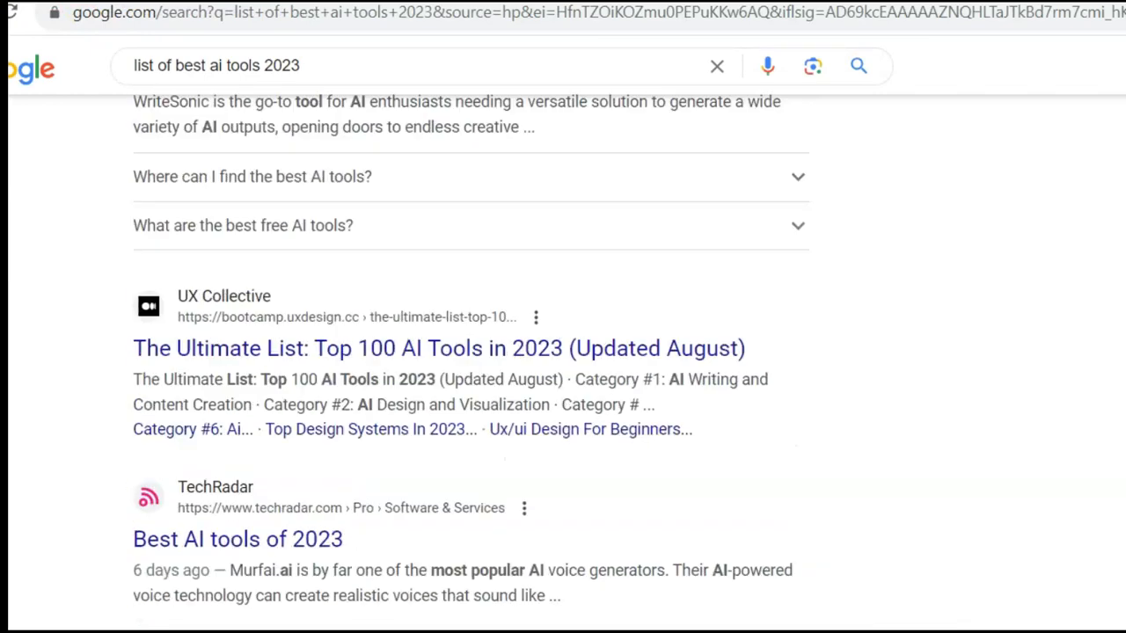
pyautogui.scroll(-3)
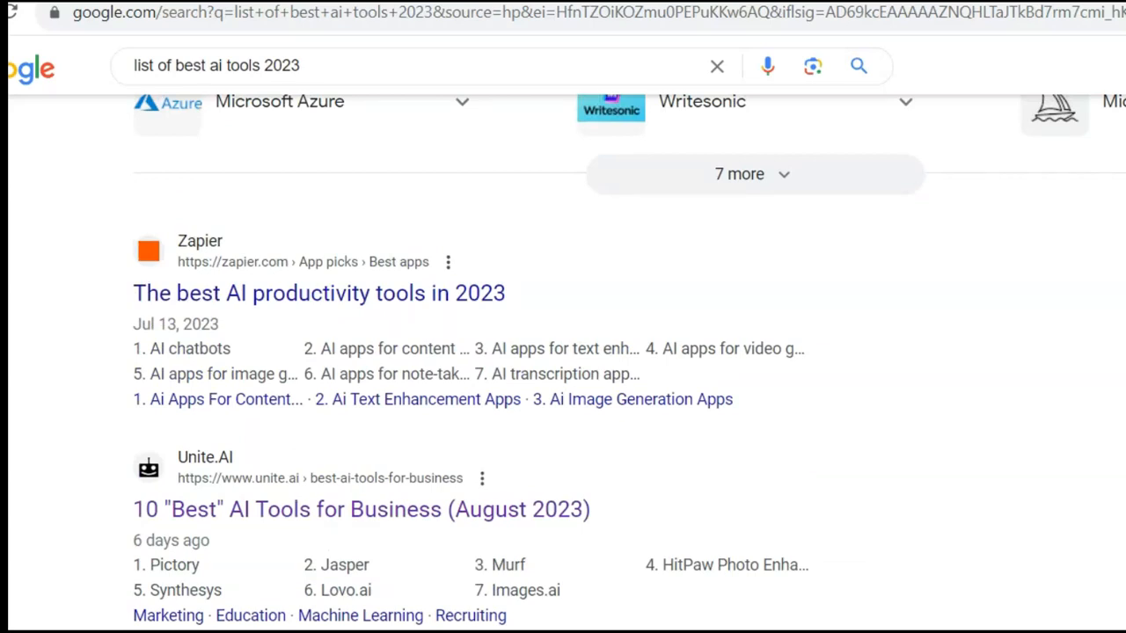
pyautogui.scroll(-3)
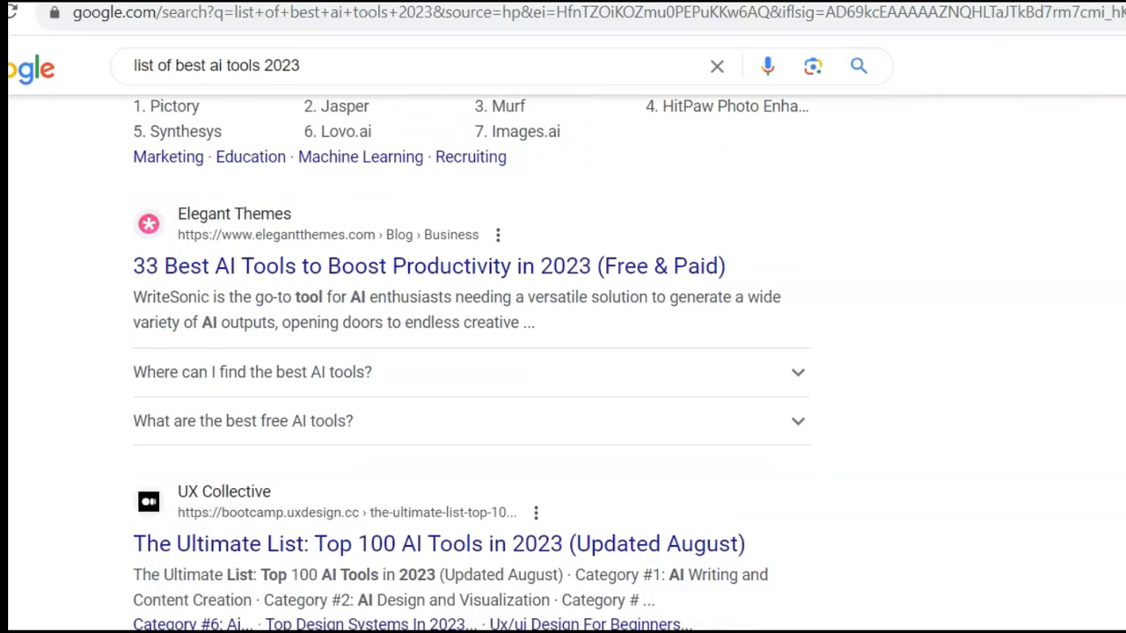
pyautogui.scroll(-3)
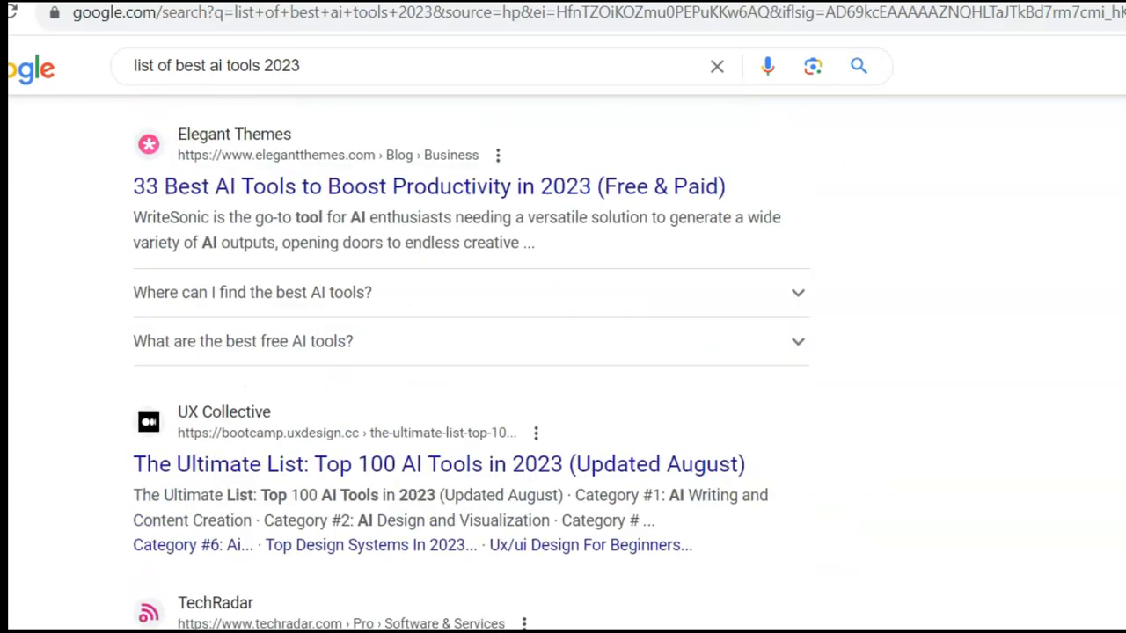
pyautogui.scroll(-3)
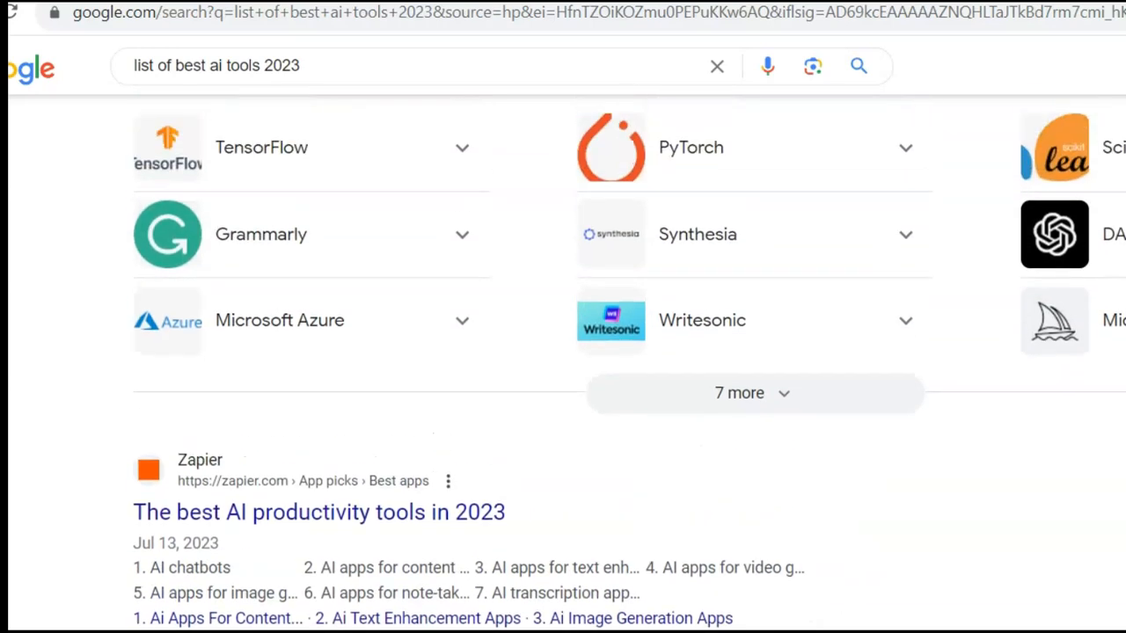
pyautogui.scroll(-3)
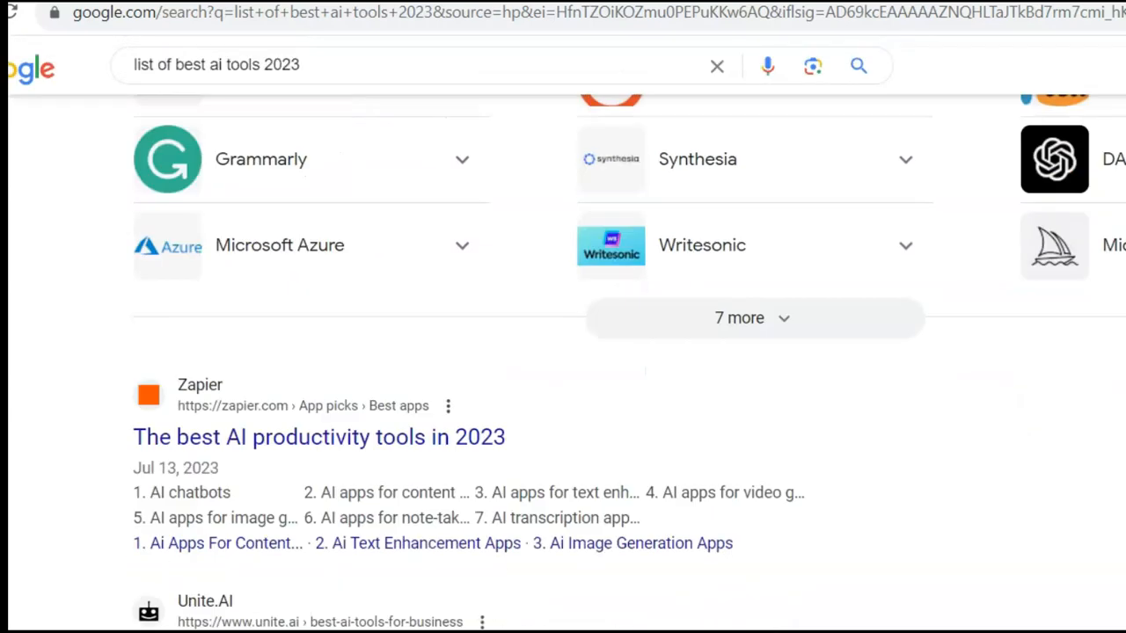
pyautogui.scroll(-3)
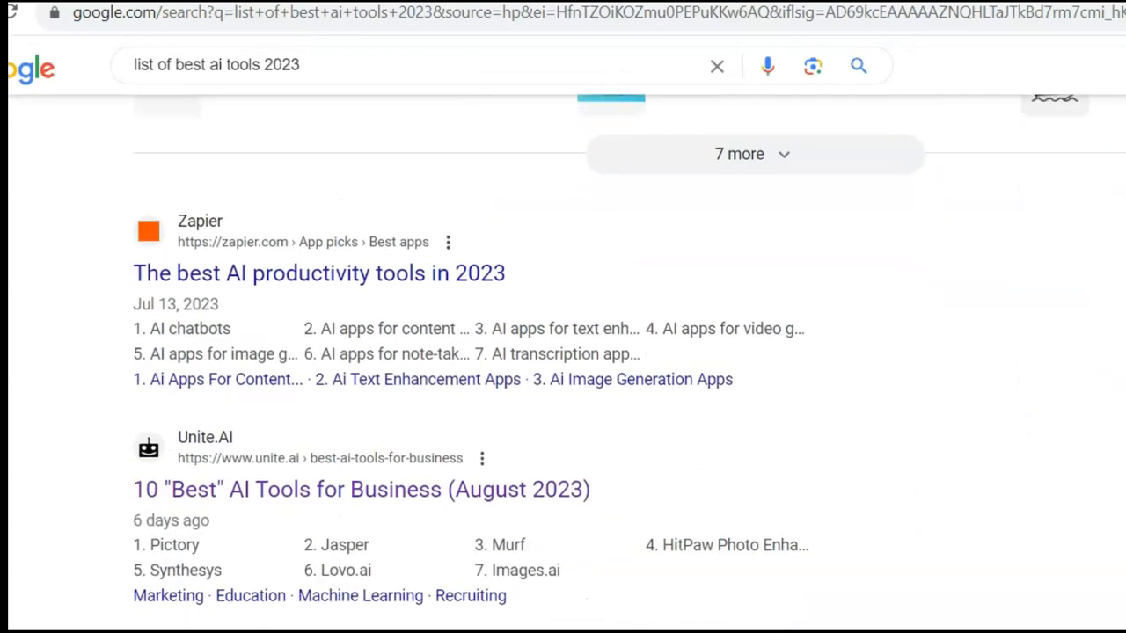
pyautogui.scroll(-3)
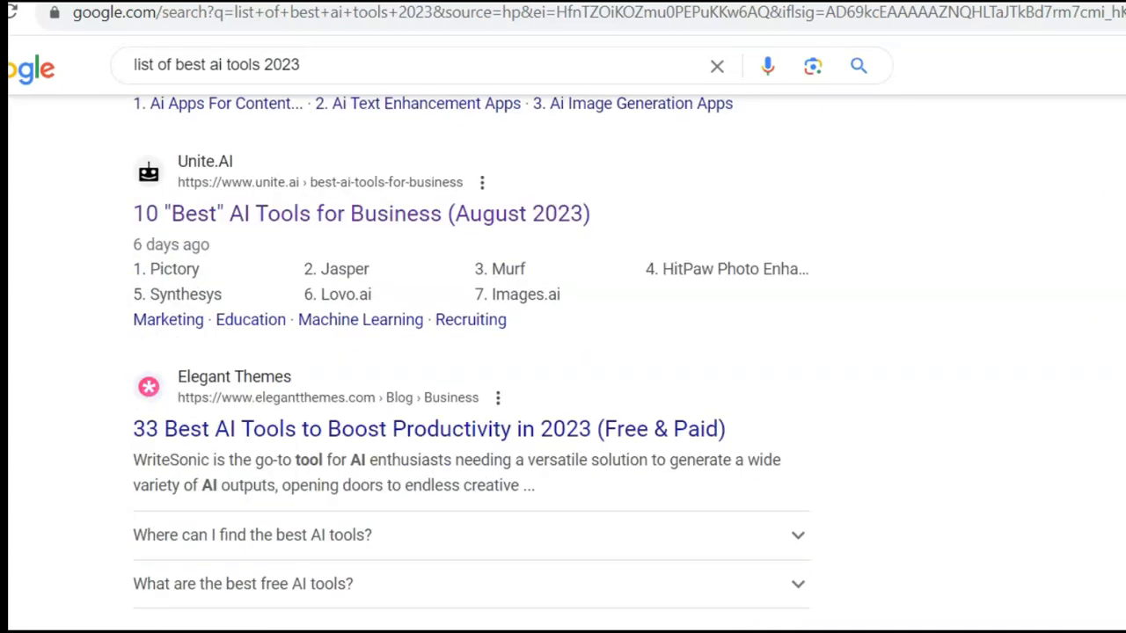
pyautogui.scroll(-3)
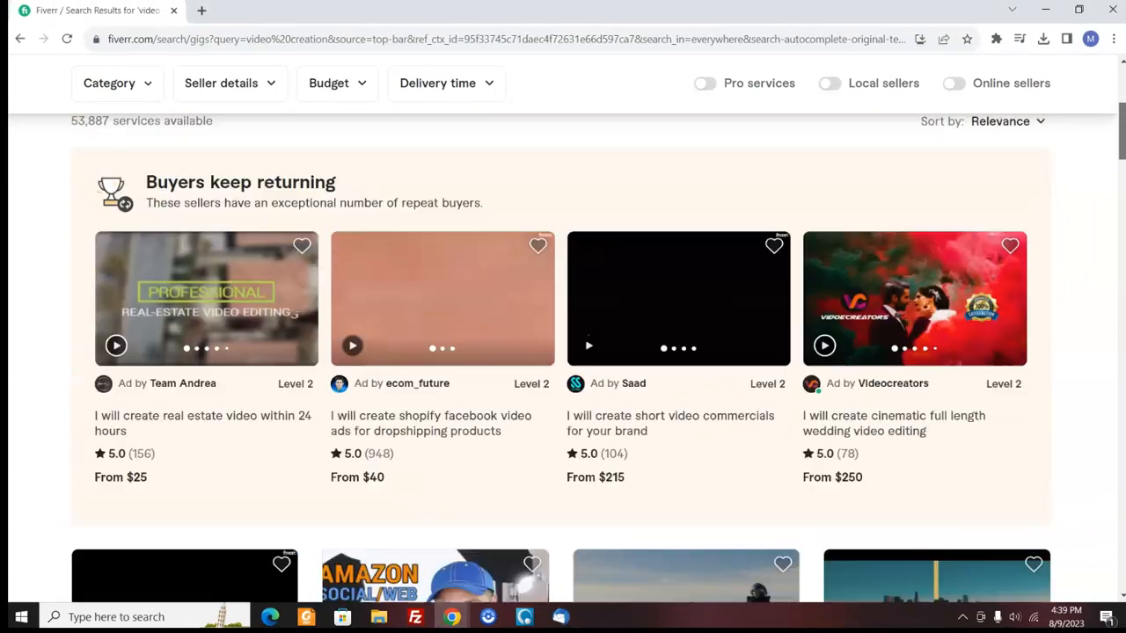
pyautogui.scroll(-3)
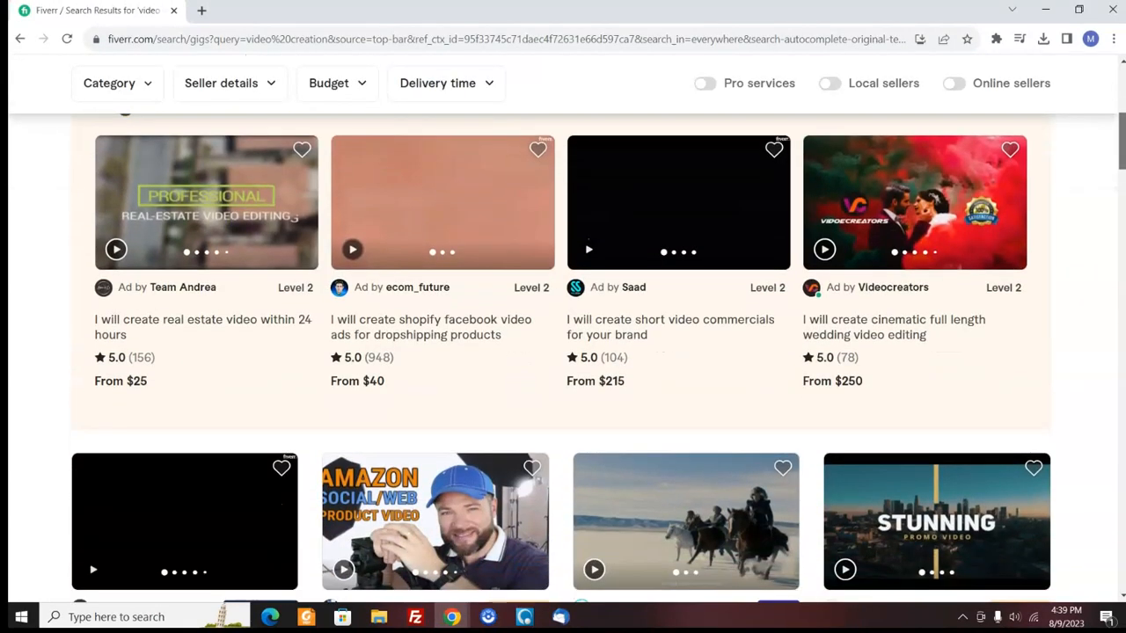
pyautogui.scroll(3)
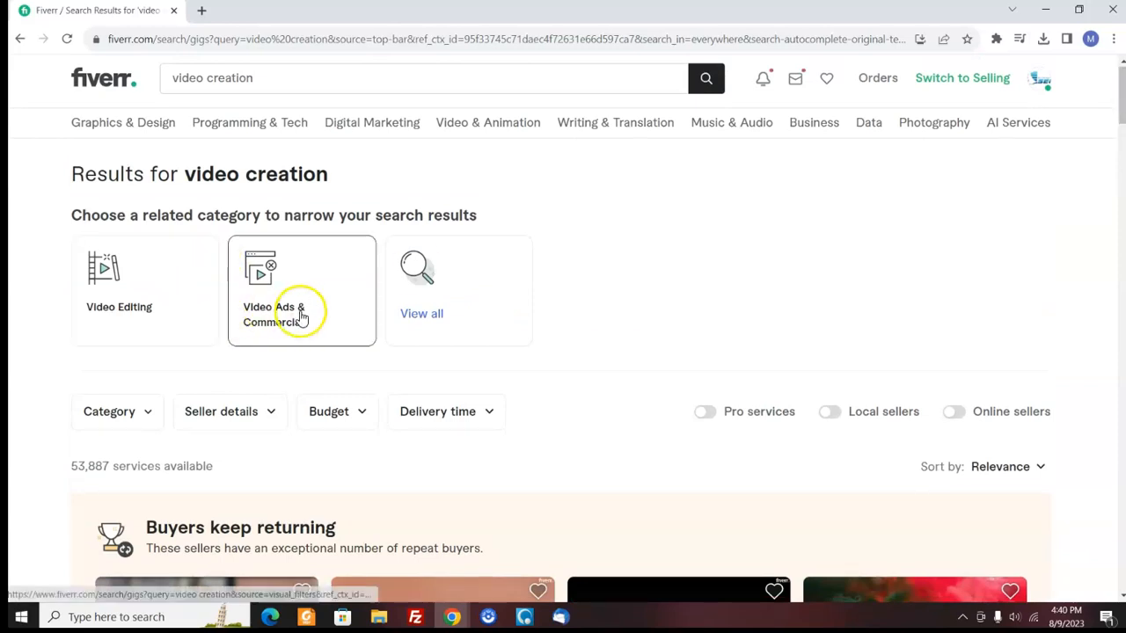
pyautogui.scroll(-3)
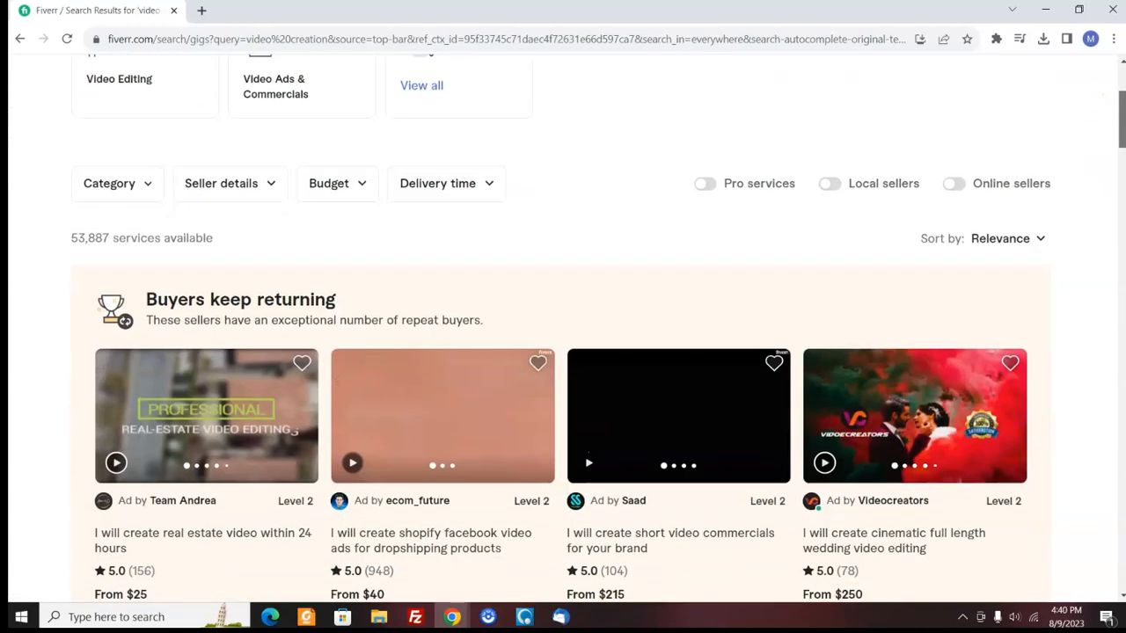
pyautogui.scroll(3)
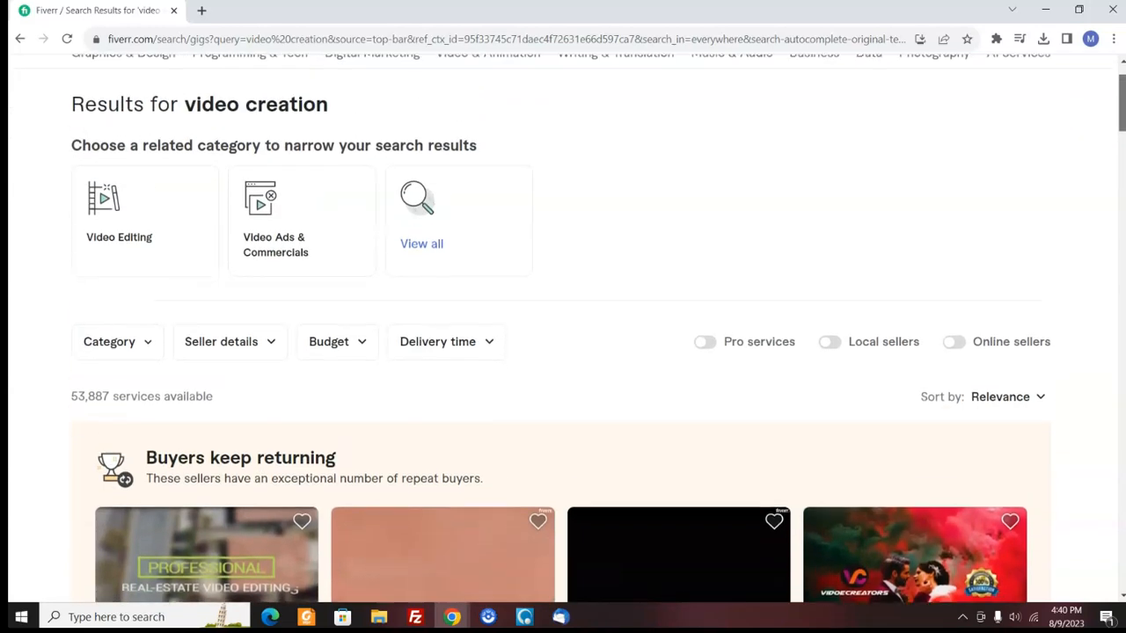
pyautogui.scroll(-3)
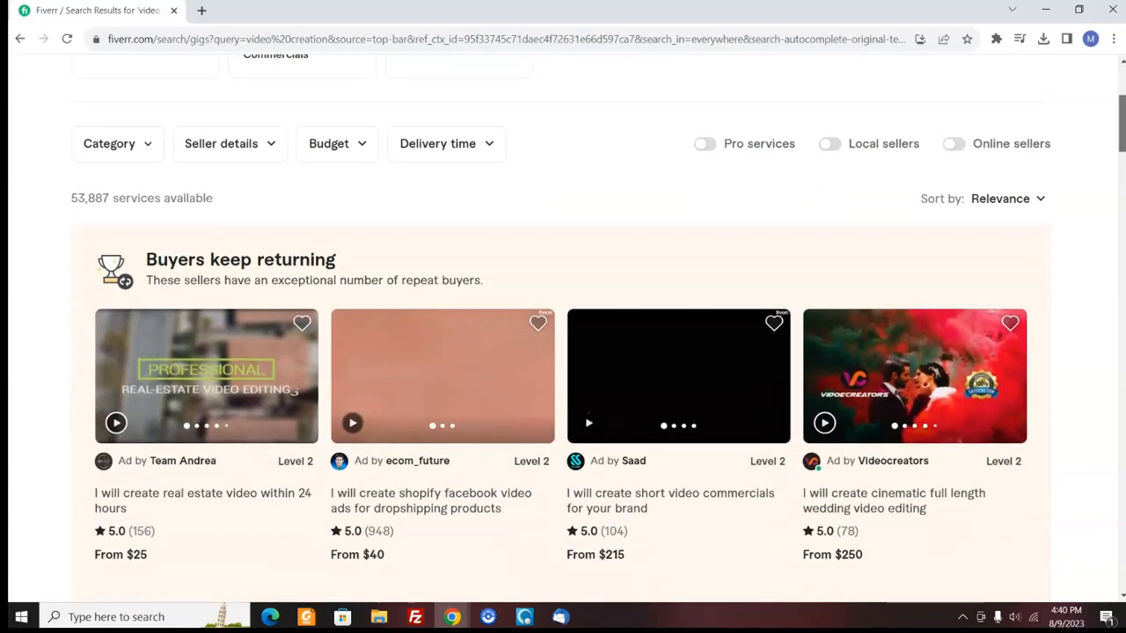
pyautogui.scroll(-3)
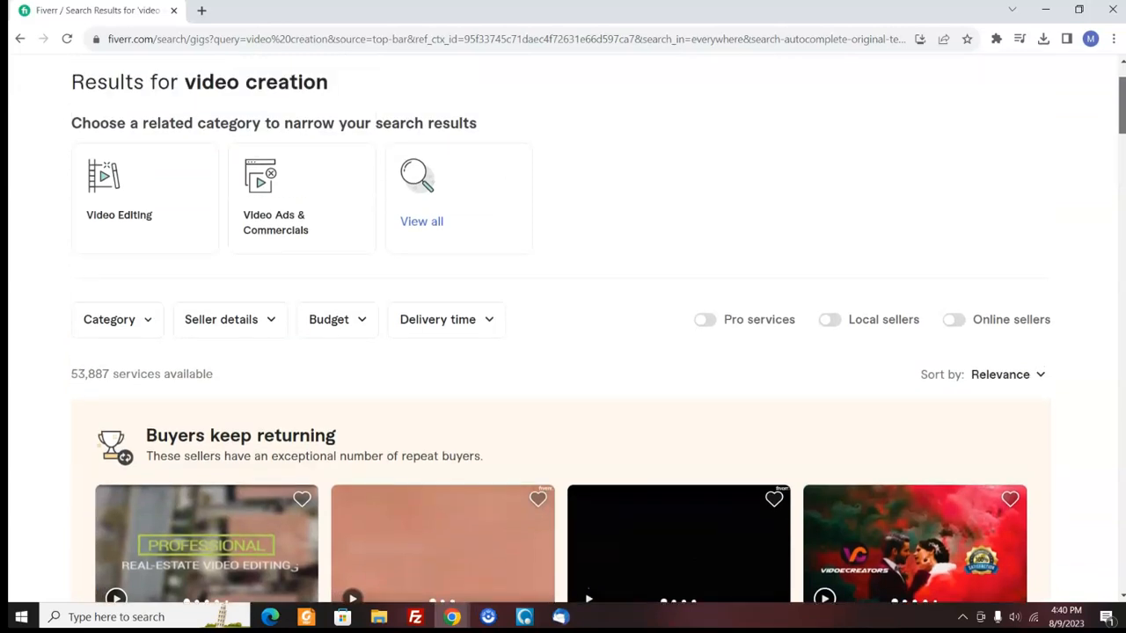
pyautogui.scroll(-3)
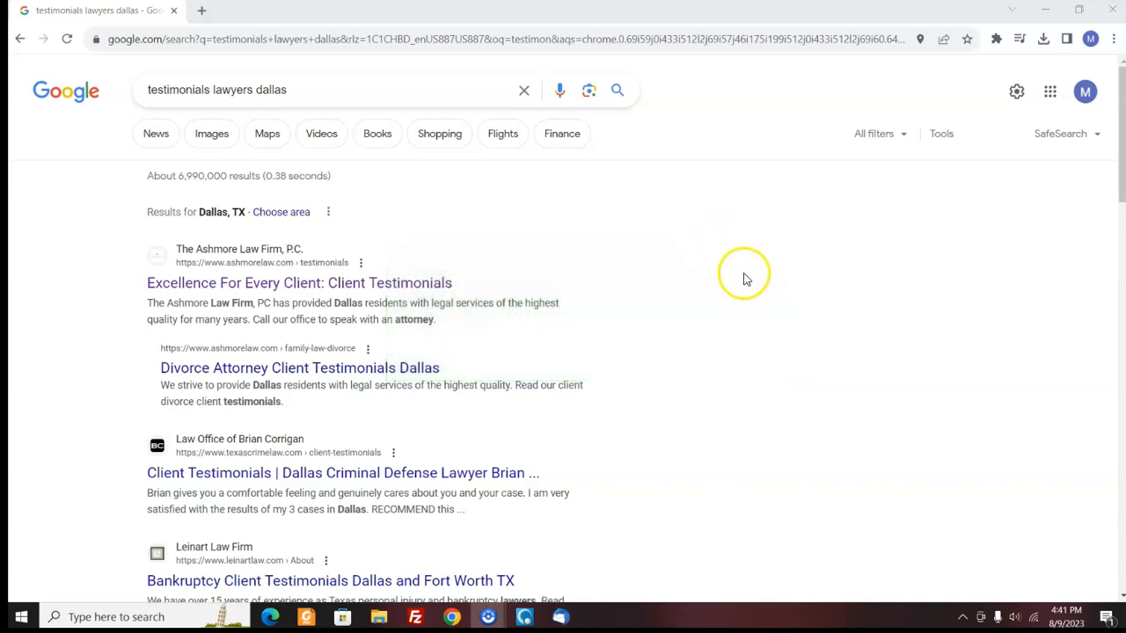
pyautogui.moveTo(444, 289)
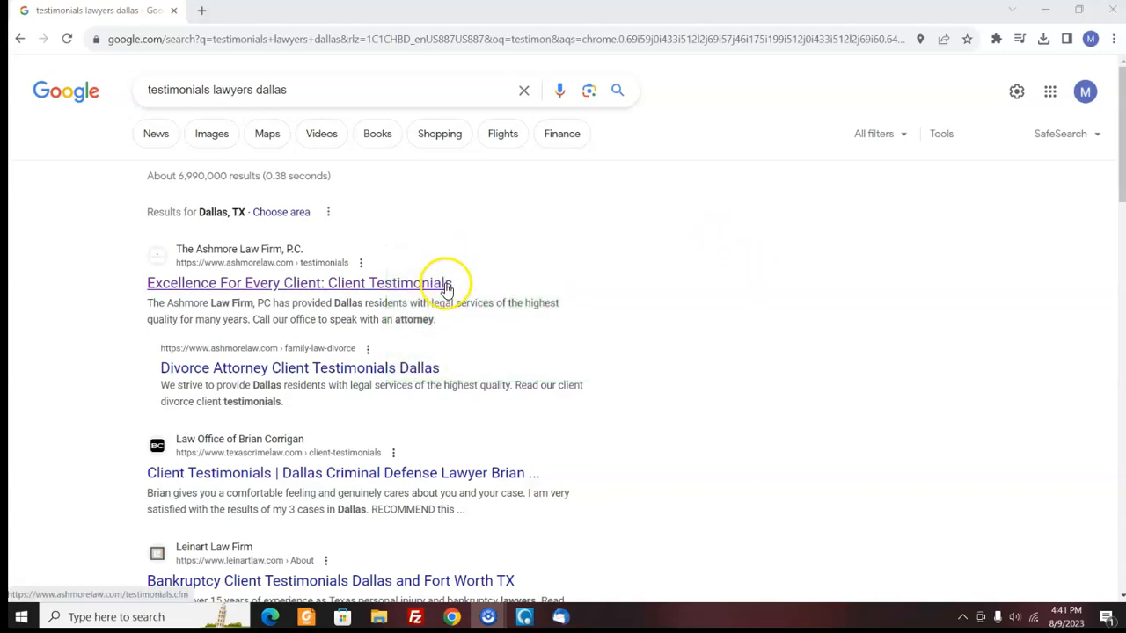
# Step: Follow the 'Excellence For Every Client: Client Testimonials' result for The Ashmore Law Firm
pyautogui.click(316, 89)
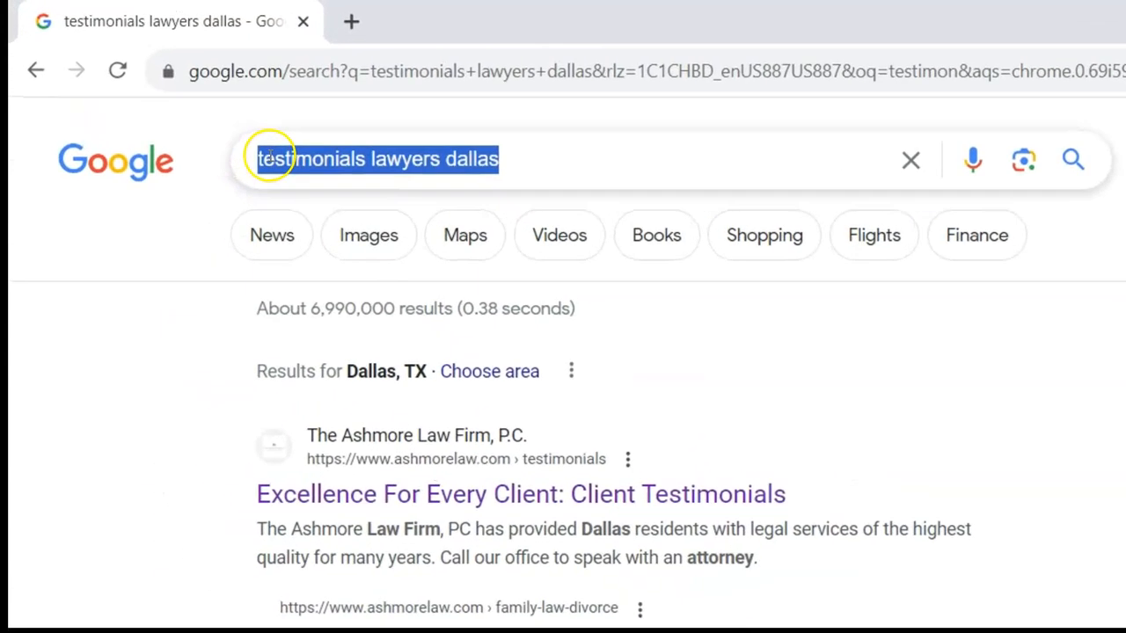
pyautogui.moveTo(320, 159)
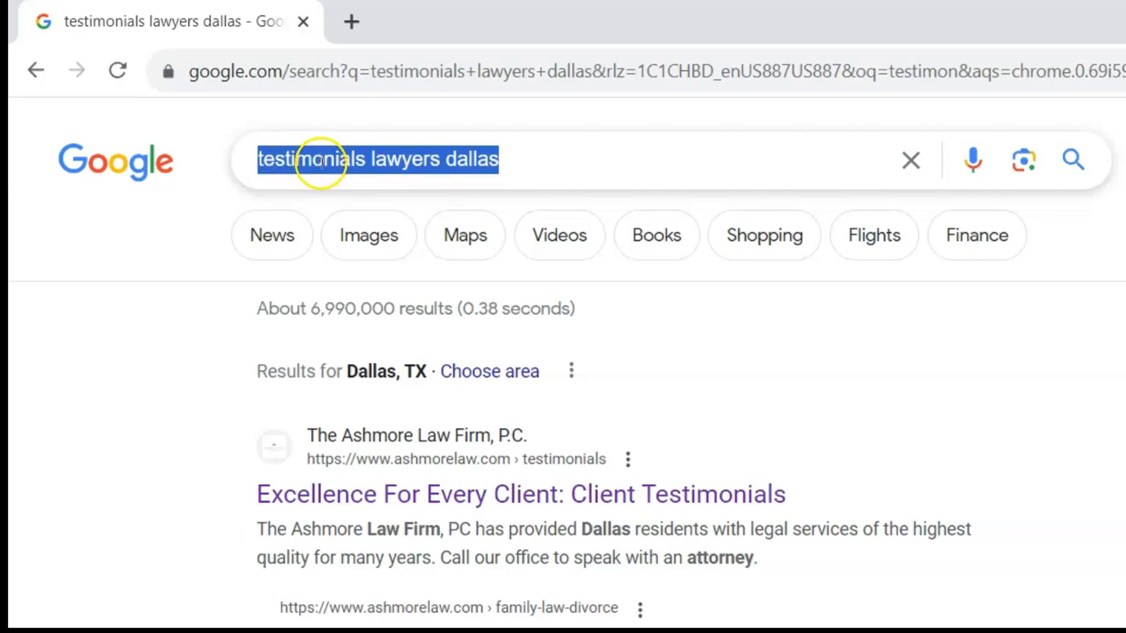
pyautogui.moveTo(753, 494)
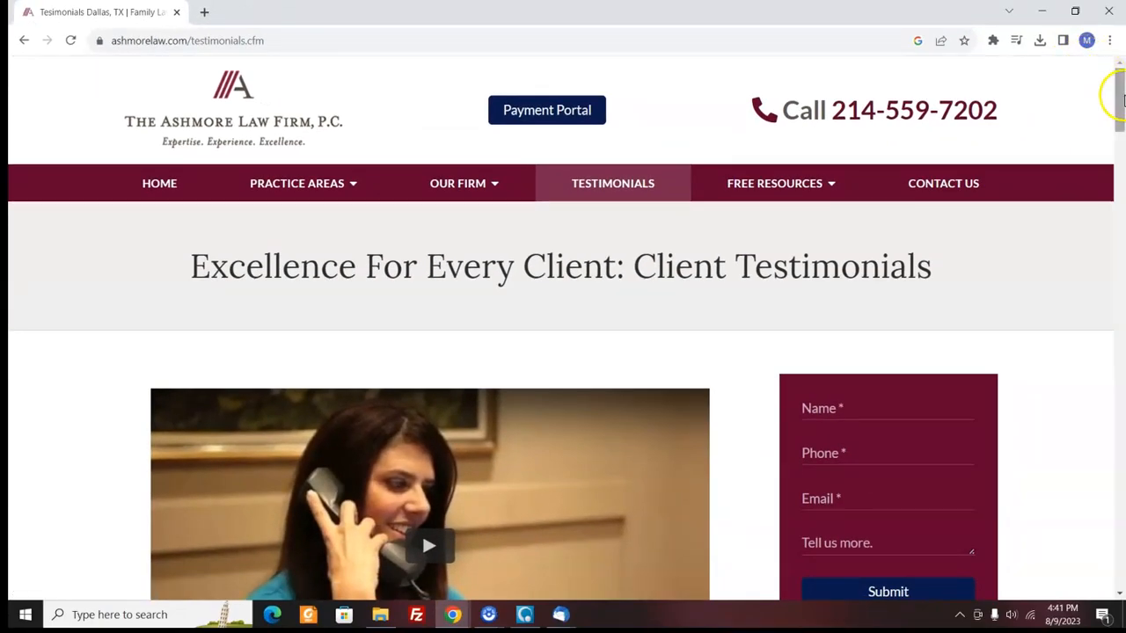
# Step: Browse the first testimonial cards and the category filter area on ashmorelaw.com/testimonials.cfm
pyautogui.scroll(-3)
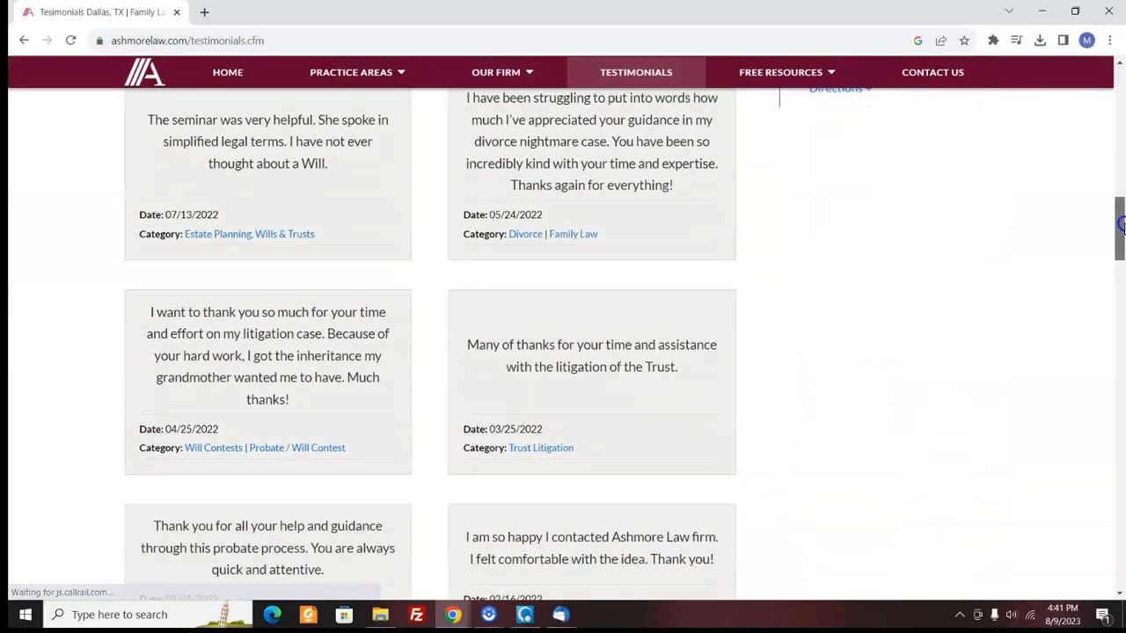
pyautogui.scroll(3)
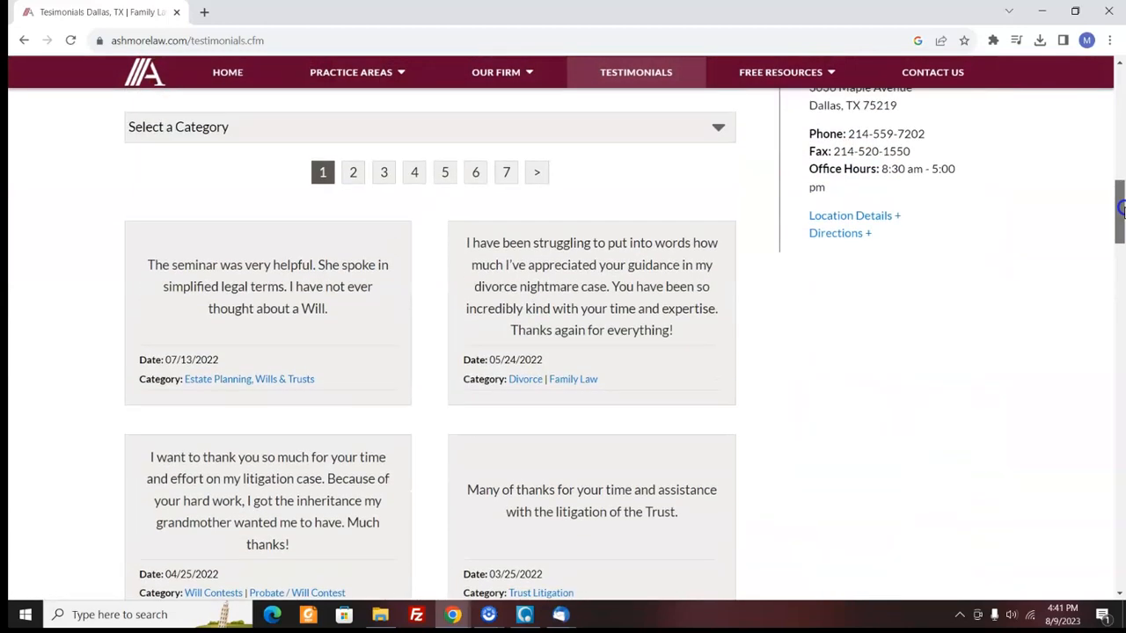
pyautogui.scroll(-3)
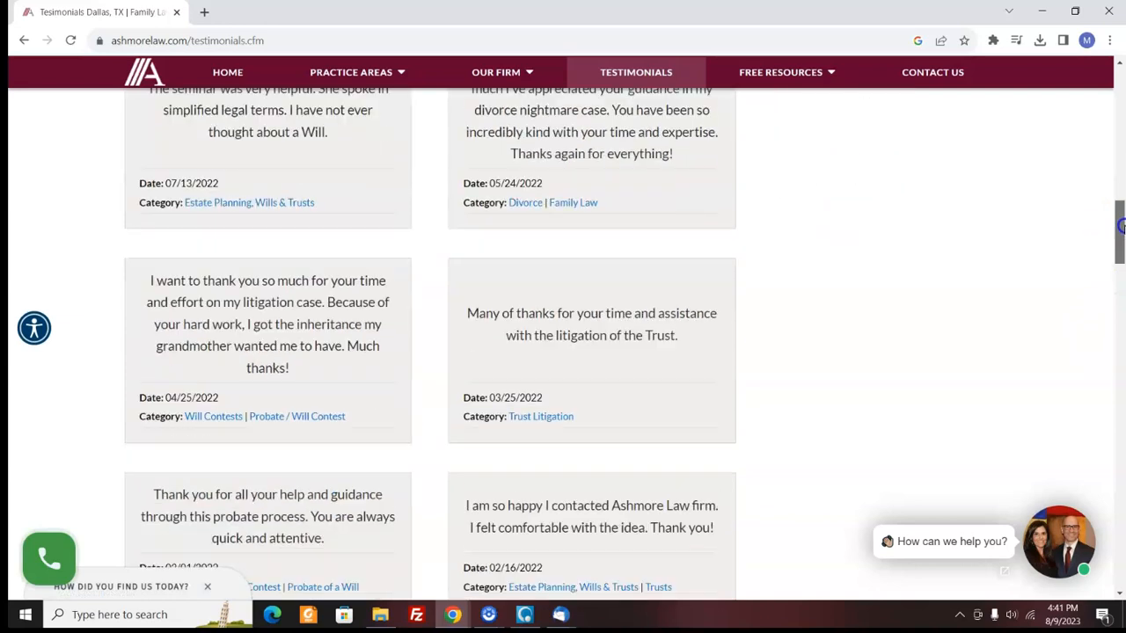
pyautogui.scroll(-3)
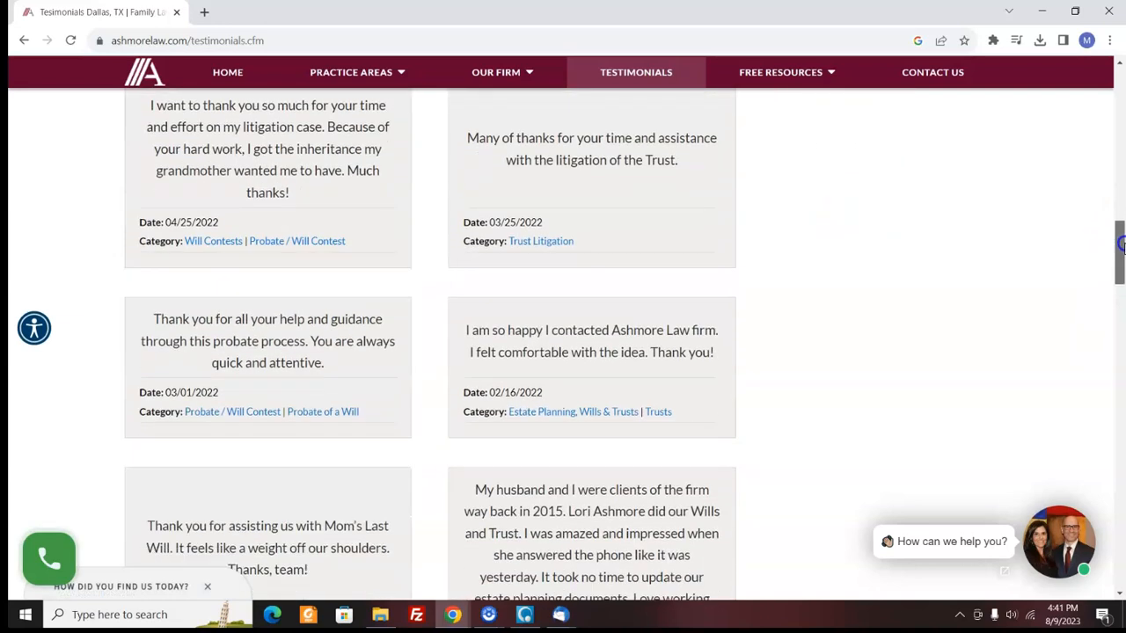
pyautogui.scroll(-3)
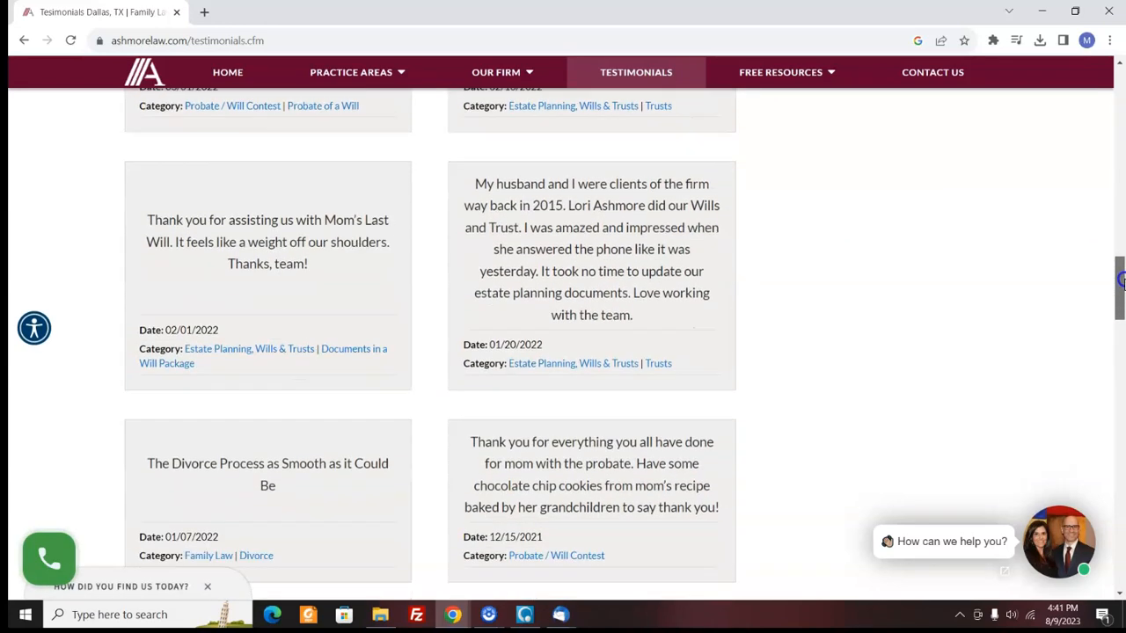
pyautogui.scroll(-3)
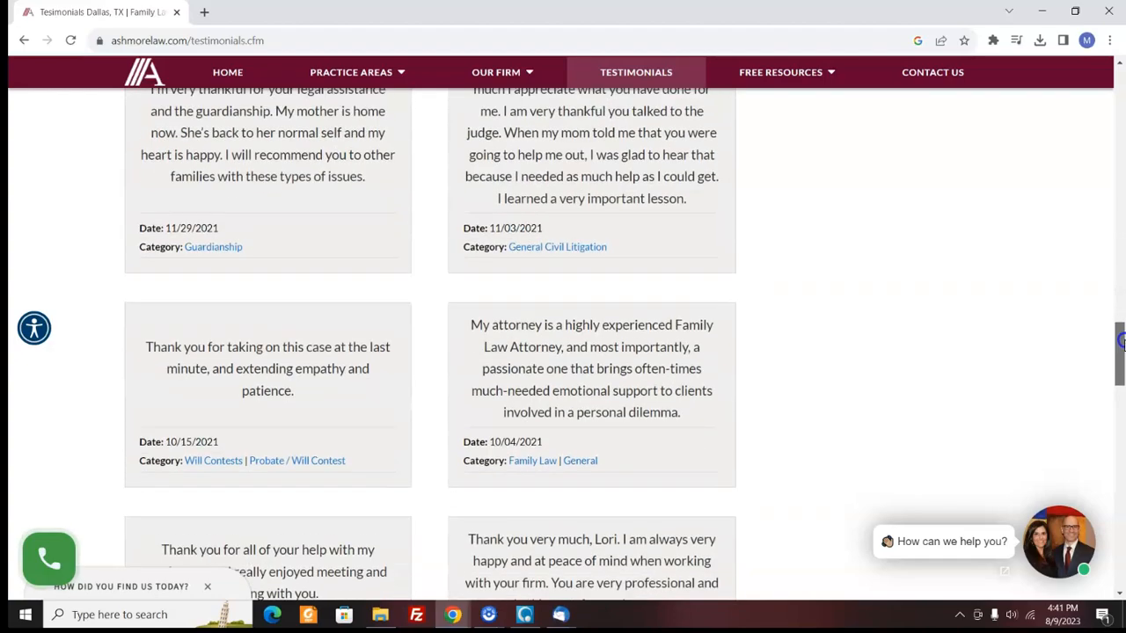
pyautogui.scroll(3)
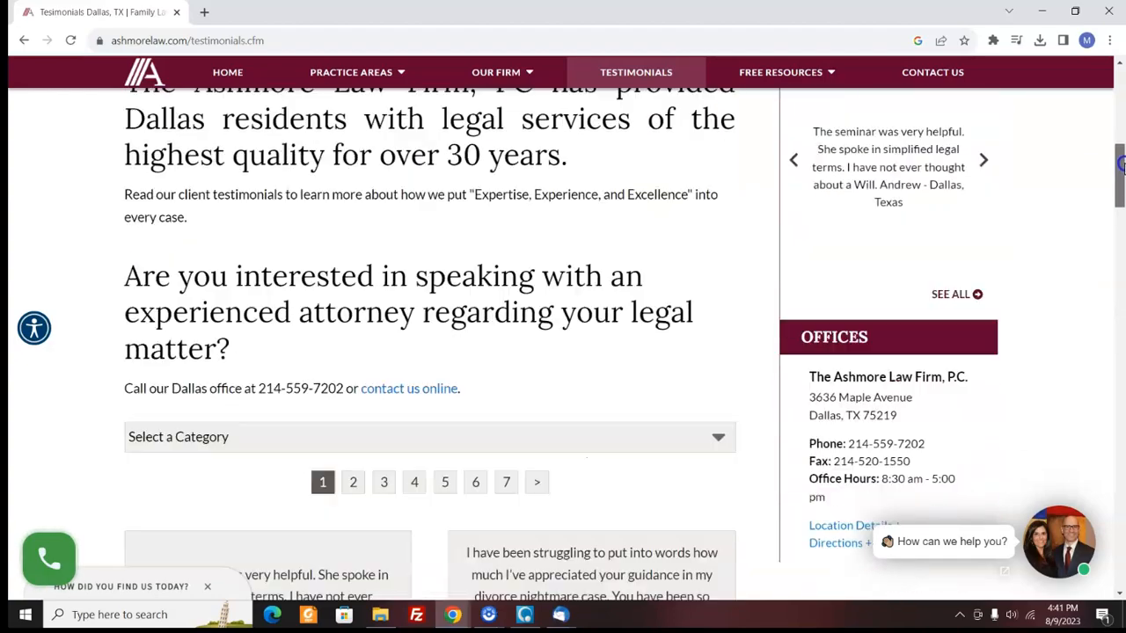
pyautogui.scroll(-3)
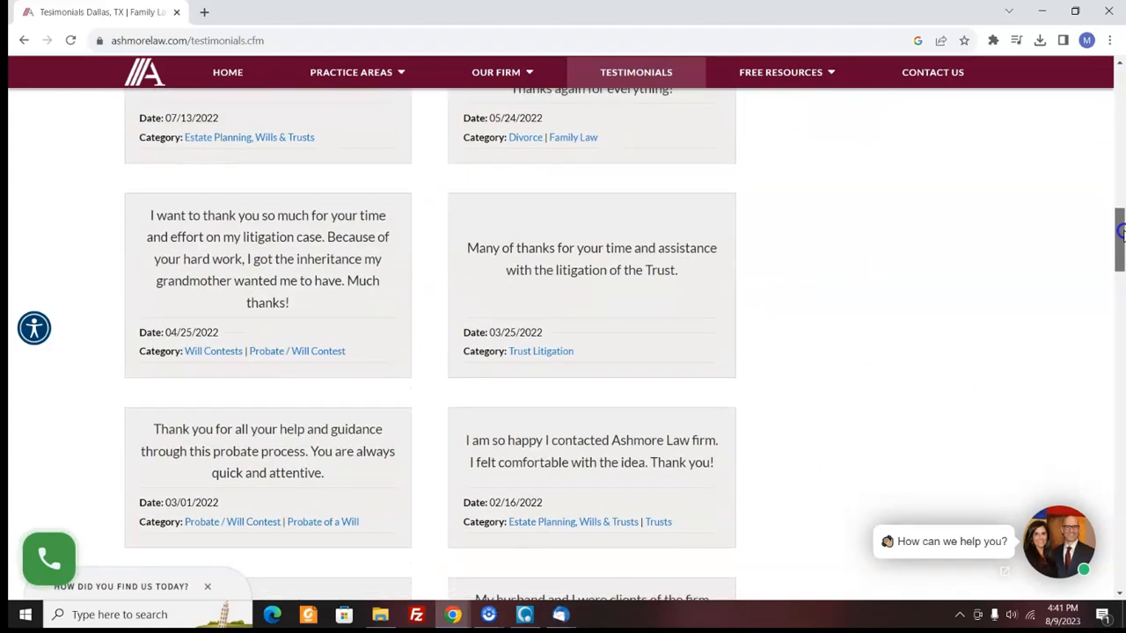
pyautogui.scroll(-3)
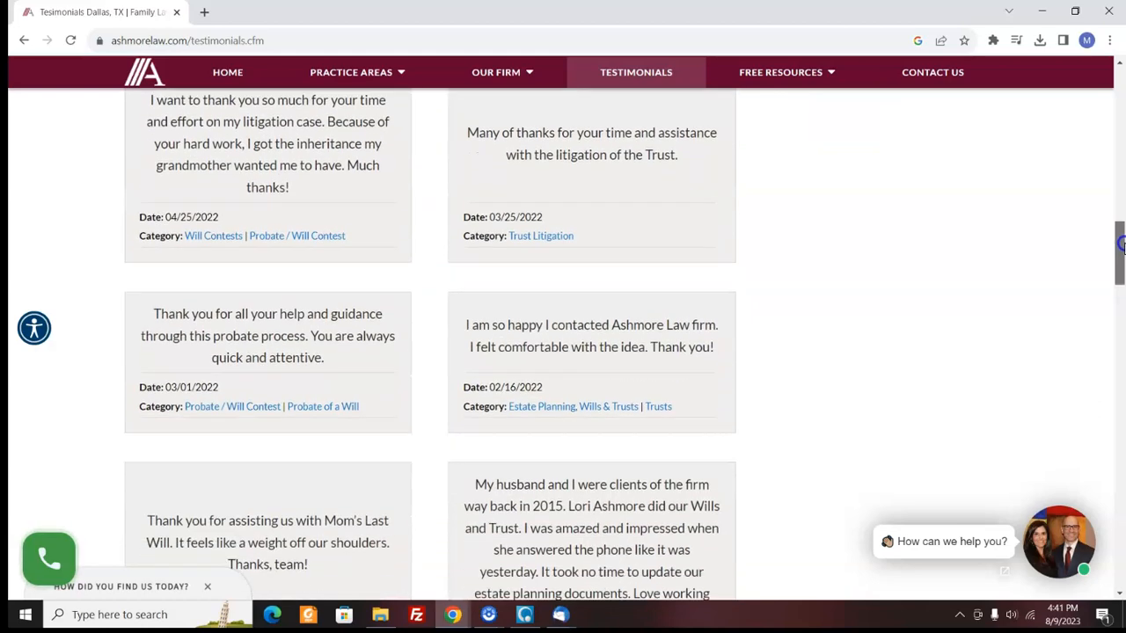
pyautogui.scroll(3)
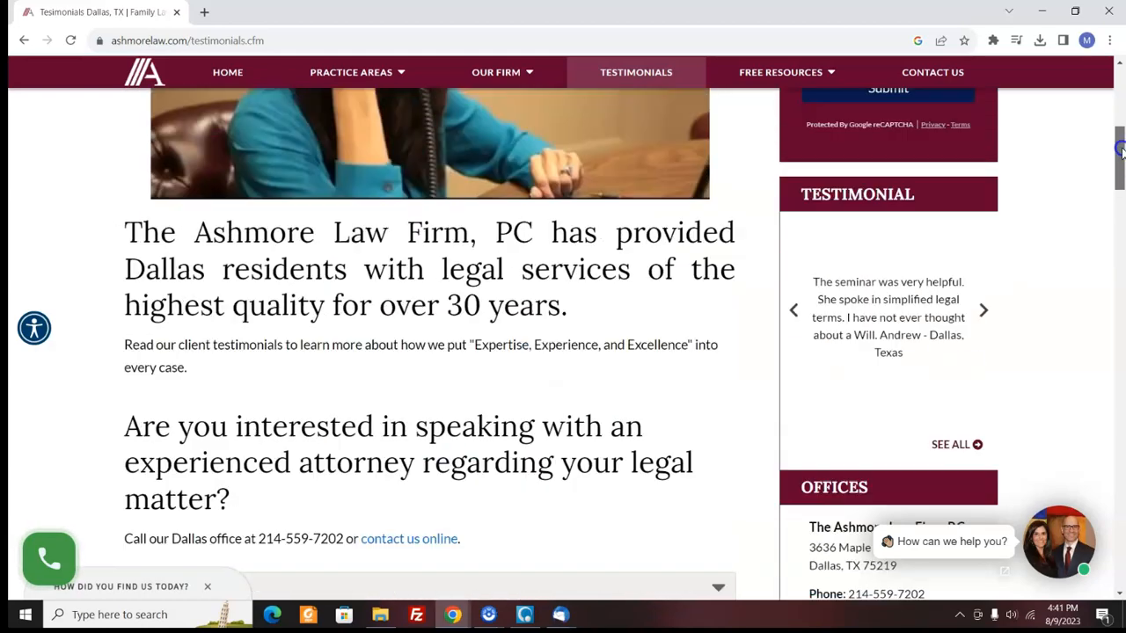
pyautogui.scroll(3)
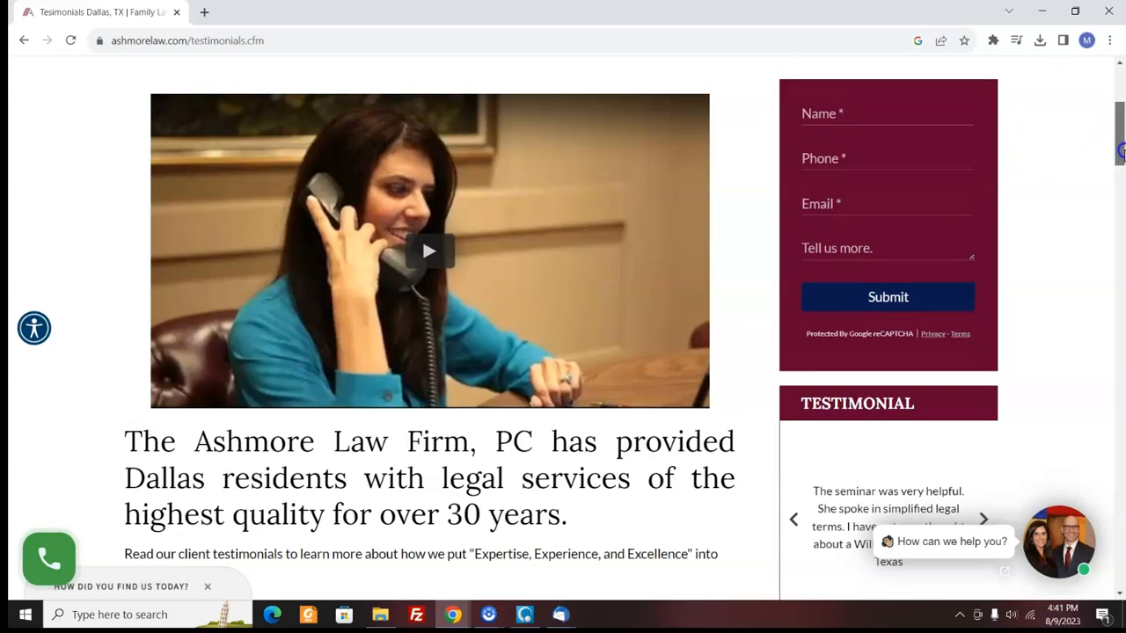
# Step: Continue down through the remaining client reviews of the Dallas firm toward the page listing
pyautogui.scroll(-3)
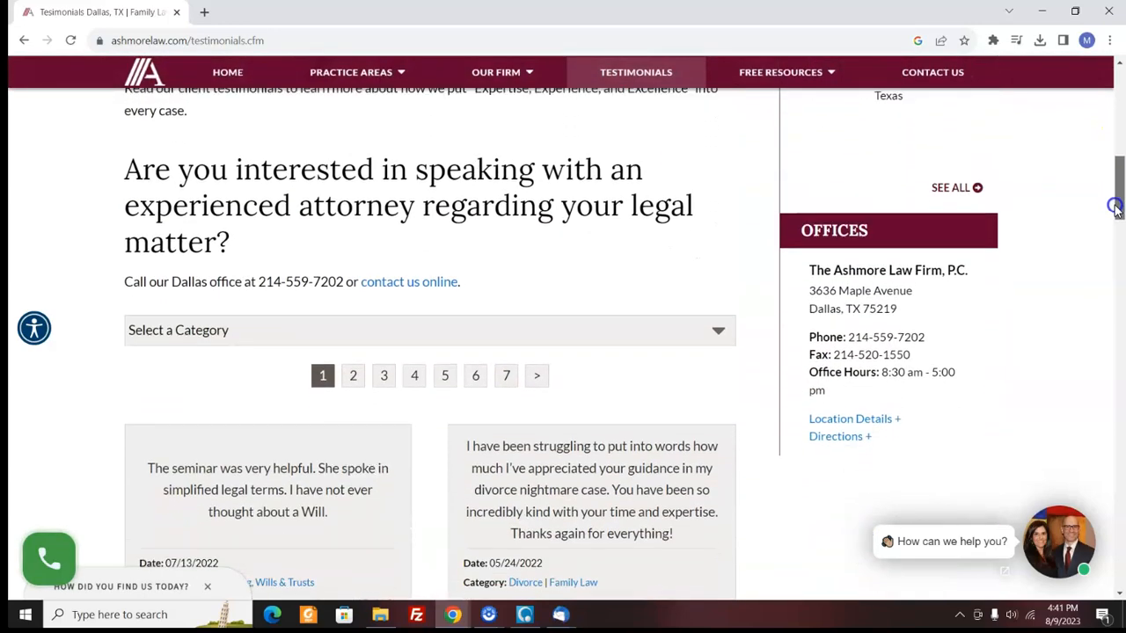
pyautogui.scroll(-3)
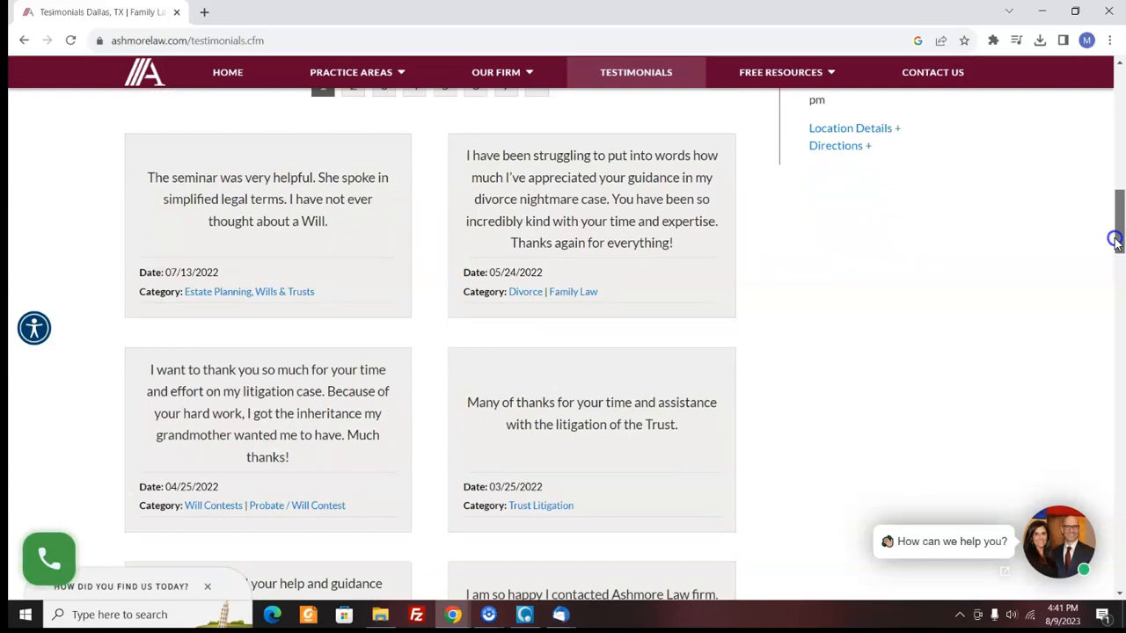
pyautogui.scroll(-3)
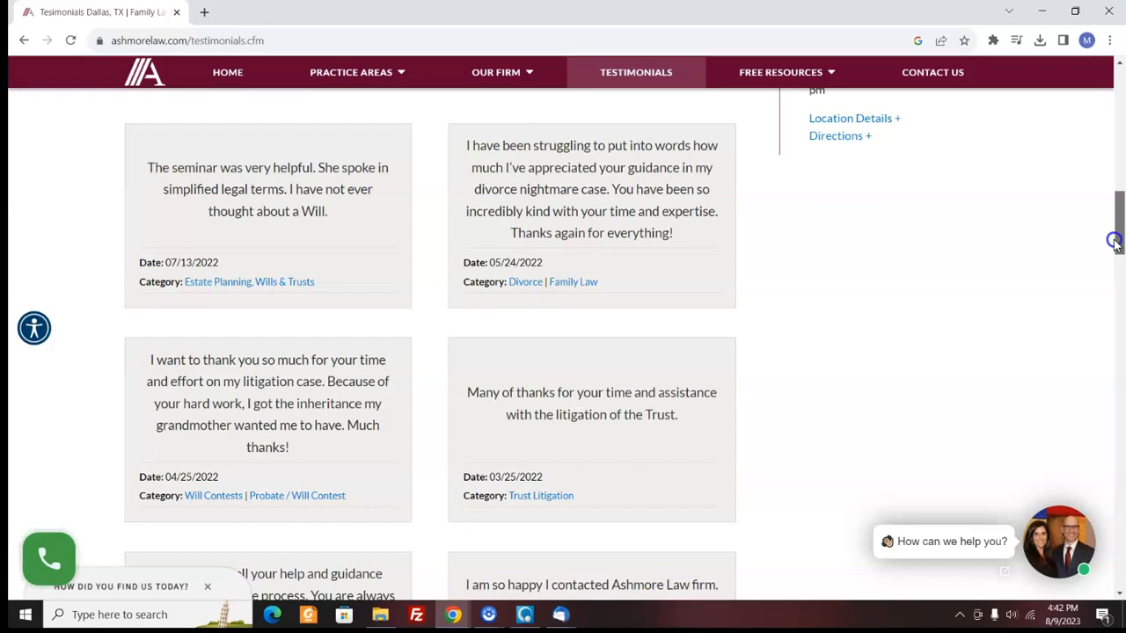
pyautogui.scroll(-3)
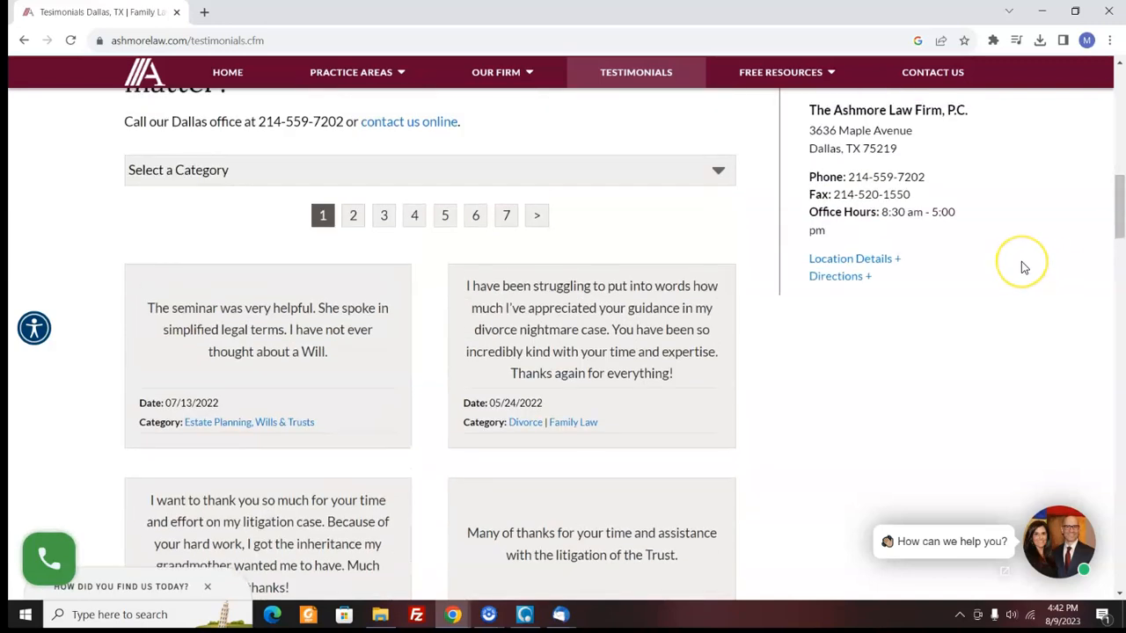
pyautogui.moveTo(1023, 267)
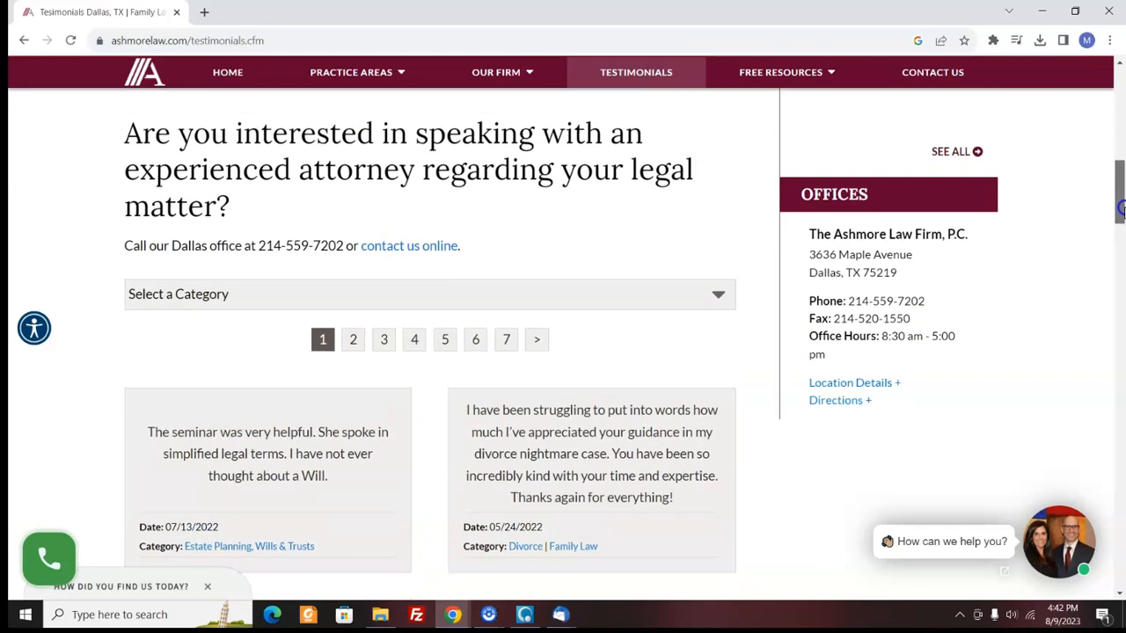
pyautogui.scroll(3)
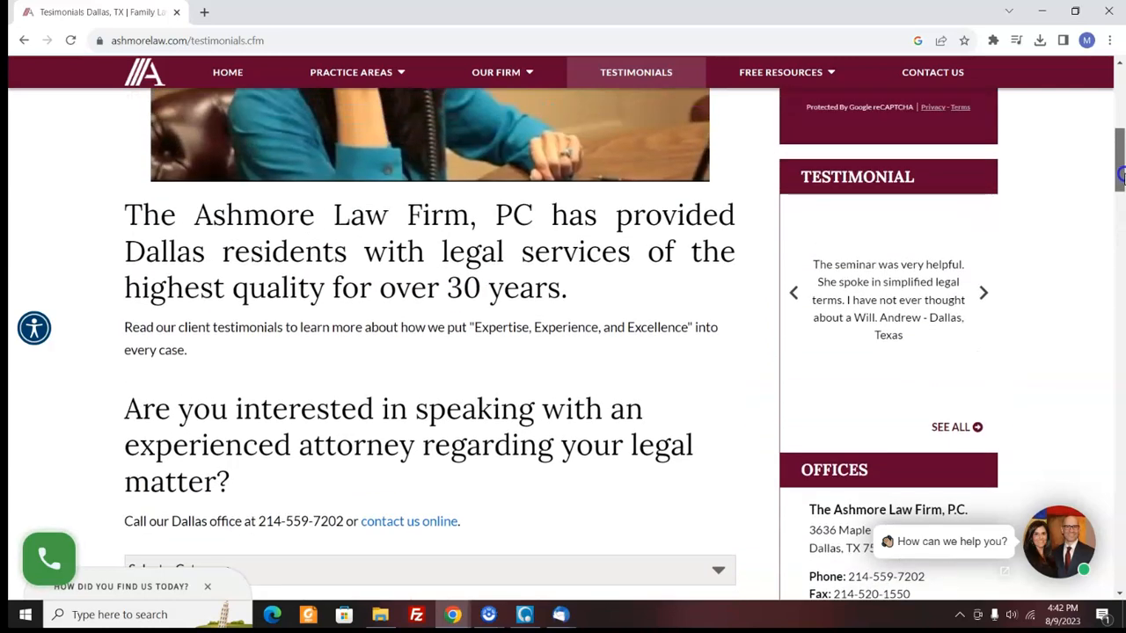
pyautogui.scroll(-3)
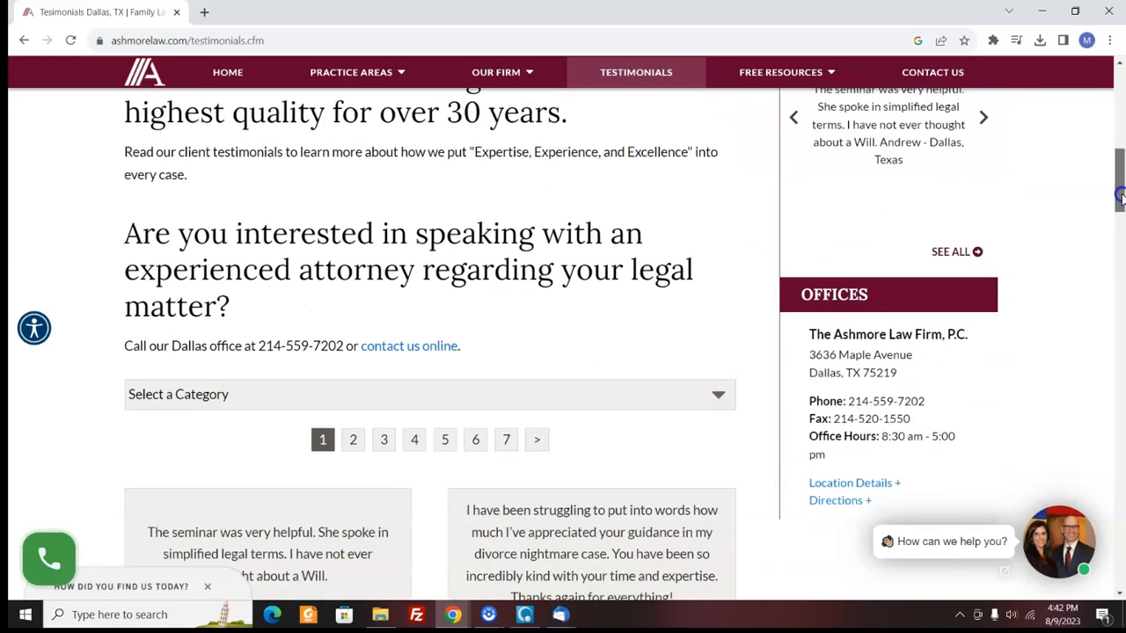
pyautogui.scroll(-3)
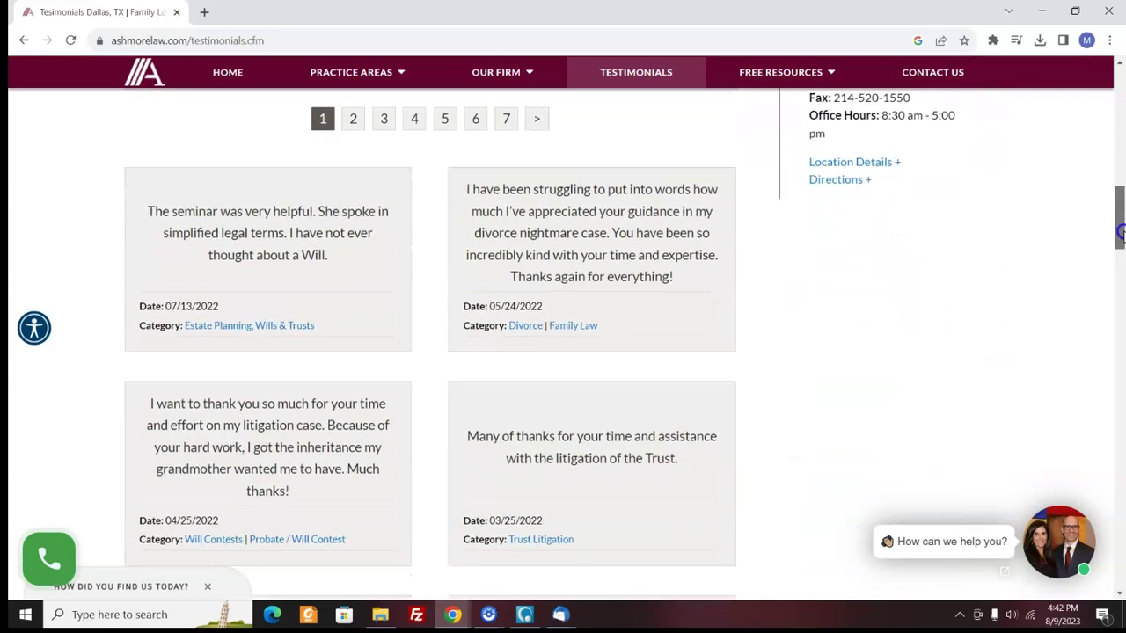
pyautogui.scroll(-3)
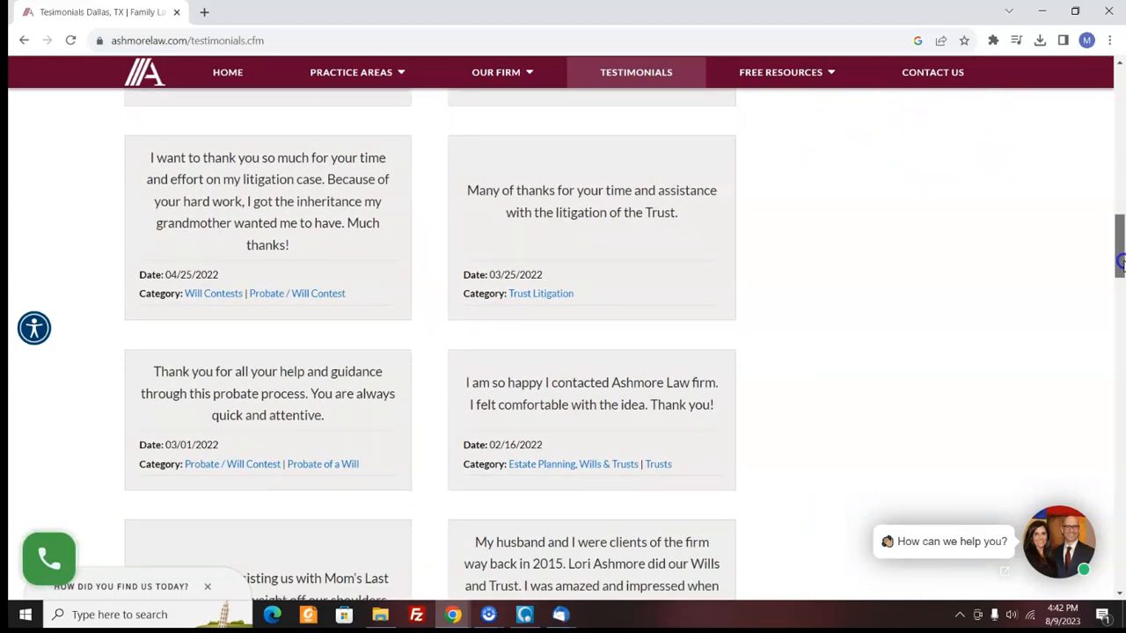
pyautogui.scroll(-3)
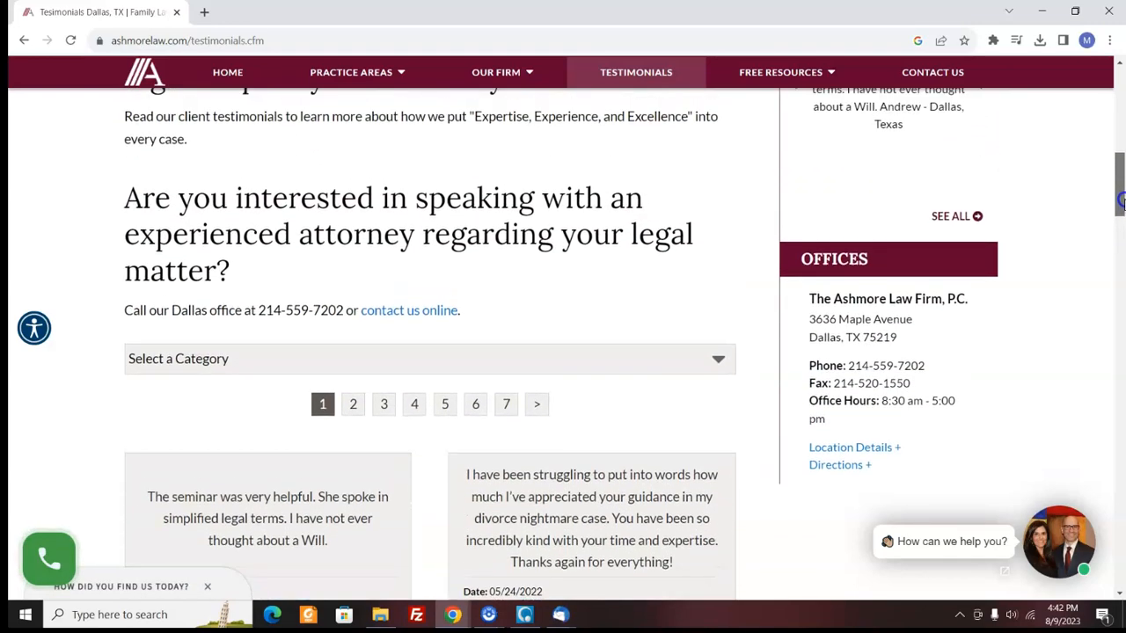
pyautogui.scroll(-3)
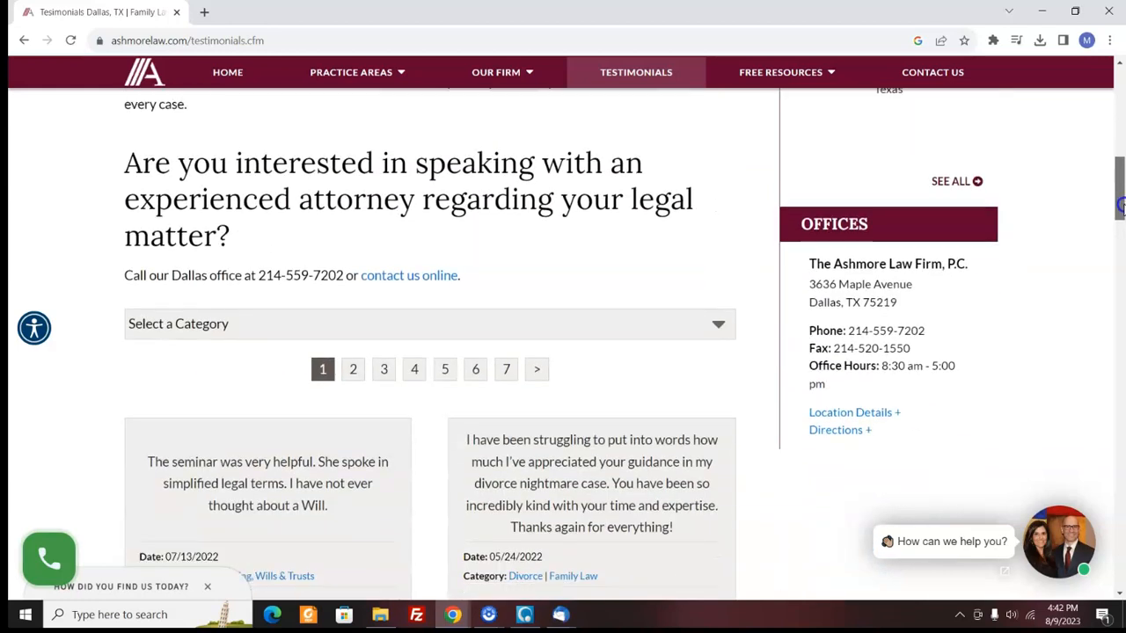
pyautogui.scroll(-3)
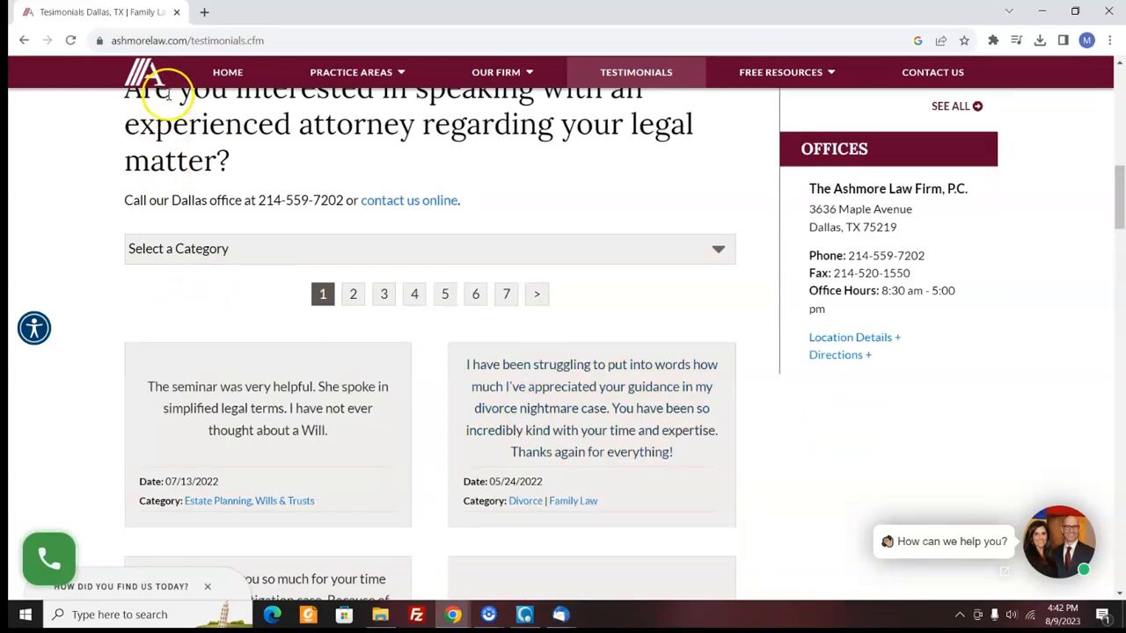
pyautogui.moveTo(183, 41)
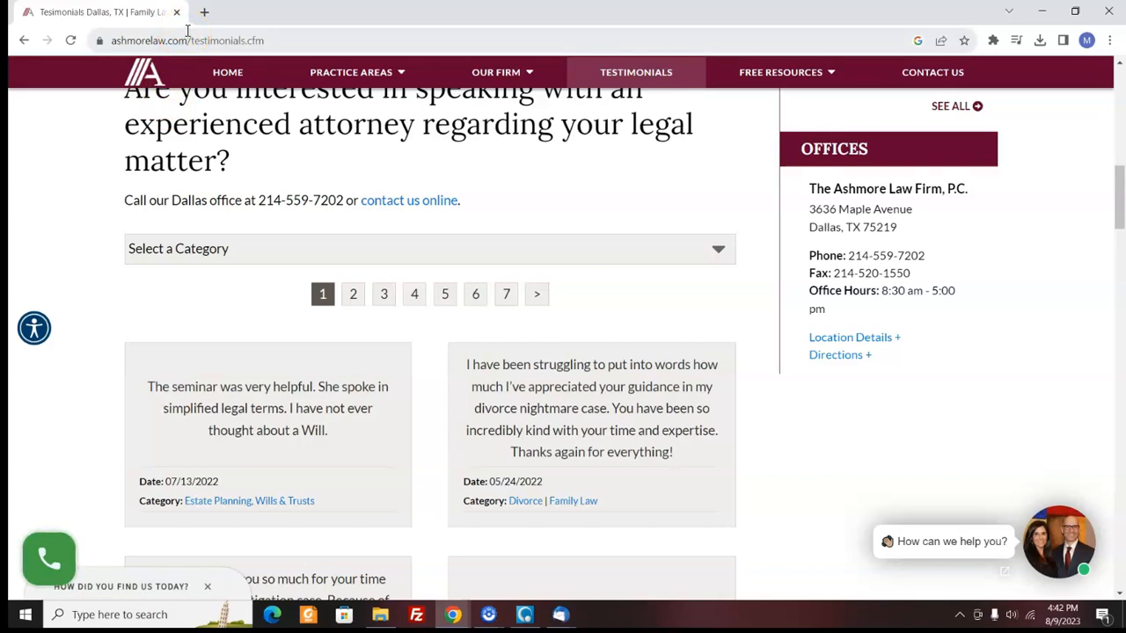
# Step: Leave the WordPress login for moldtesting-pros.com/moldtestingblog/ and start reading the asbestos posts
pyautogui.click(184, 39)
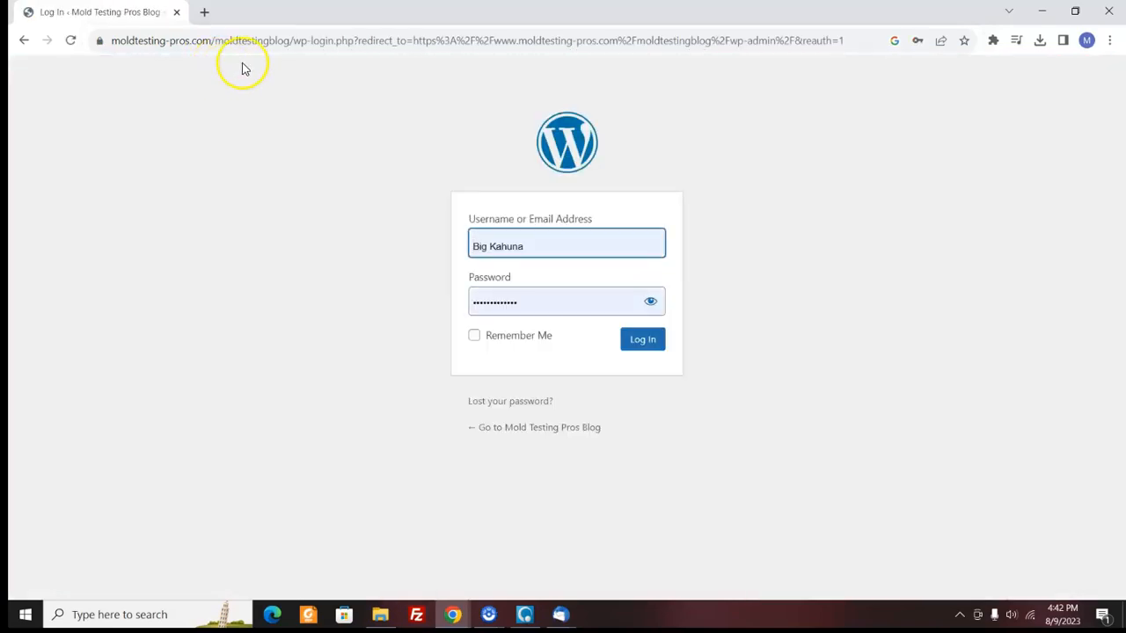
pyautogui.click(641, 338)
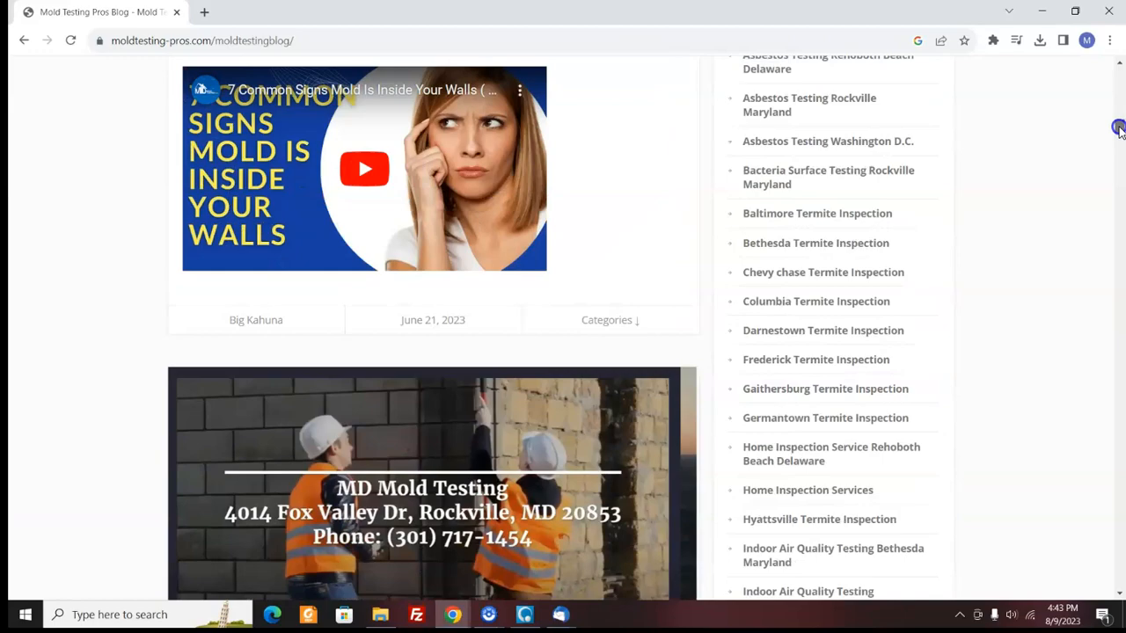
pyautogui.scroll(-3)
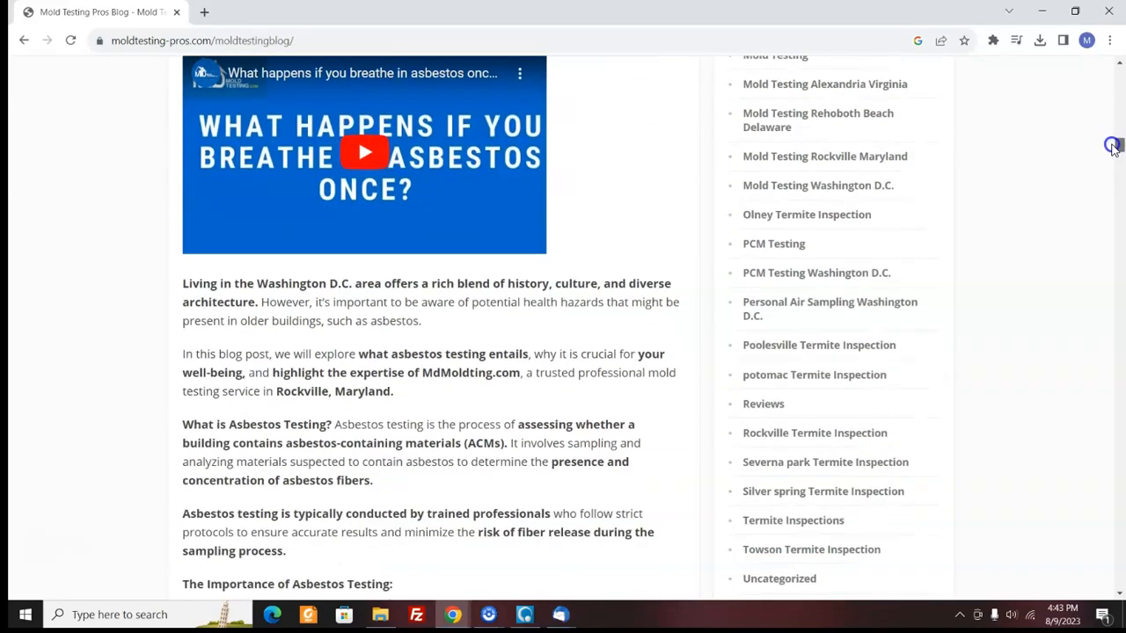
pyautogui.scroll(-3)
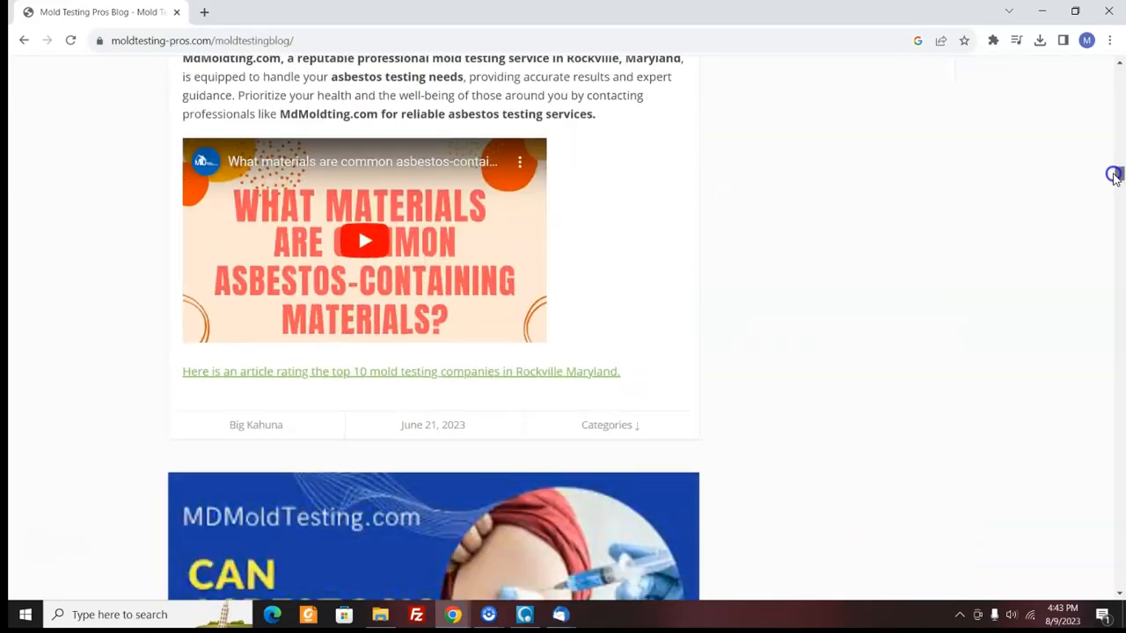
pyautogui.scroll(-3)
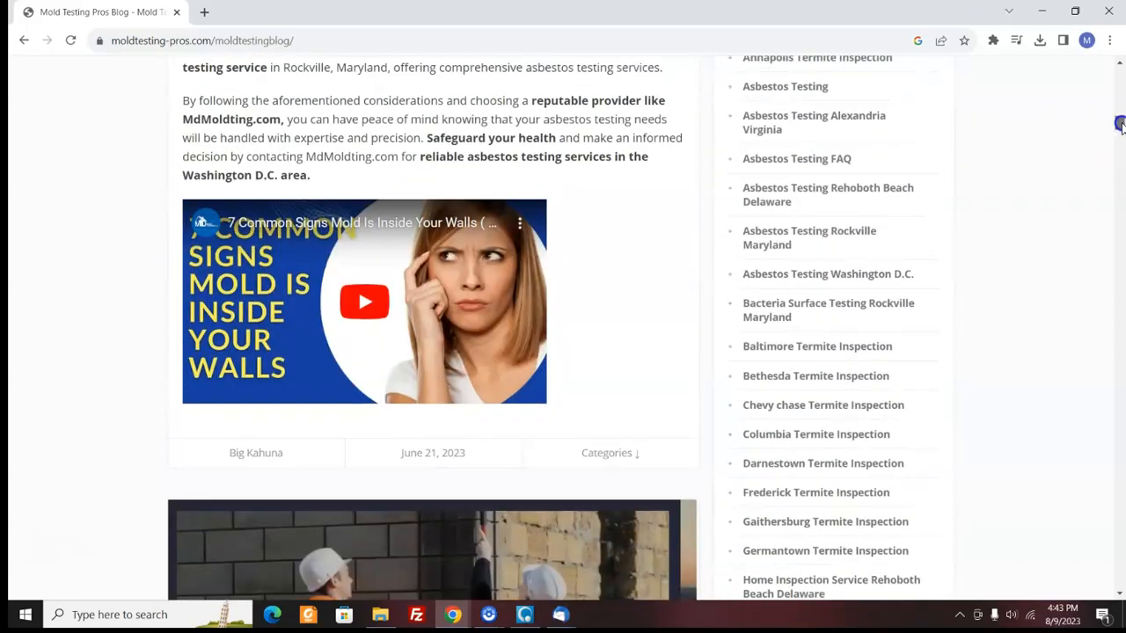
pyautogui.scroll(-3)
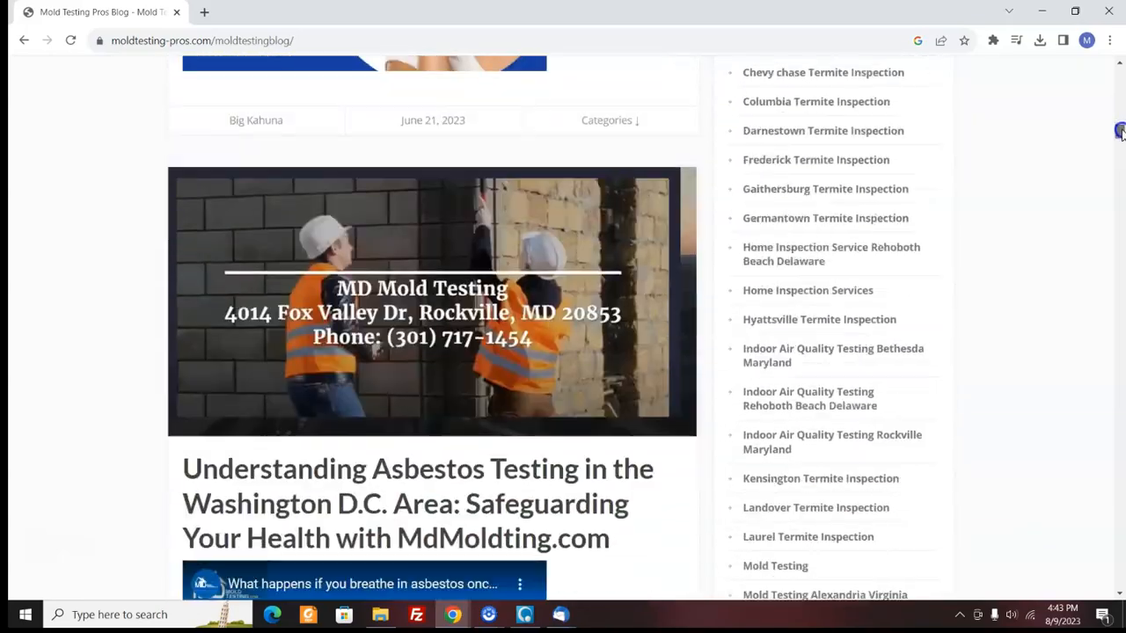
# Step: Read the remaining Washington D.C. asbestos testing posts, then return to the top of the blog
pyautogui.scroll(-3)
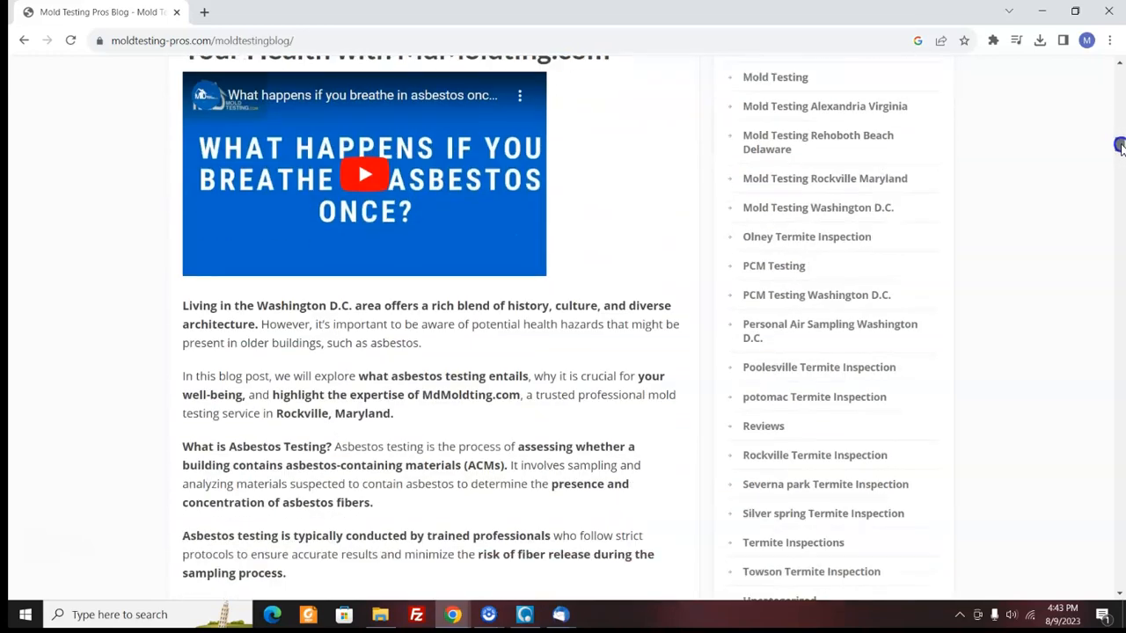
pyautogui.scroll(-3)
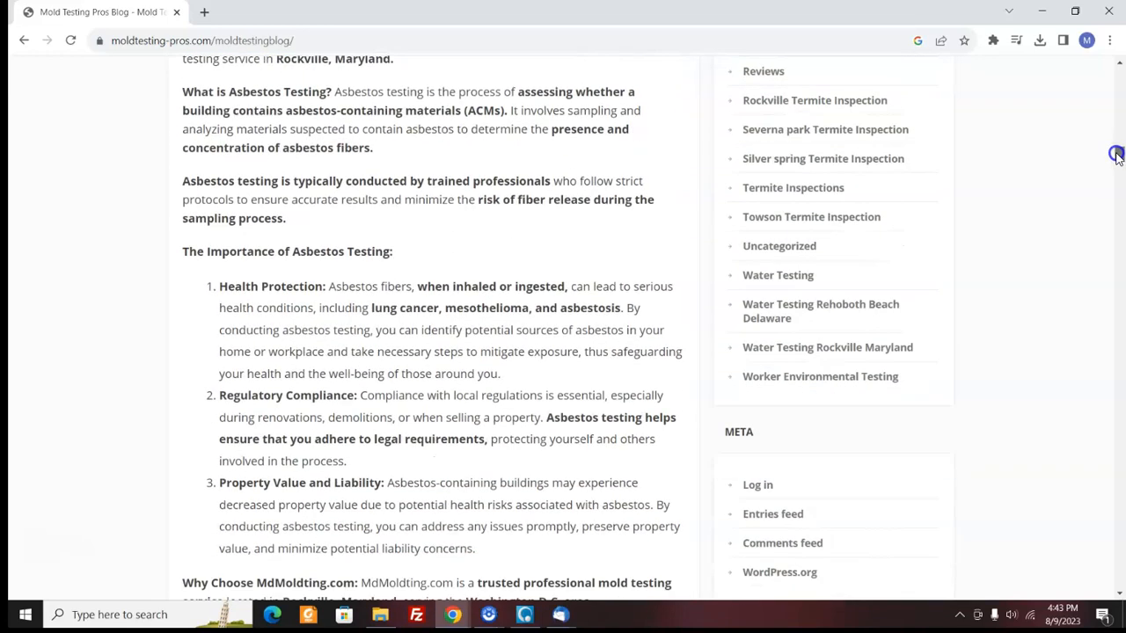
pyautogui.scroll(-3)
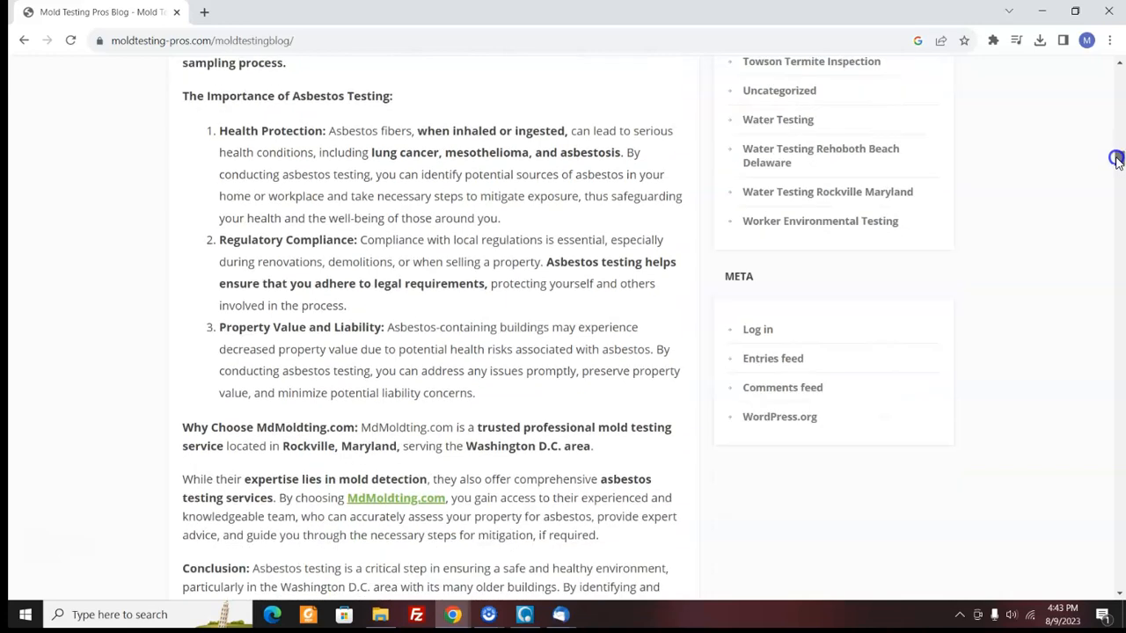
pyautogui.scroll(-3)
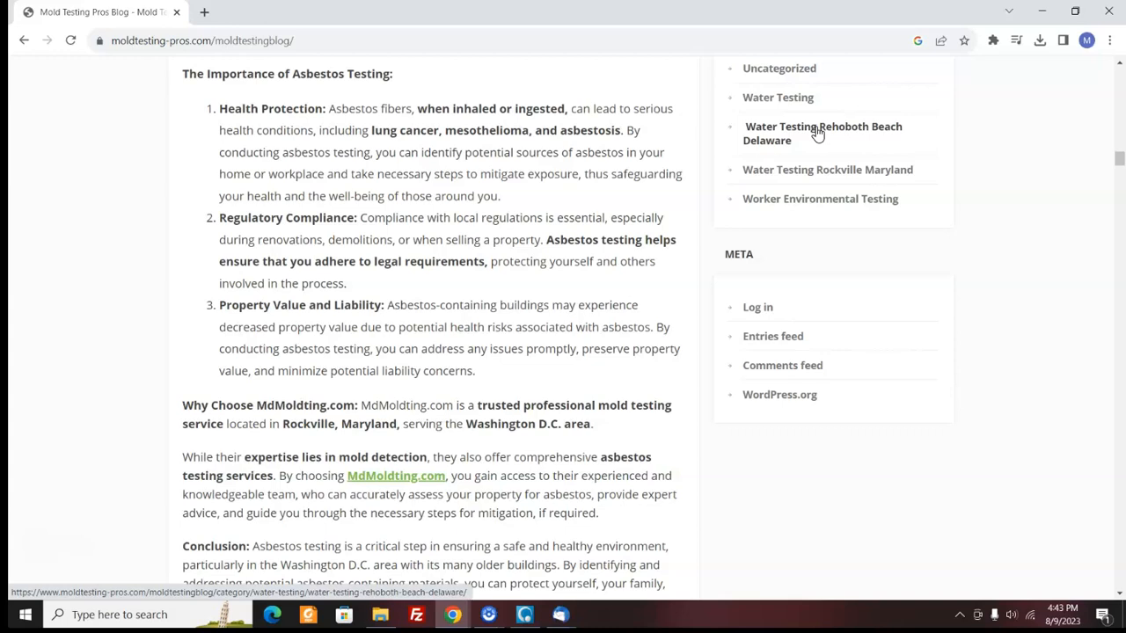
pyautogui.moveTo(1083, 144)
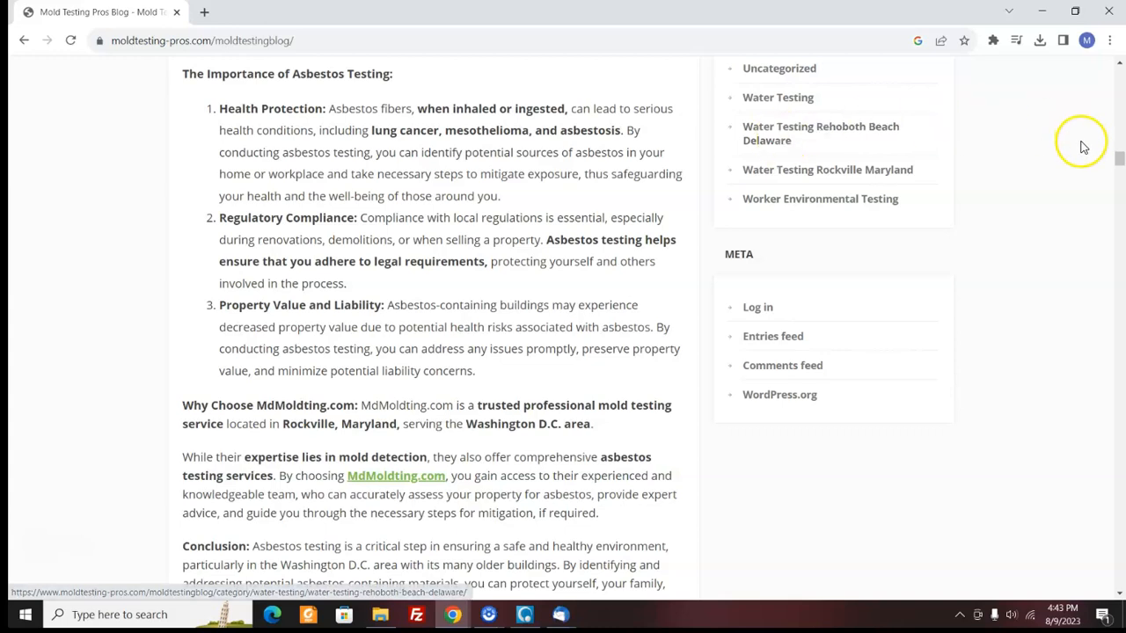
pyautogui.scroll(3)
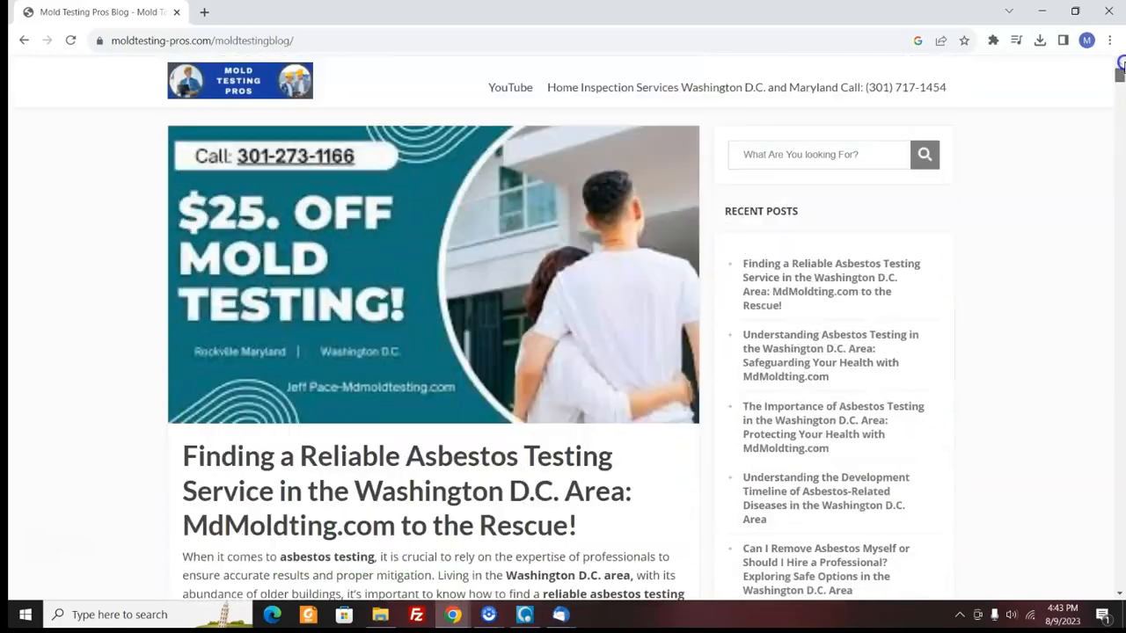
pyautogui.scroll(-3)
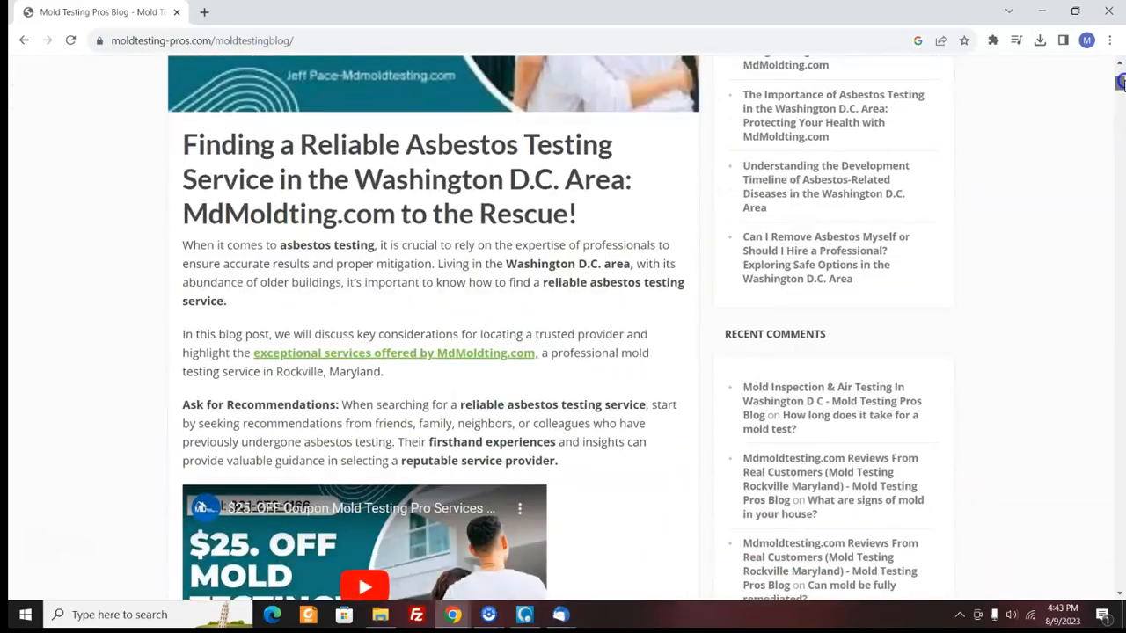
pyautogui.moveTo(1084, 116)
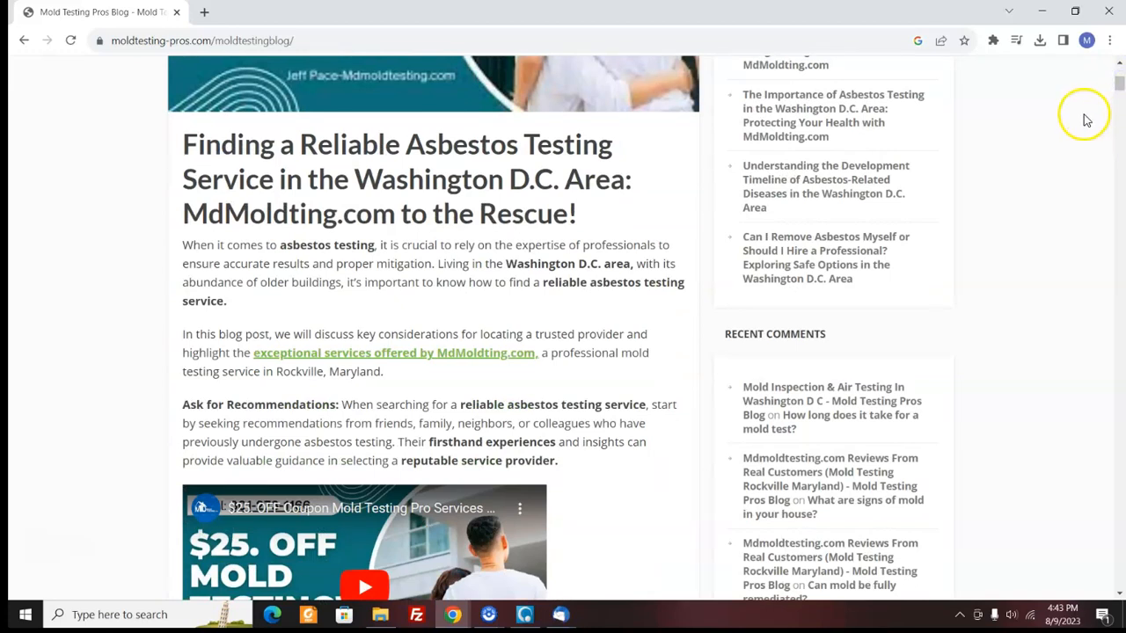
pyautogui.moveTo(1083, 120)
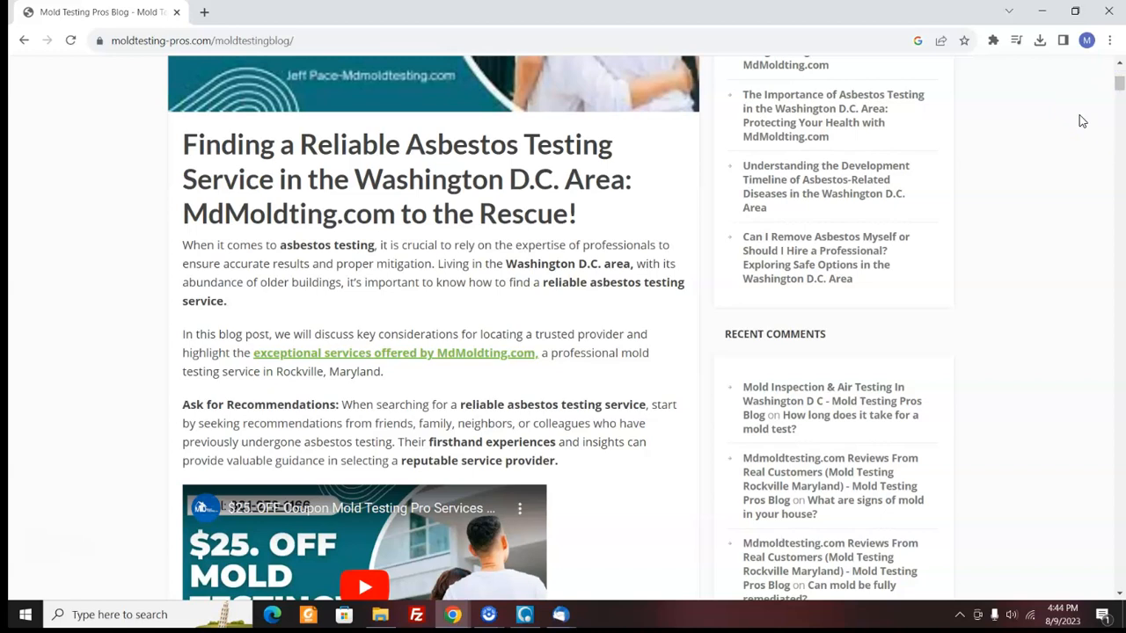
pyautogui.moveTo(1073, 123)
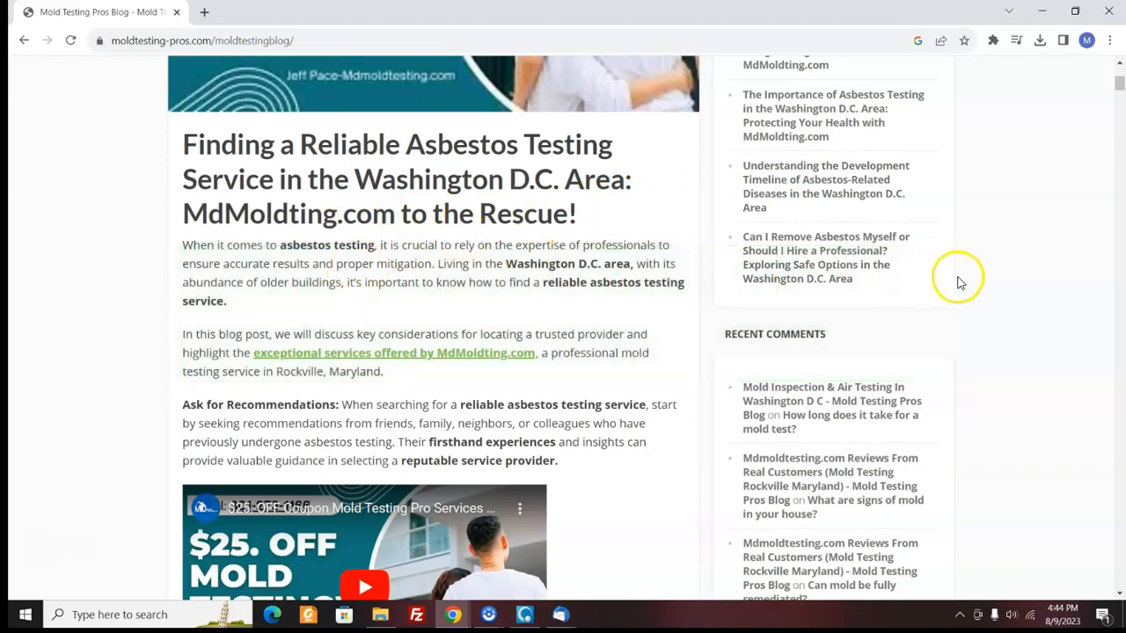
pyautogui.moveTo(964, 282)
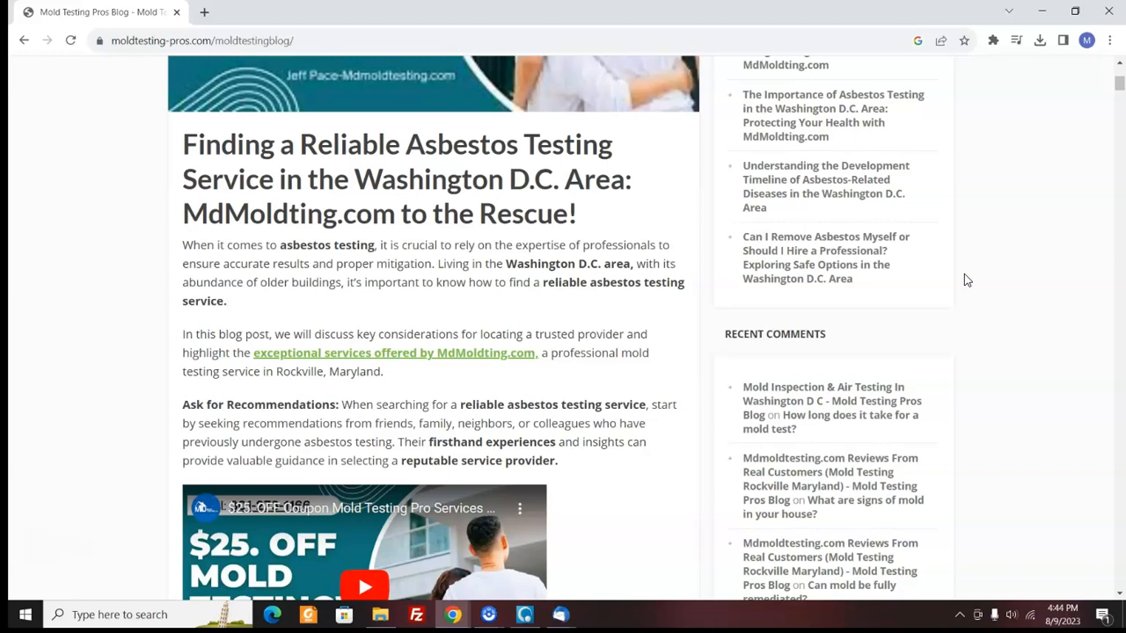
pyautogui.moveTo(976, 263)
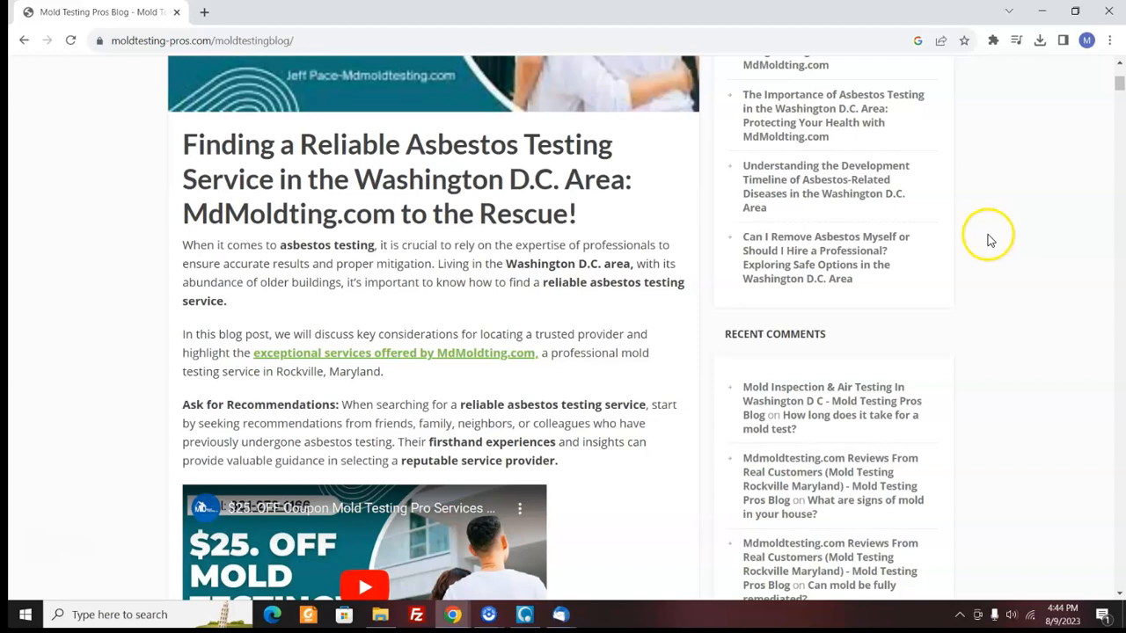
pyautogui.moveTo(985, 243)
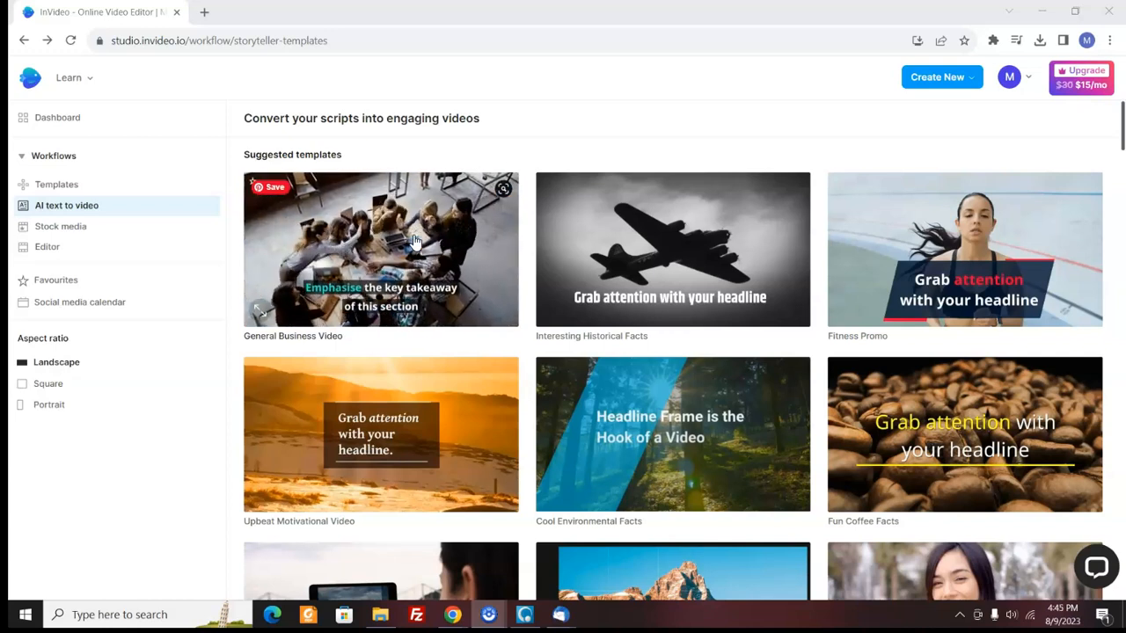
pyautogui.moveTo(415, 239)
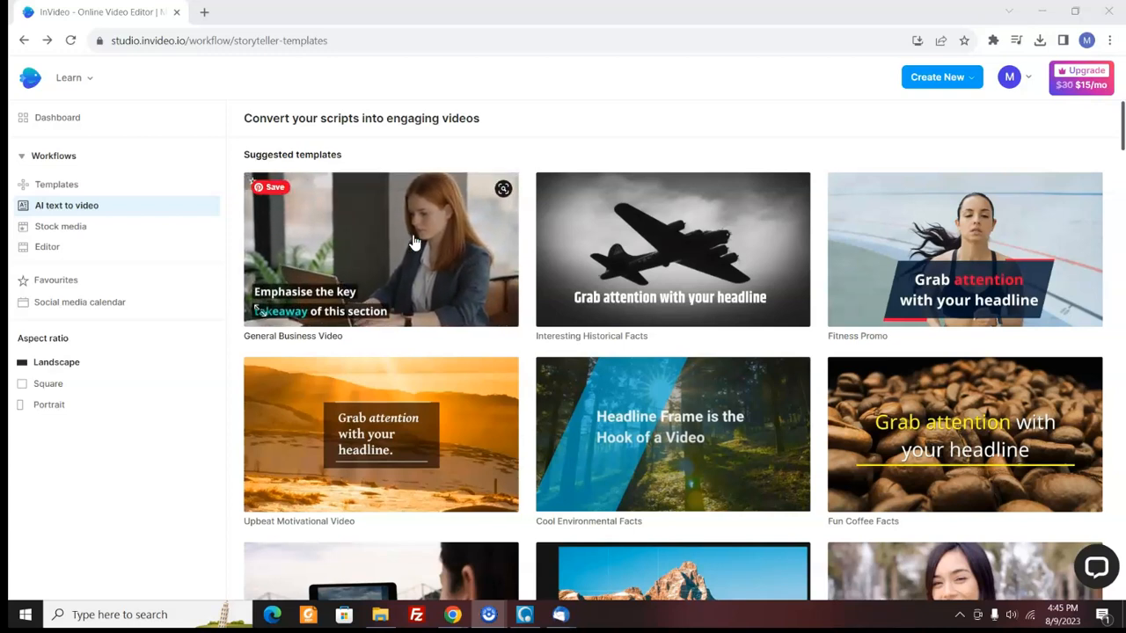
pyautogui.moveTo(415, 242)
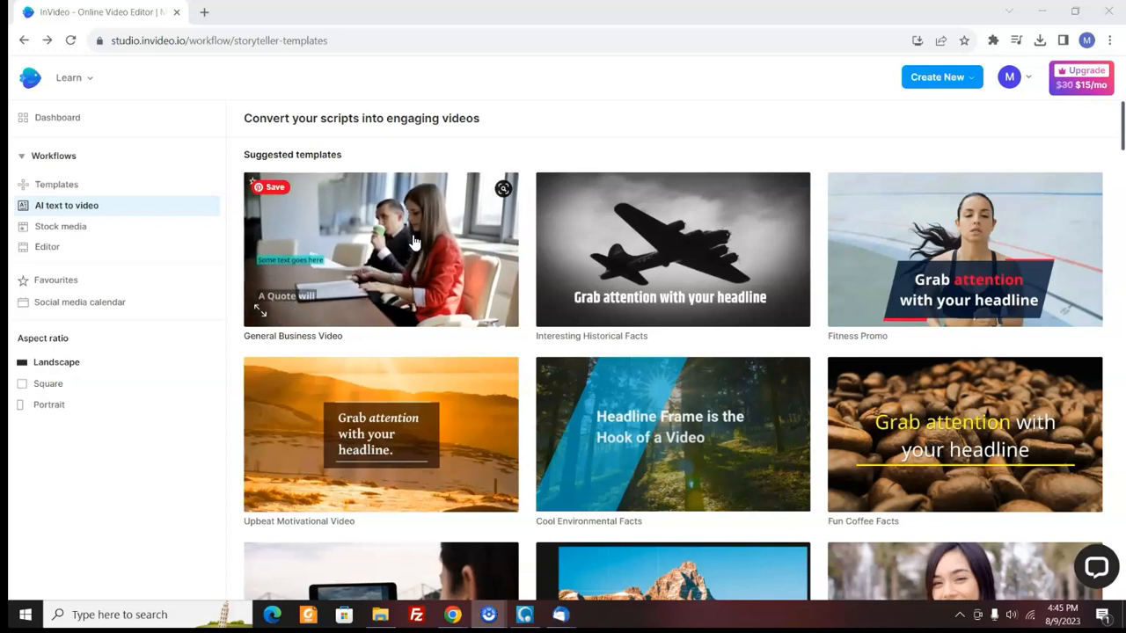